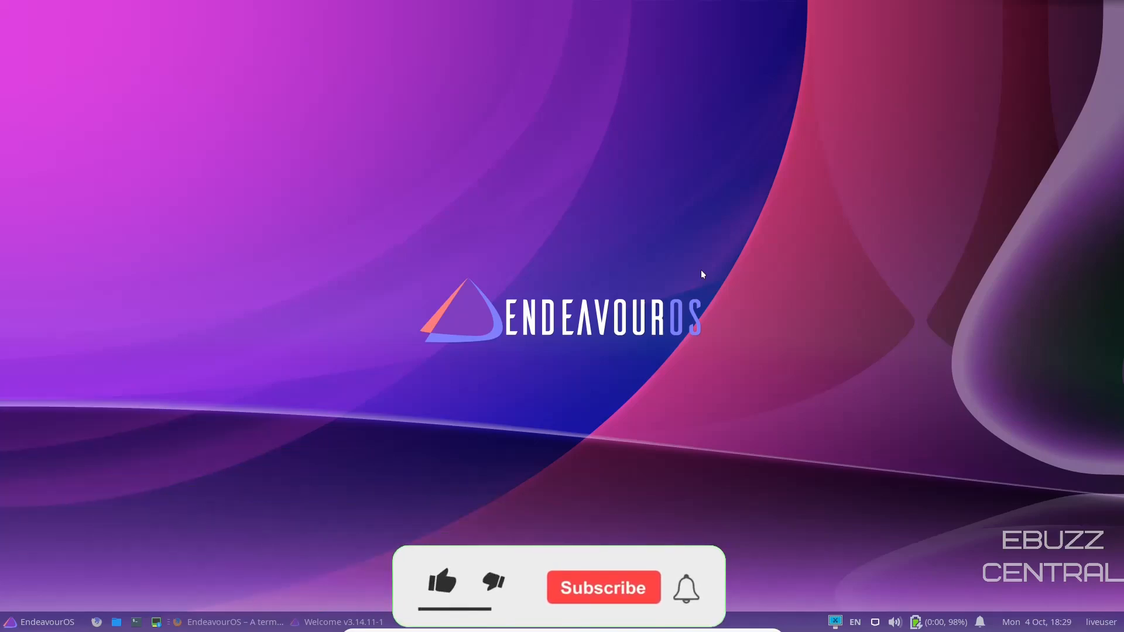
Open the EndeavourOS NEWS page and scroll through the news posts.
{"action": "left_click", "coordinate": [441, 587]}
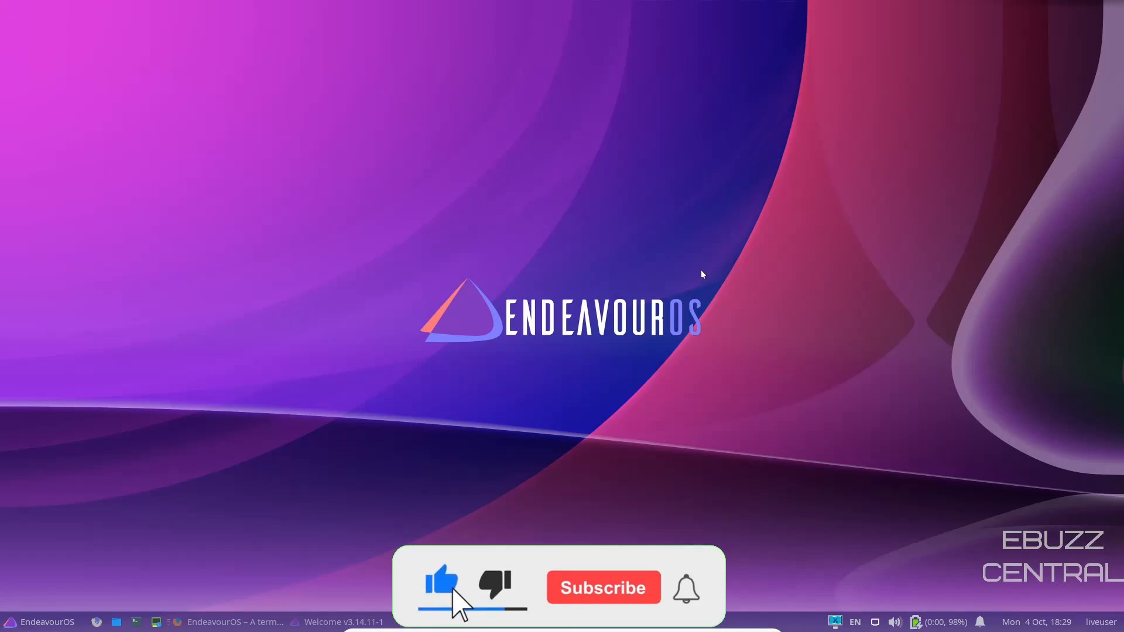
{"action": "left_click", "coordinate": [603, 587]}
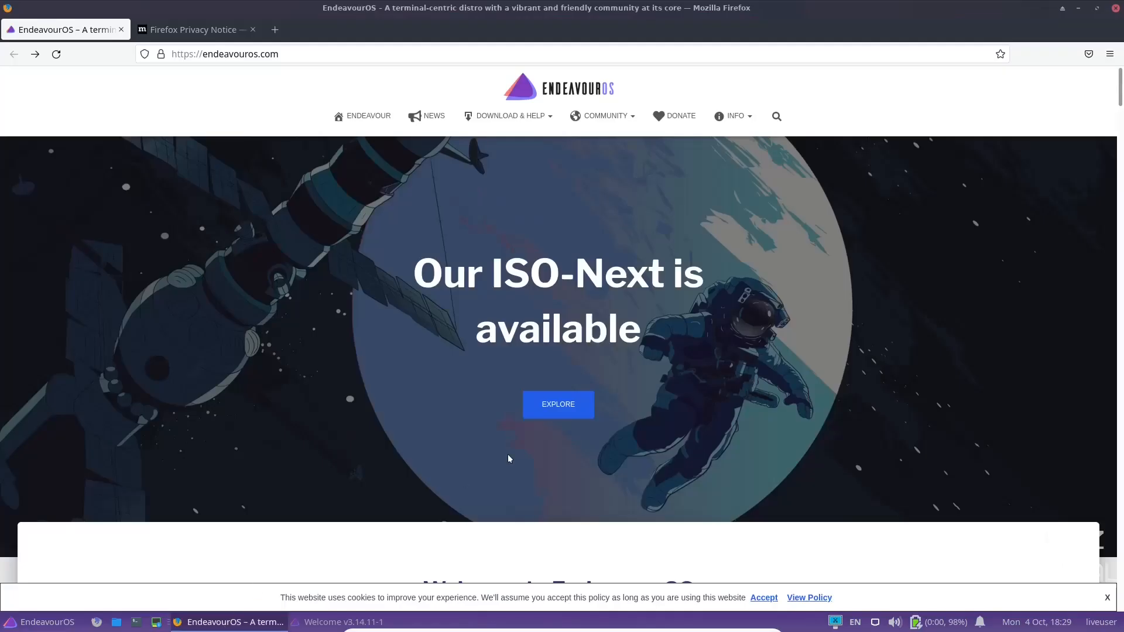
{"action": "mouse_move", "coordinate": [822, 303]}
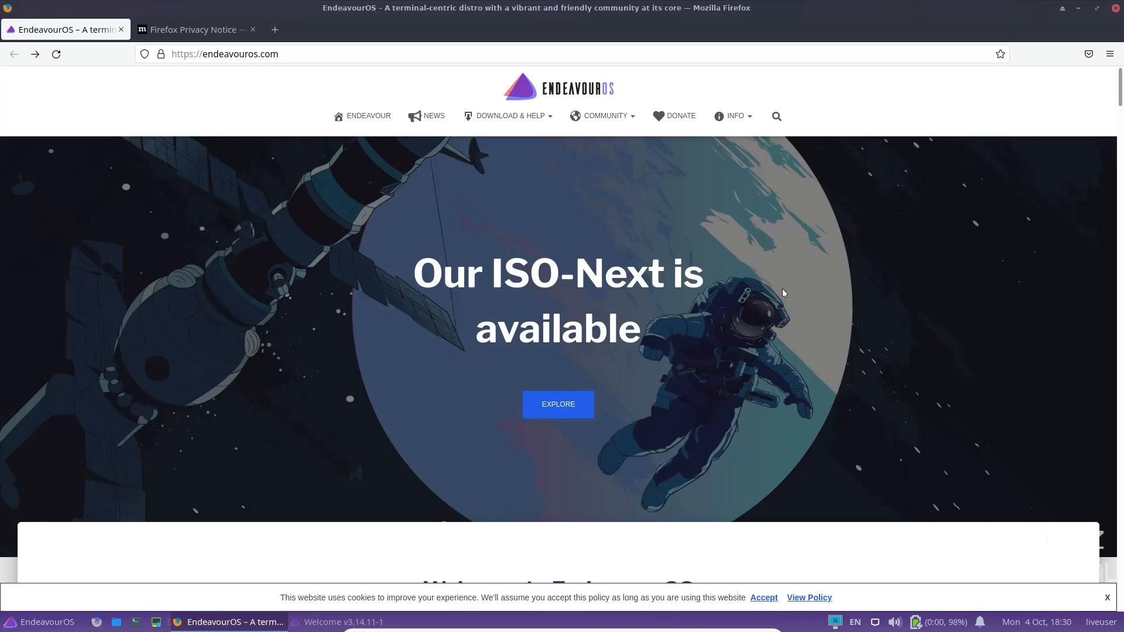
{"action": "mouse_move", "coordinate": [211, 137]}
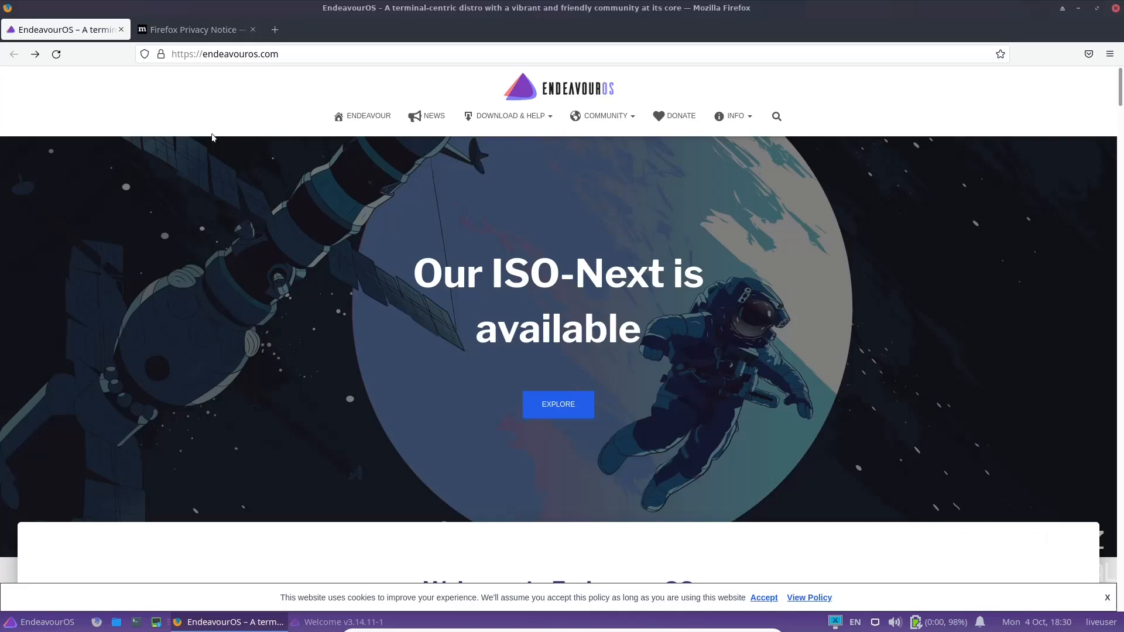
{"action": "mouse_move", "coordinate": [367, 116]}
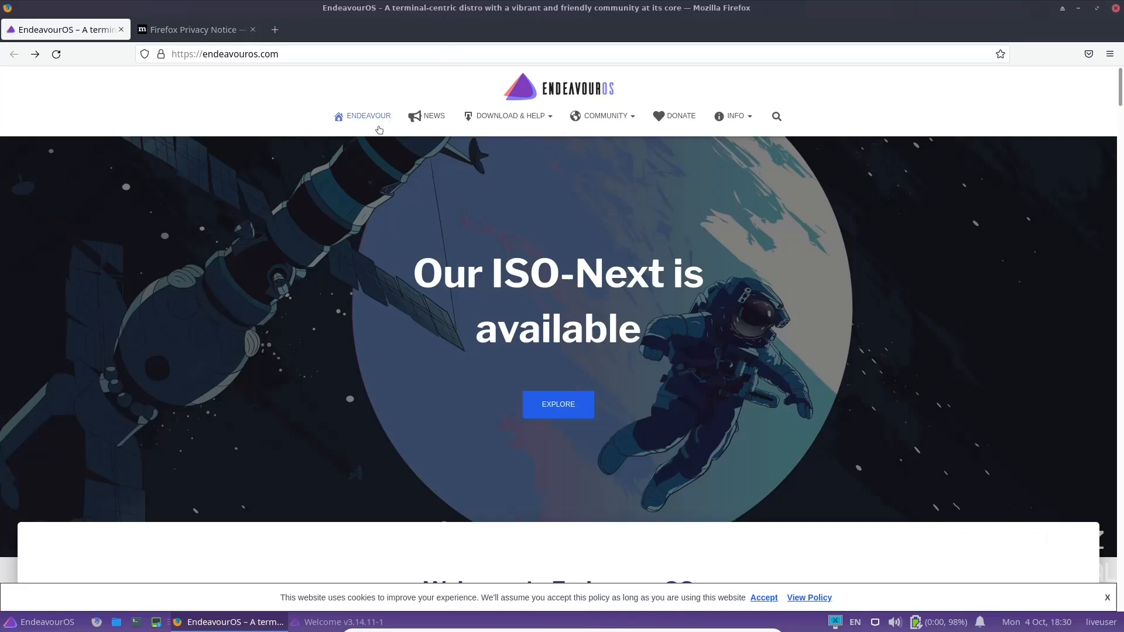
{"action": "mouse_move", "coordinate": [437, 227]}
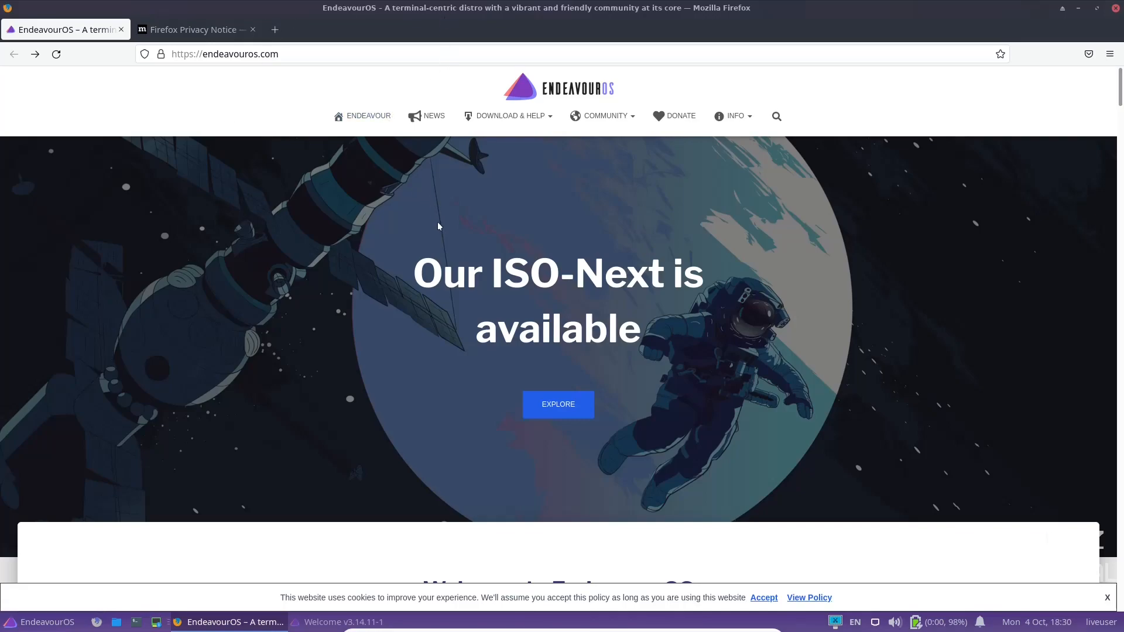
{"action": "mouse_move", "coordinate": [360, 119]}
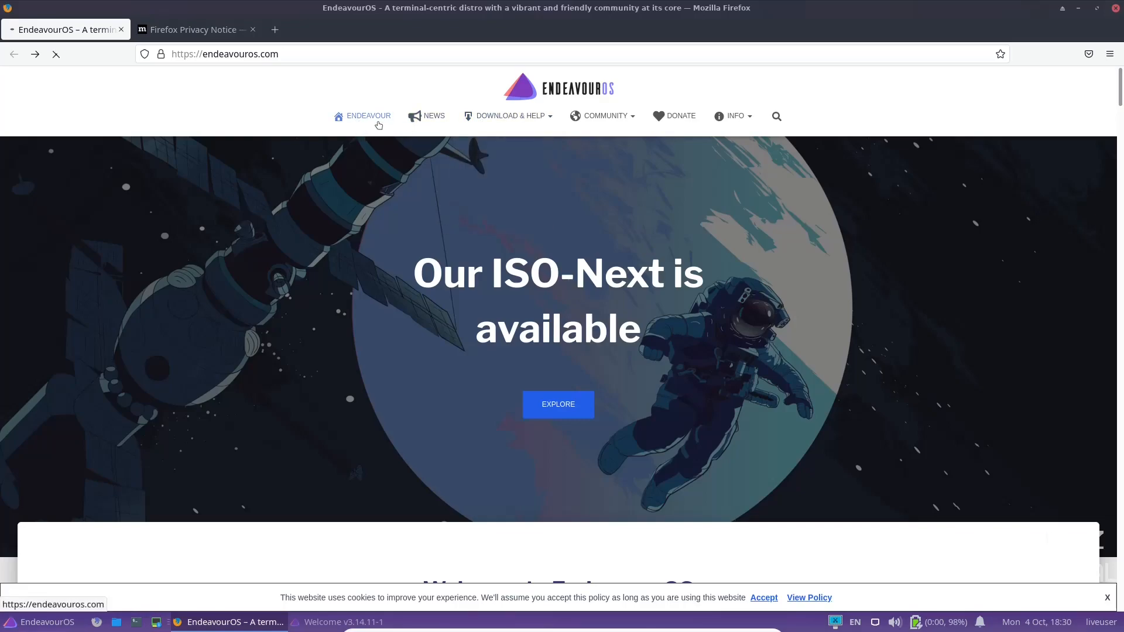
{"action": "left_click", "coordinate": [433, 115]}
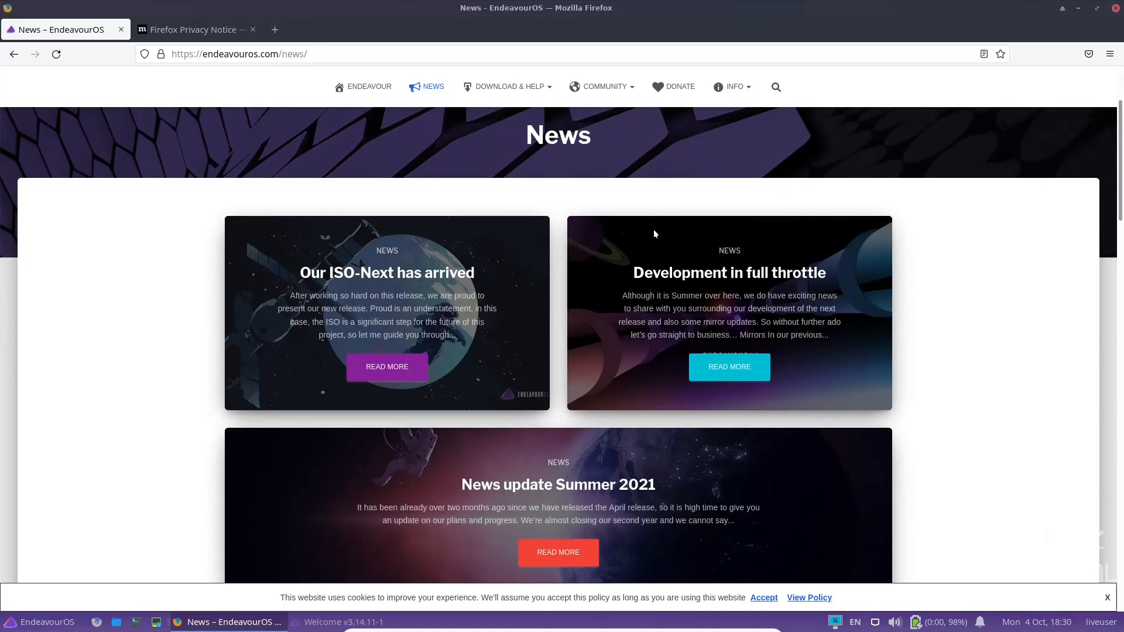
{"action": "scroll", "scroll_direction": "down", "scroll_amount": 3}
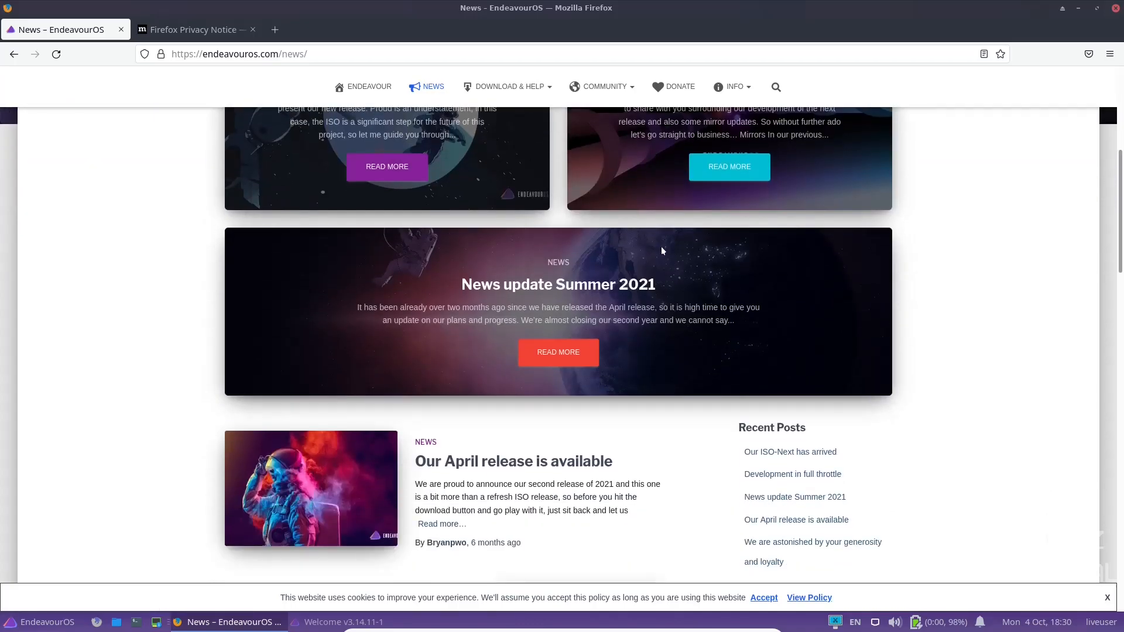
{"action": "scroll", "scroll_direction": "down", "scroll_amount": 3}
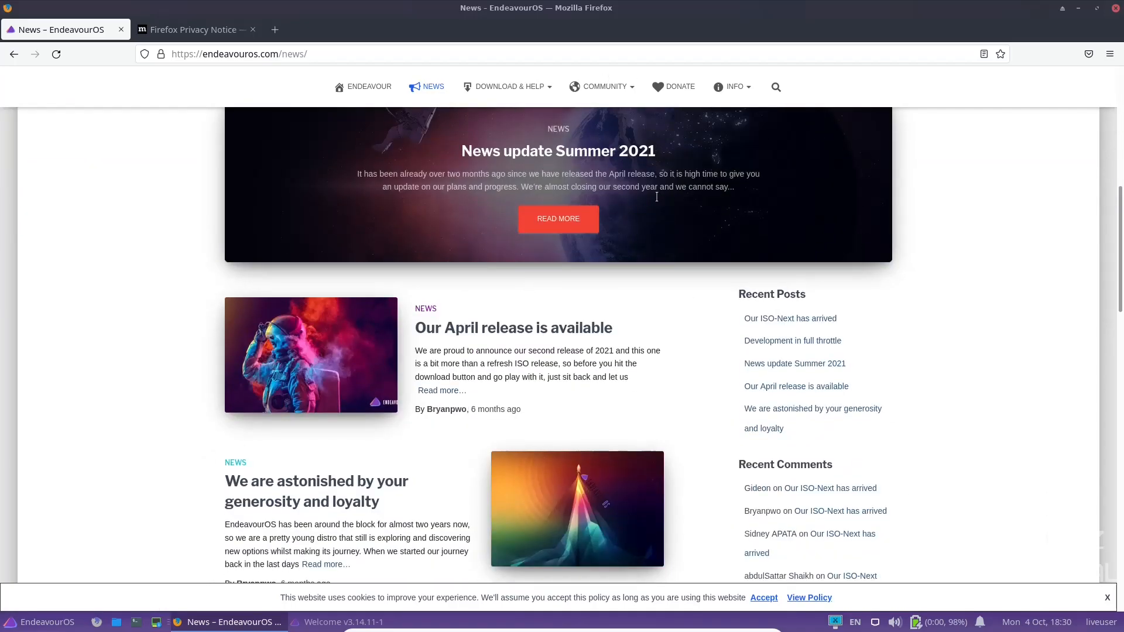
{"action": "scroll", "scroll_direction": "down", "scroll_amount": 3}
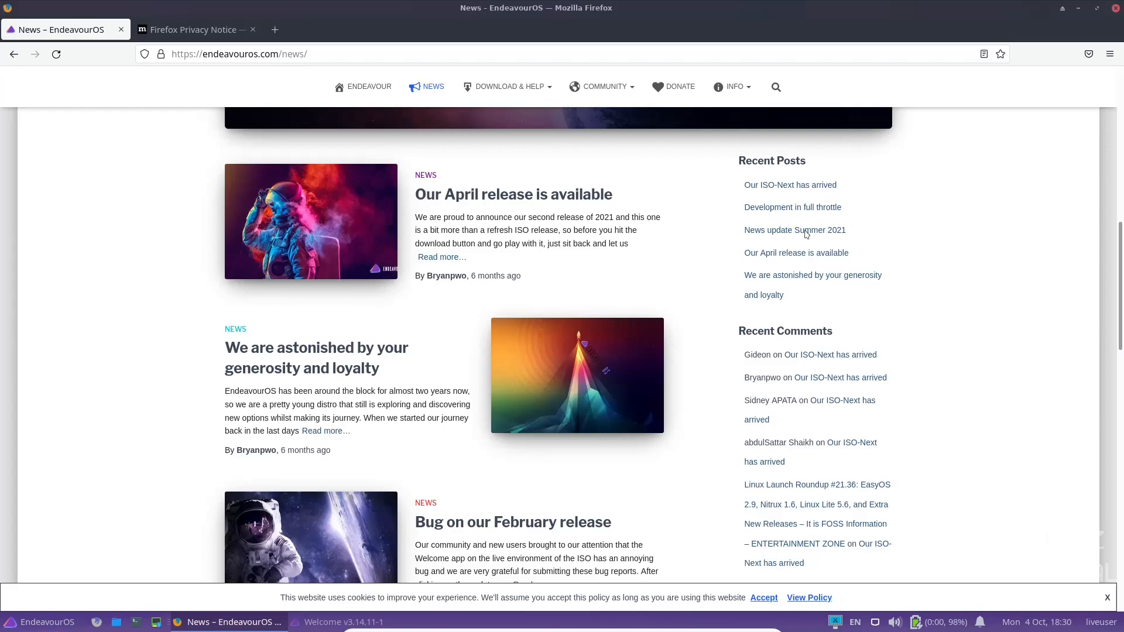
{"action": "mouse_move", "coordinate": [307, 347]}
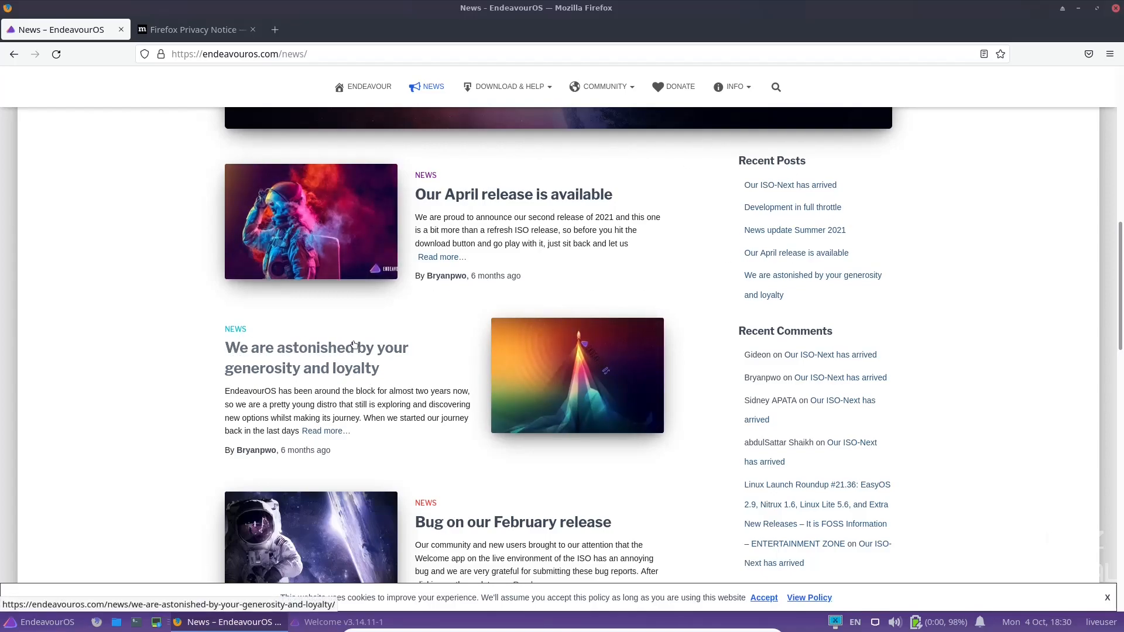
{"action": "mouse_move", "coordinate": [724, 379]}
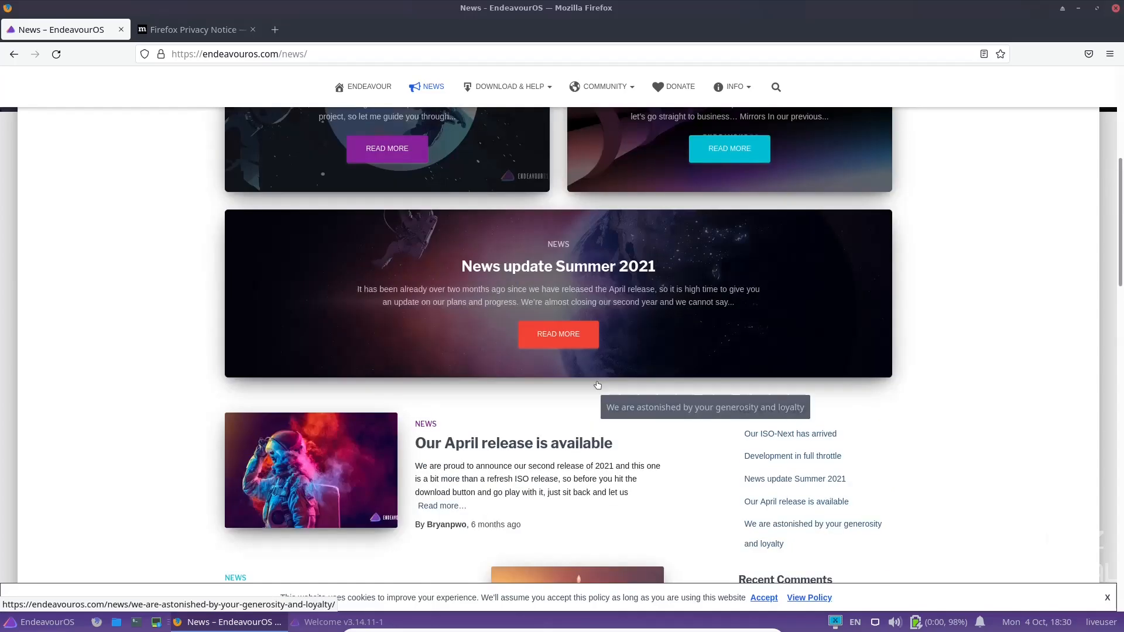
{"action": "scroll", "scroll_direction": "up", "scroll_amount": 3}
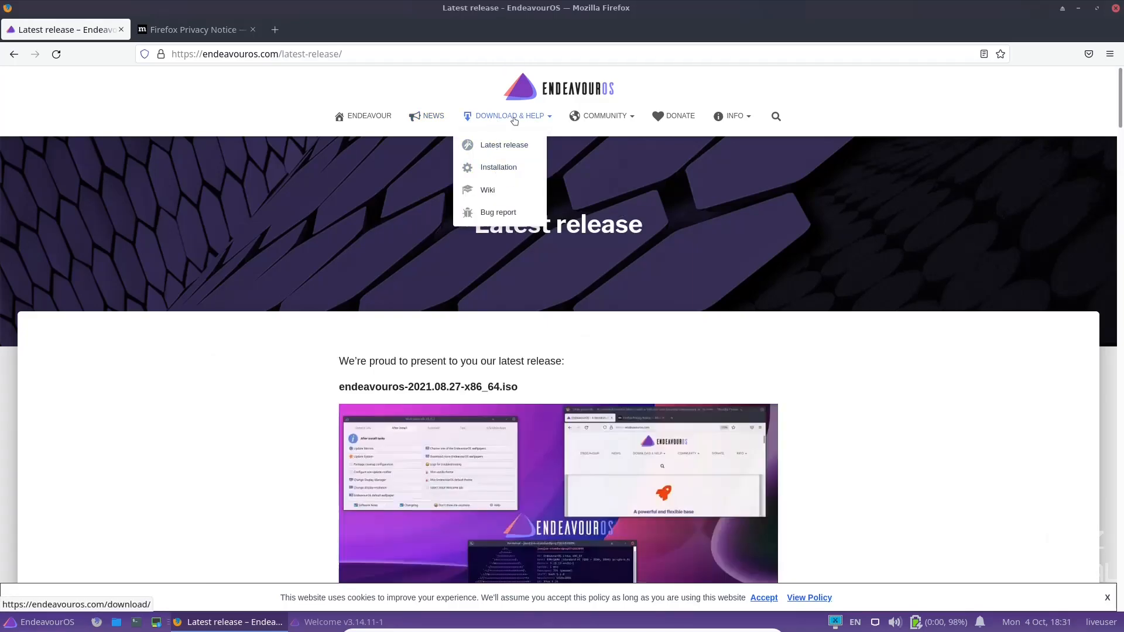
Open Download & Help > Installation and scroll to 'Add packages to be installed in addition to Desktop chosen'.
{"action": "left_click", "coordinate": [498, 167]}
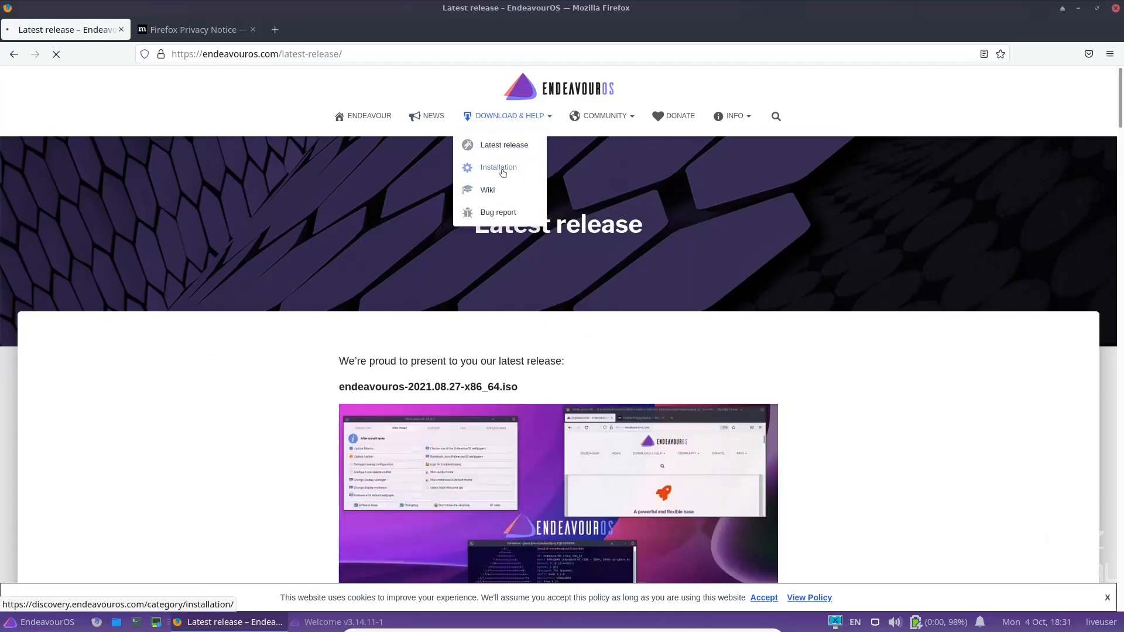
{"action": "left_click", "coordinate": [498, 167]}
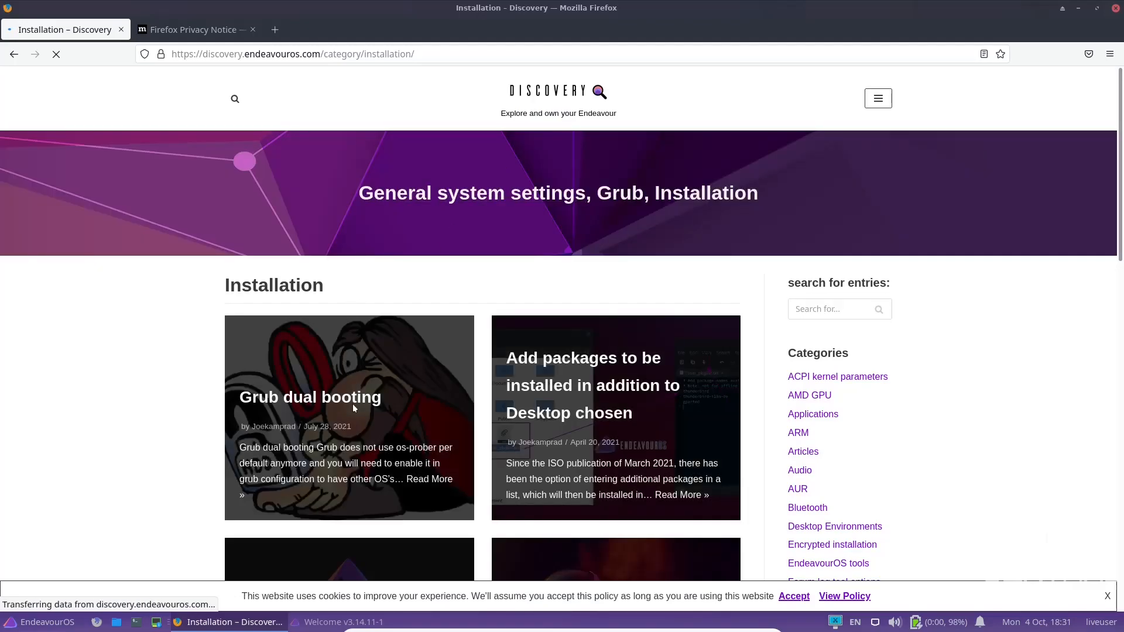
{"action": "scroll", "scroll_direction": "down", "scroll_amount": 3}
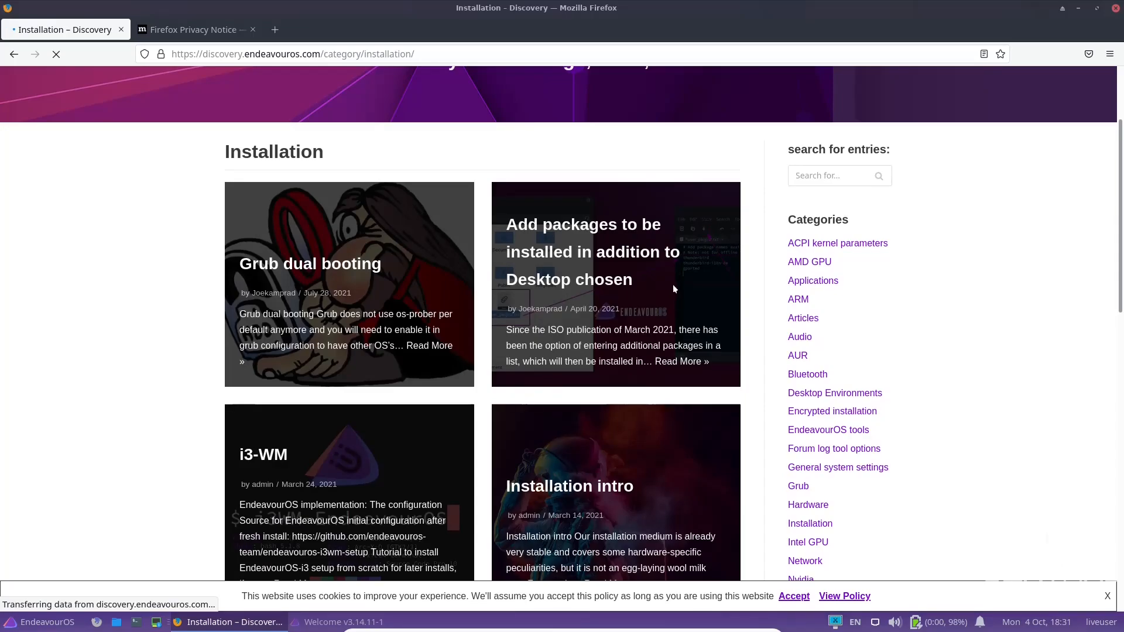
{"action": "scroll", "scroll_direction": "down", "scroll_amount": 3}
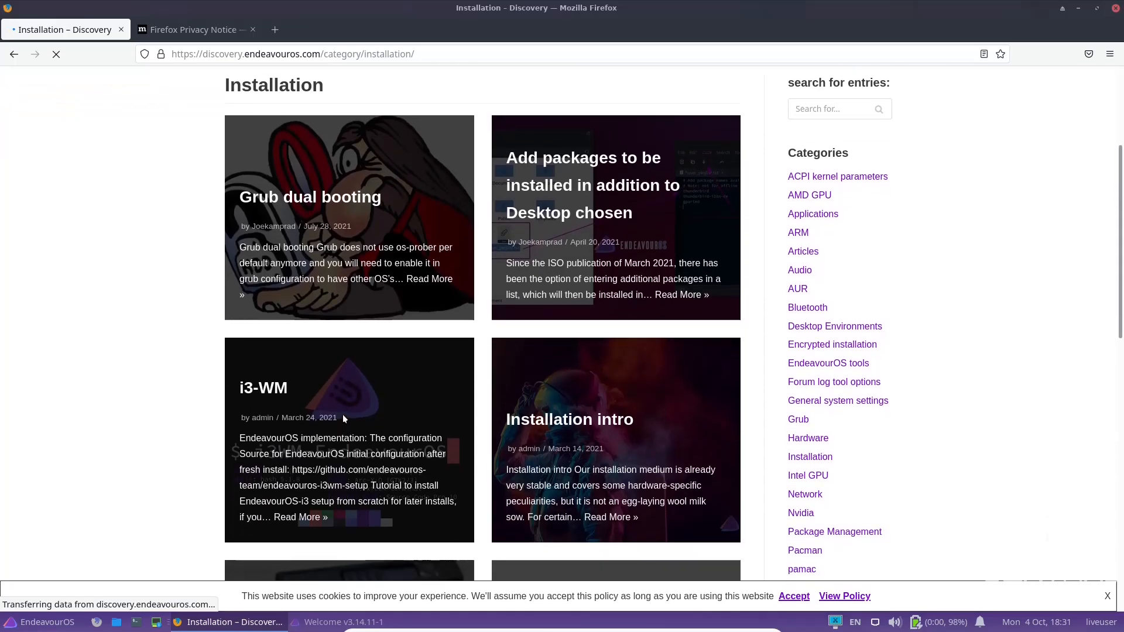
{"action": "scroll", "scroll_direction": "down", "scroll_amount": 3}
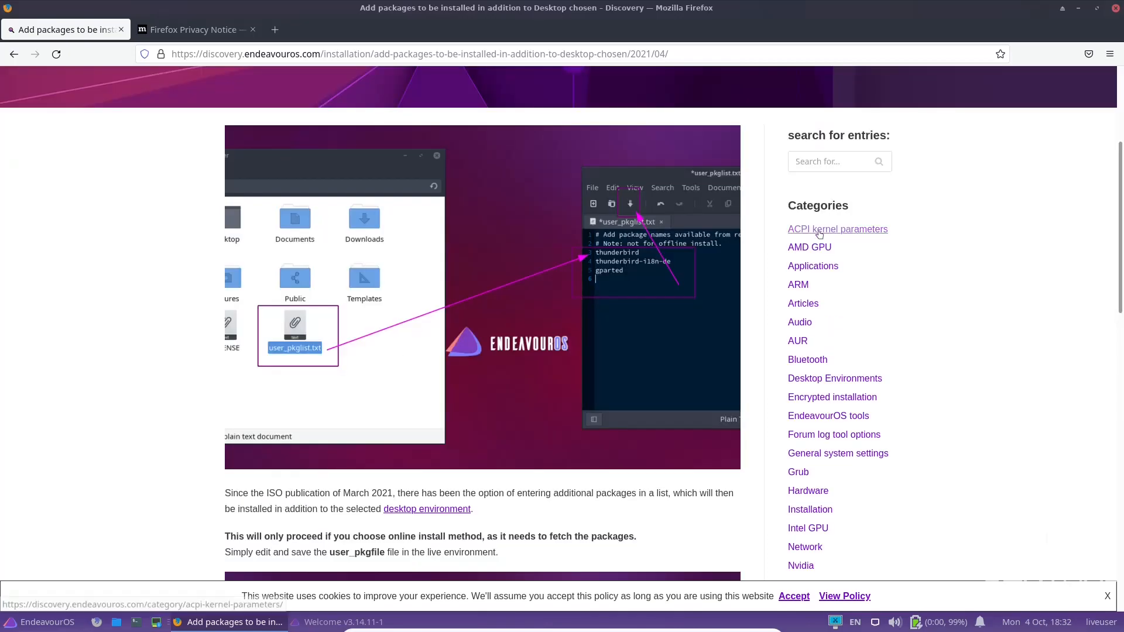
{"action": "scroll", "scroll_direction": "down", "scroll_amount": 3}
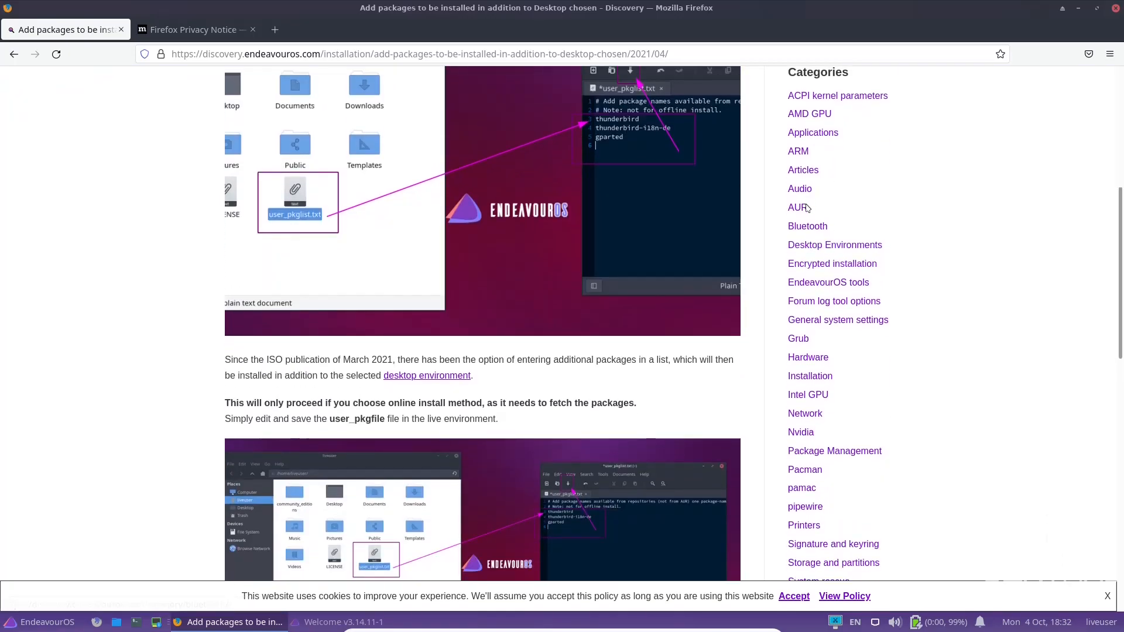
{"action": "scroll", "scroll_direction": "down", "scroll_amount": 3}
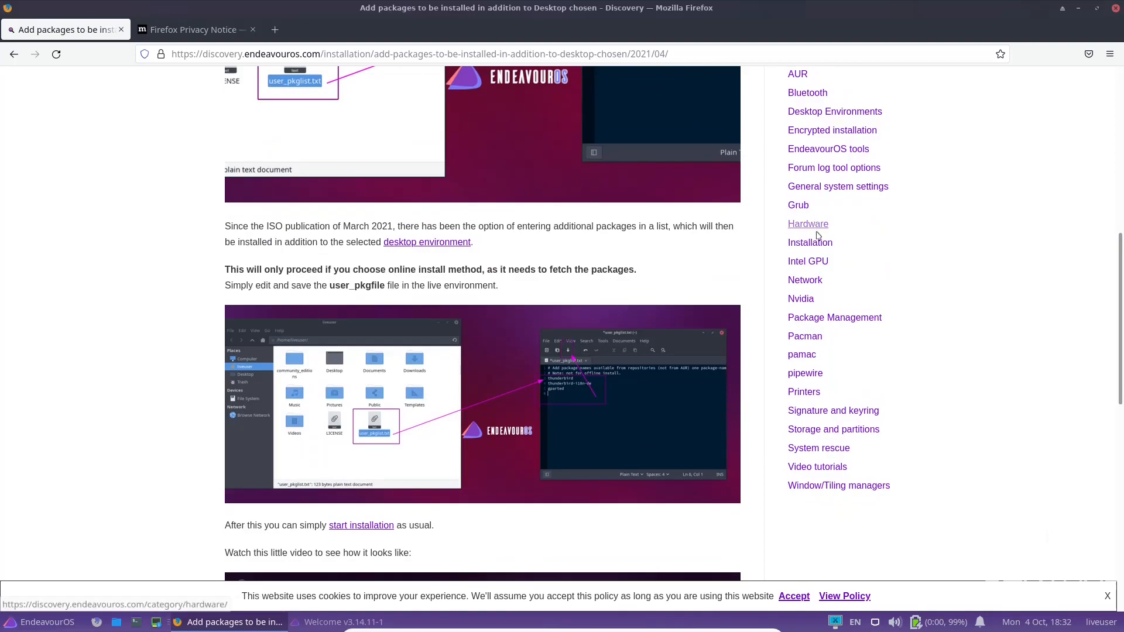
{"action": "mouse_move", "coordinate": [819, 348]}
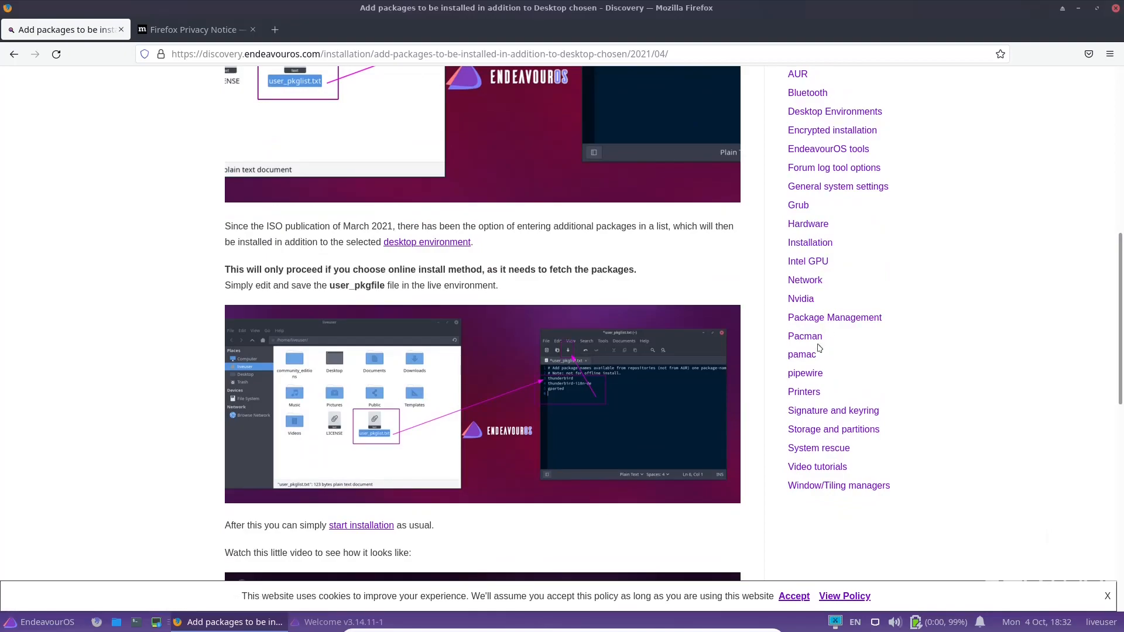
{"action": "mouse_move", "coordinate": [804, 373]}
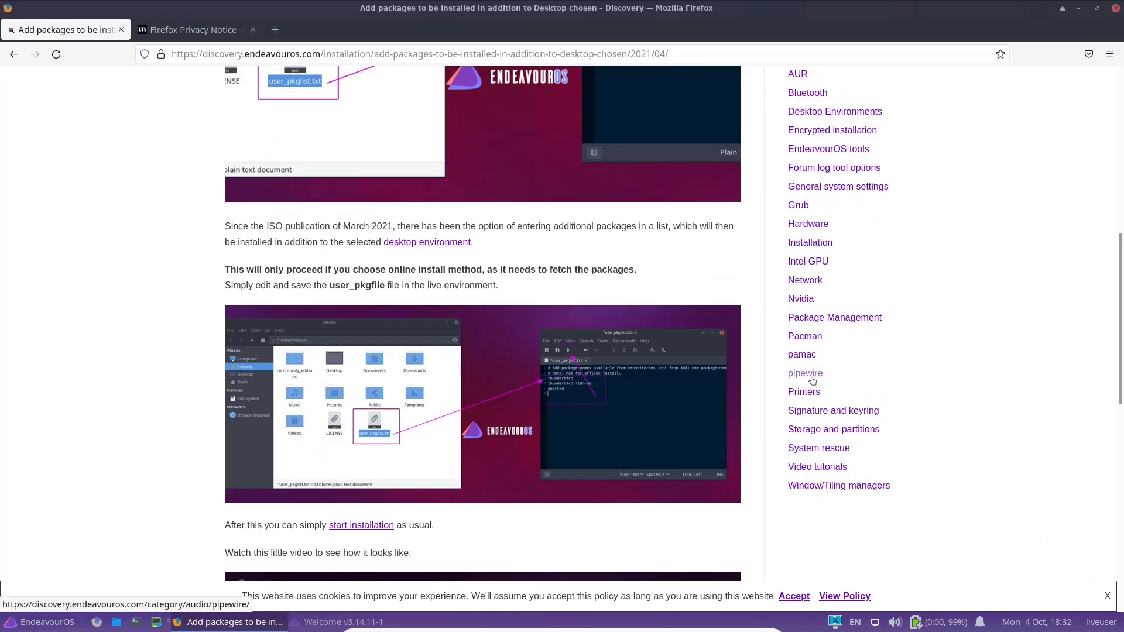
{"action": "mouse_move", "coordinate": [900, 333]}
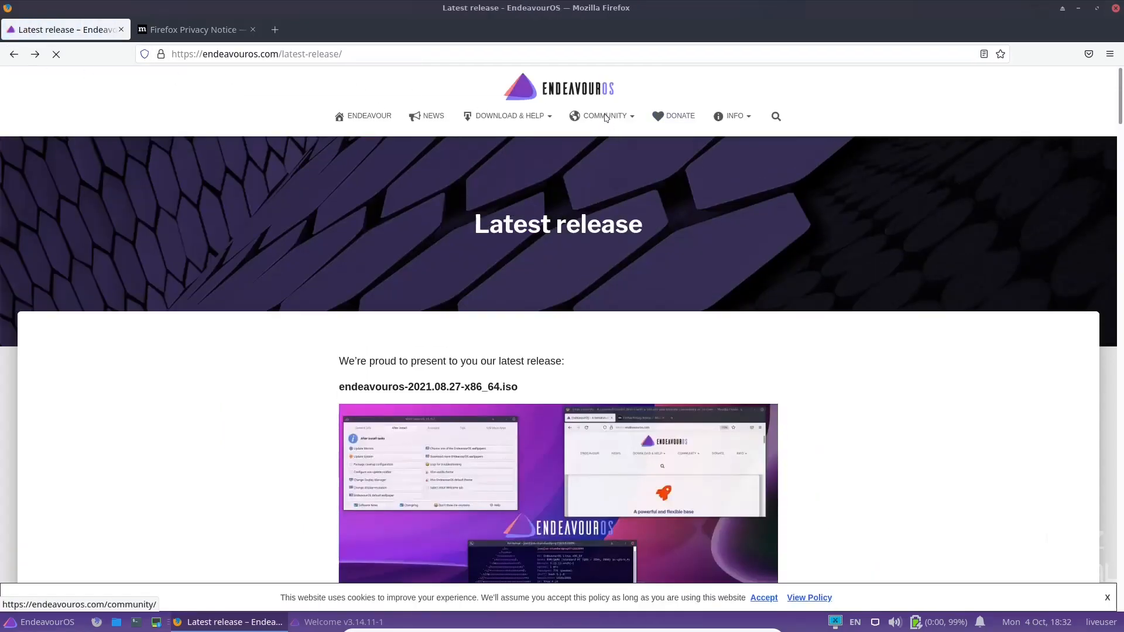
Open the EndeavourOS COMMUNITY page and expand the Community dropdown of channels.
{"action": "left_click", "coordinate": [604, 115]}
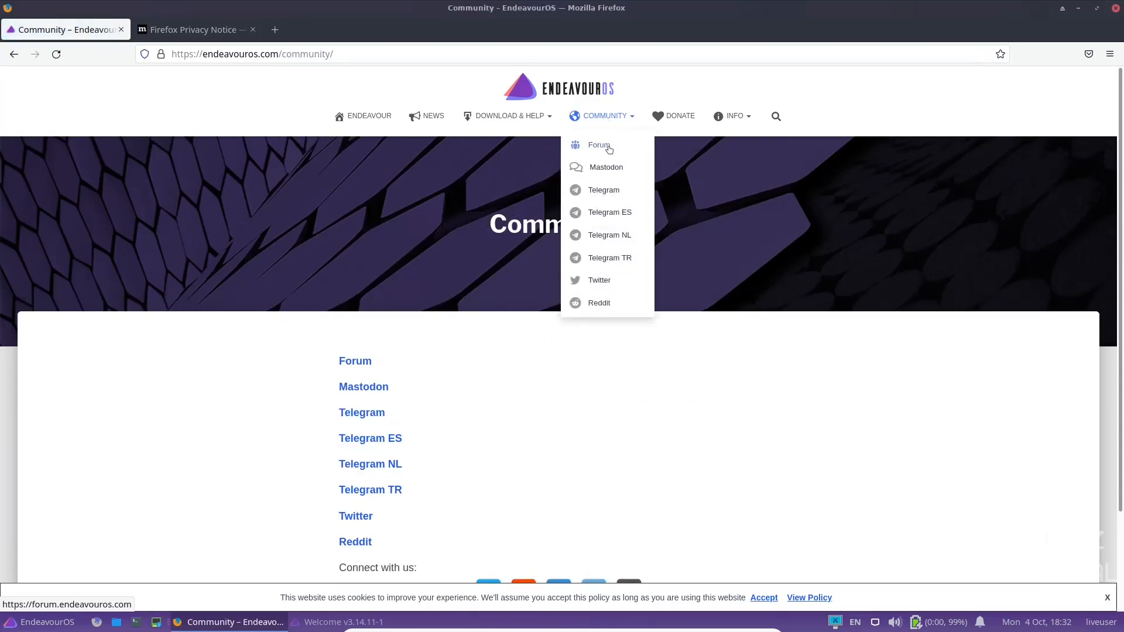
{"action": "mouse_move", "coordinate": [603, 193]}
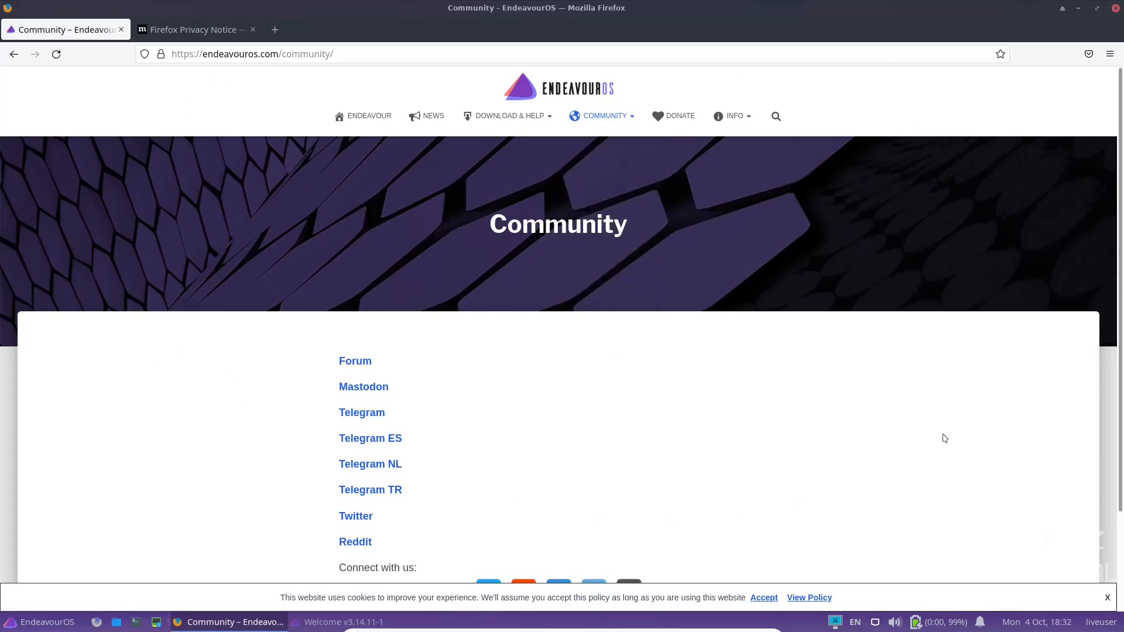
{"action": "mouse_move", "coordinate": [213, 112]}
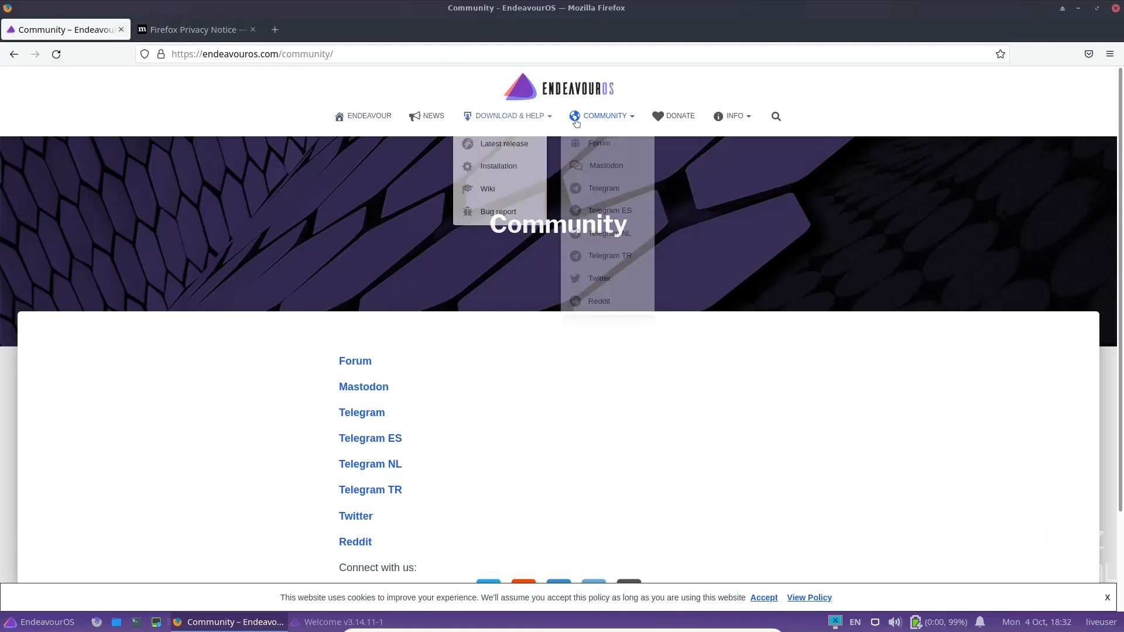
{"action": "left_click", "coordinate": [598, 144]}
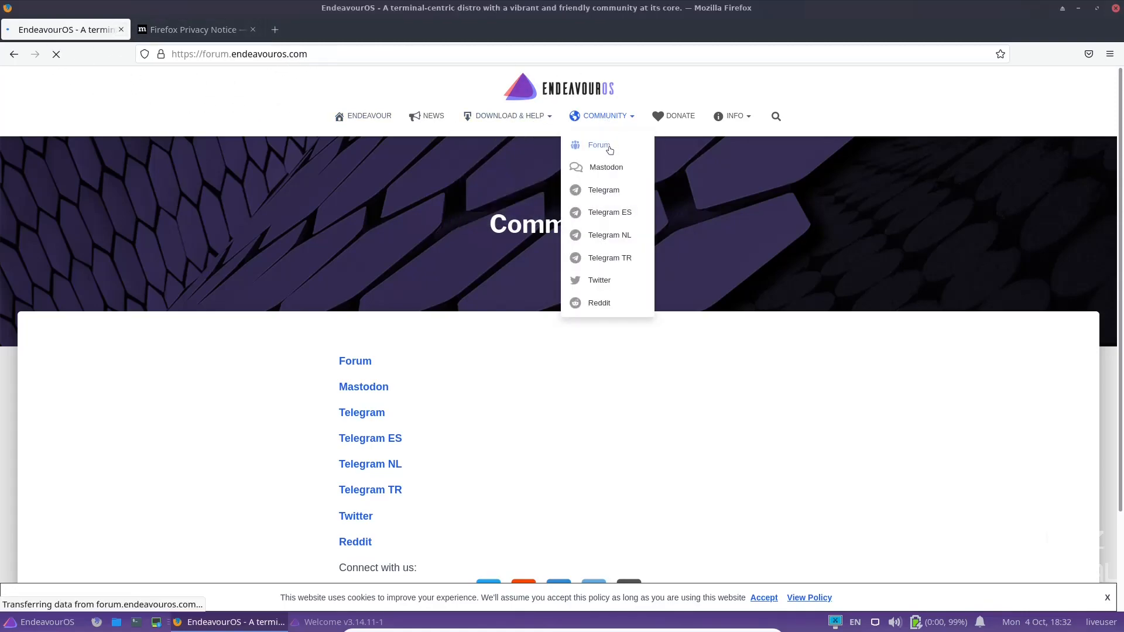
Visit forum.endeavouros.com, then go back to the EndeavourOS Community page.
{"action": "left_click", "coordinate": [600, 145]}
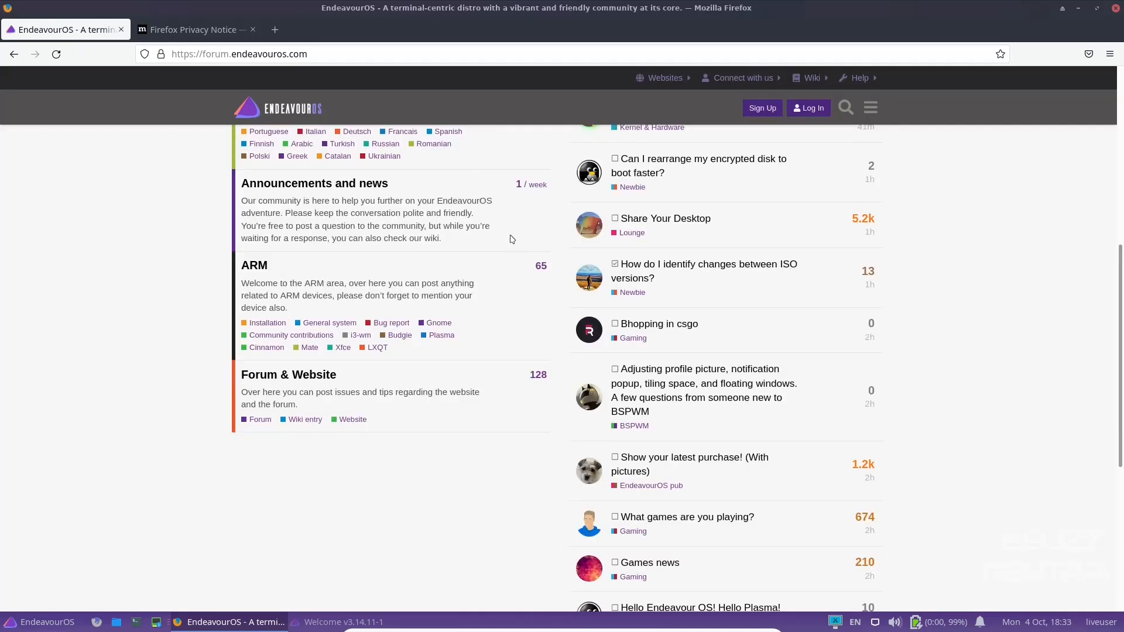
{"action": "scroll", "scroll_direction": "up", "scroll_amount": 3}
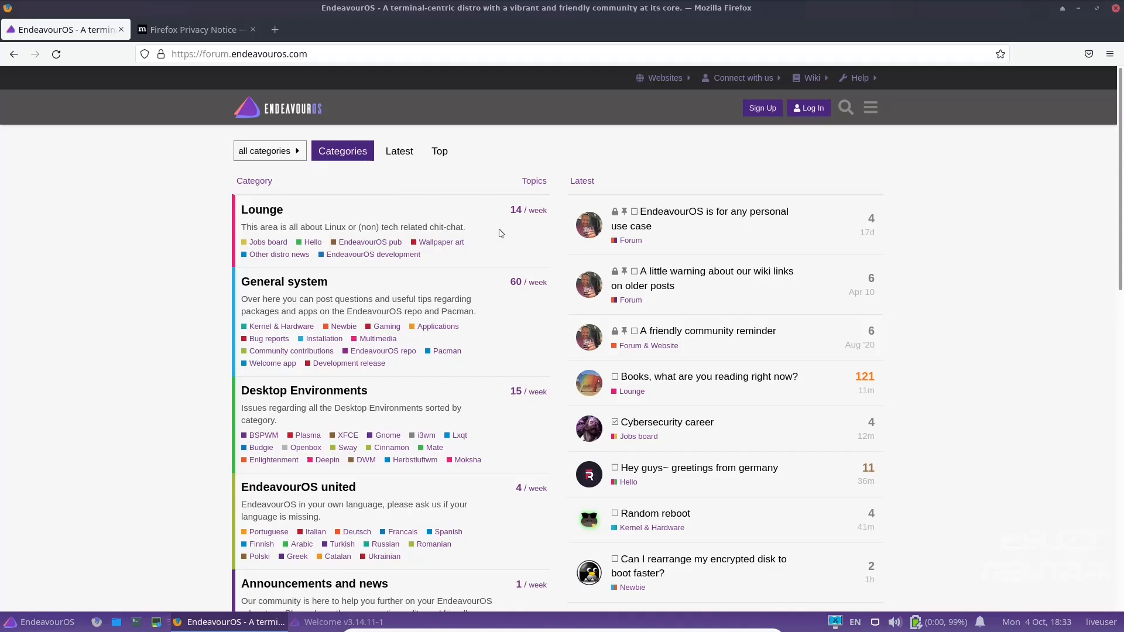
{"action": "mouse_move", "coordinate": [499, 233]}
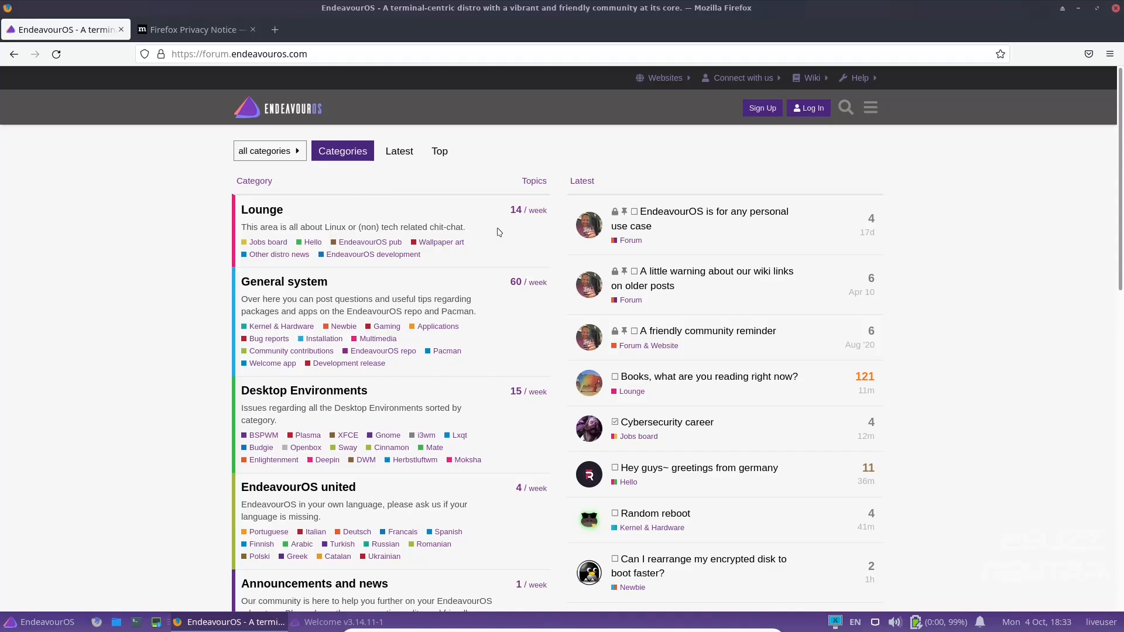
{"action": "left_click", "coordinate": [810, 77]}
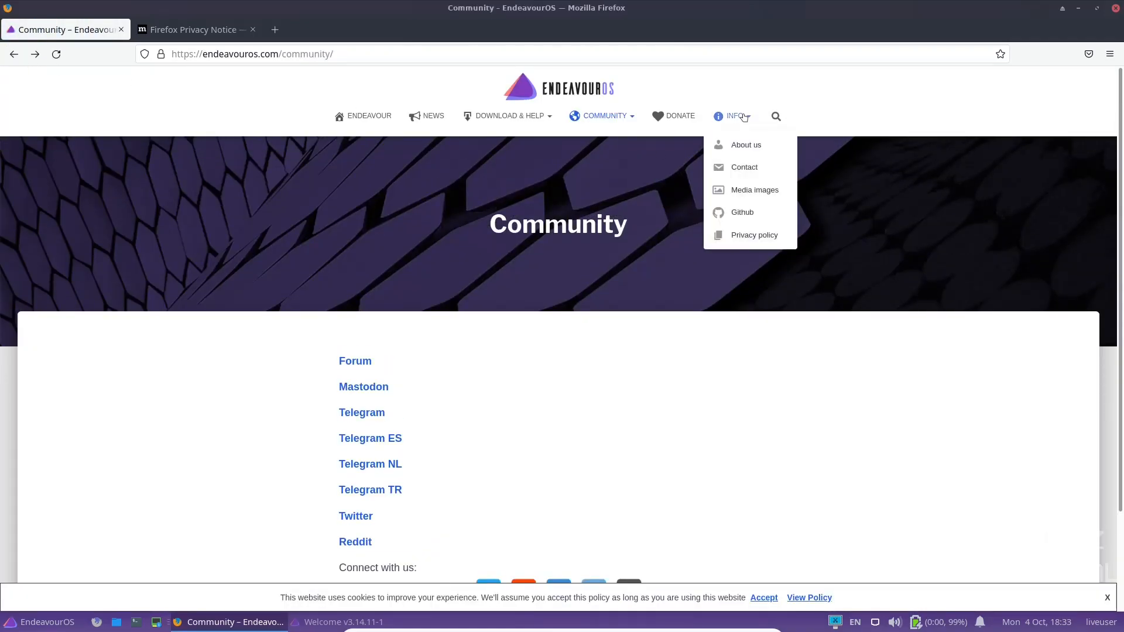
{"action": "mouse_move", "coordinate": [736, 205]}
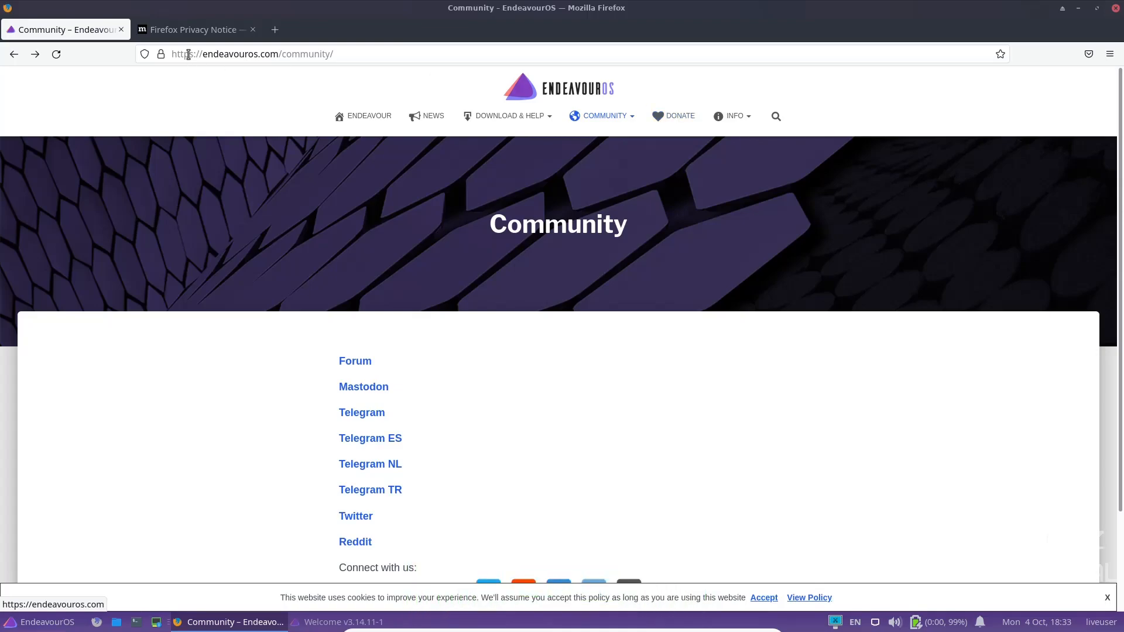
Close the Firefox window, leaving the Welcome app on screen.
{"action": "left_click", "coordinate": [252, 29]}
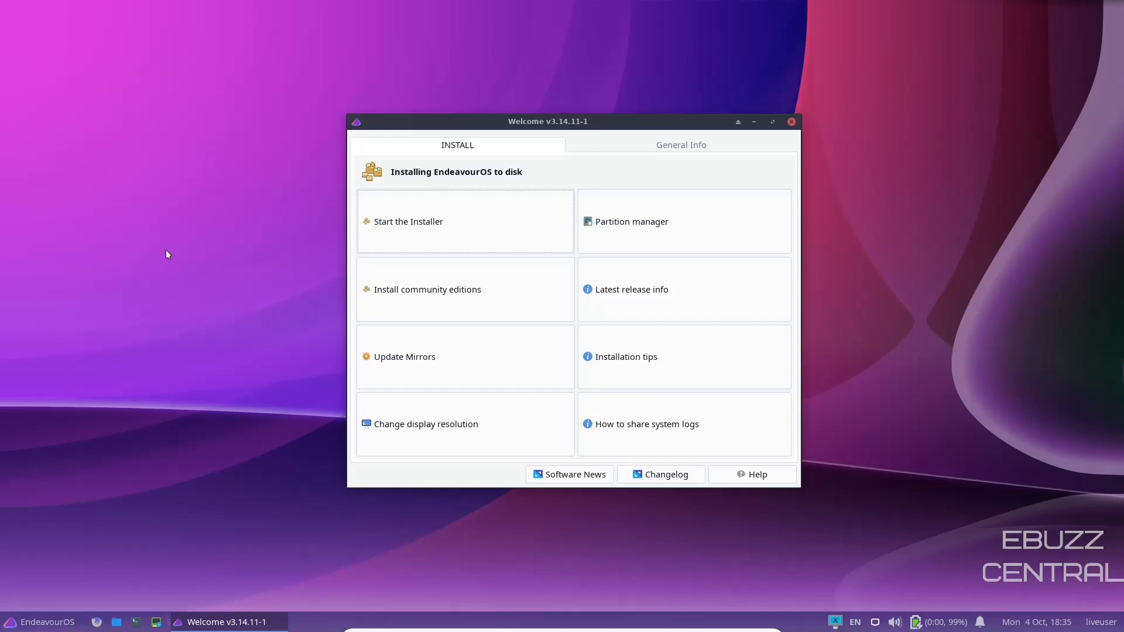
{"action": "mouse_move", "coordinate": [171, 253]}
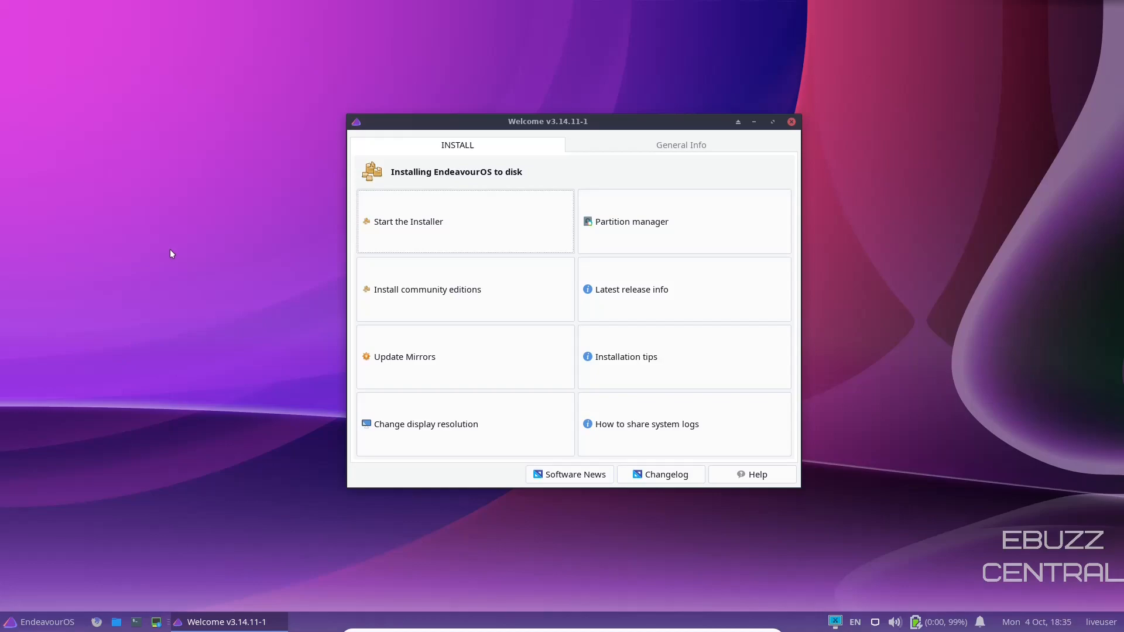
{"action": "mouse_move", "coordinate": [667, 223]}
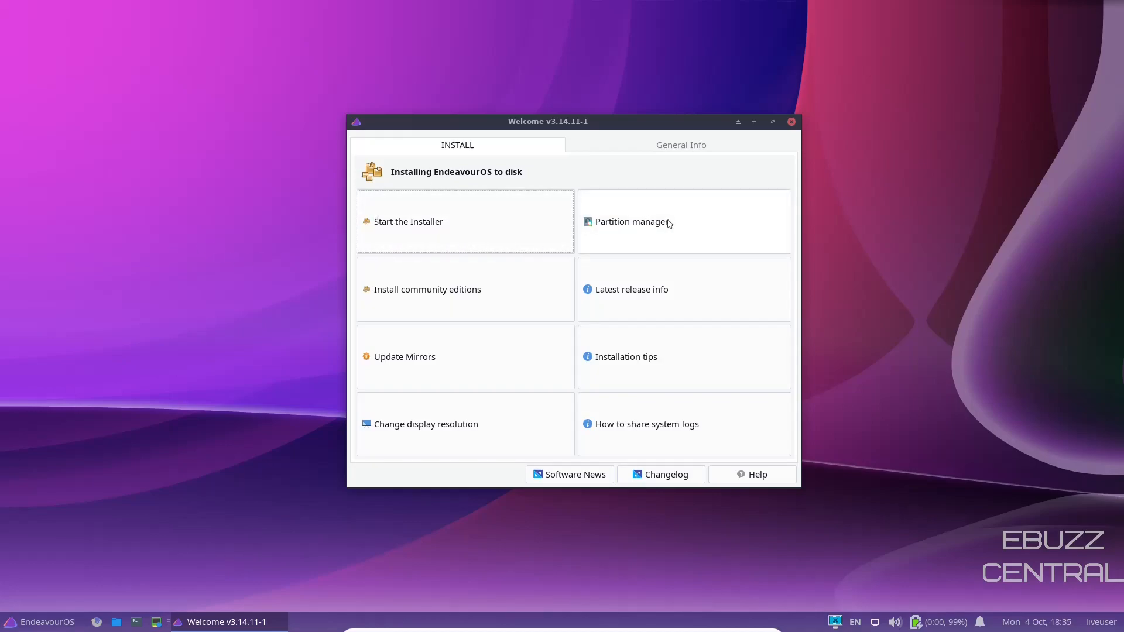
{"action": "mouse_move", "coordinate": [463, 273]}
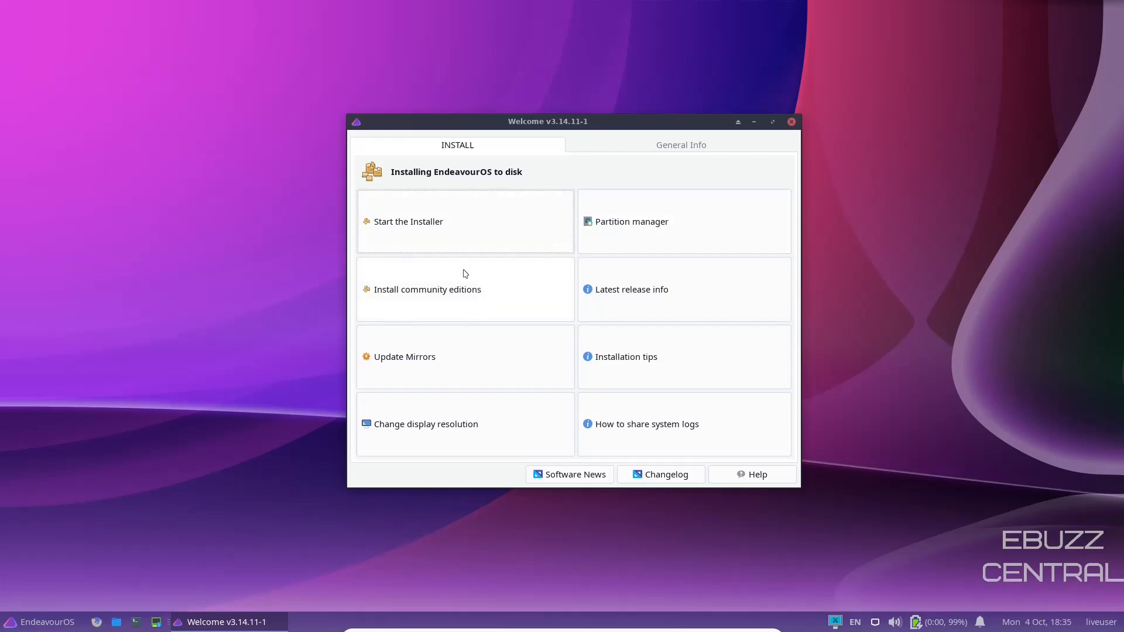
{"action": "mouse_move", "coordinate": [517, 257]}
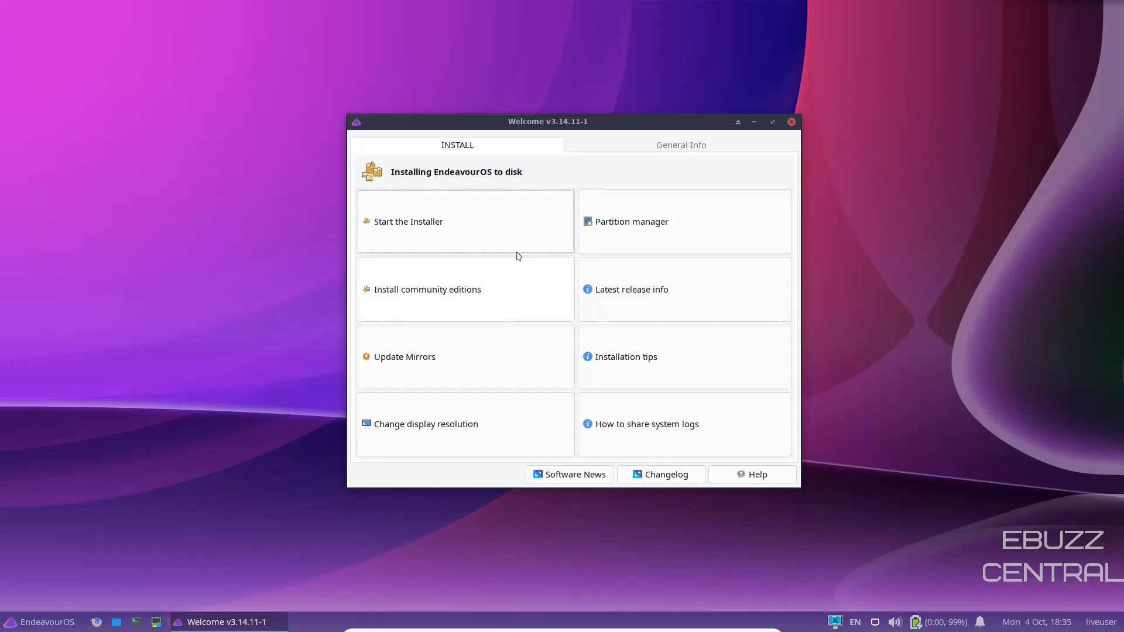
{"action": "mouse_move", "coordinate": [476, 291]}
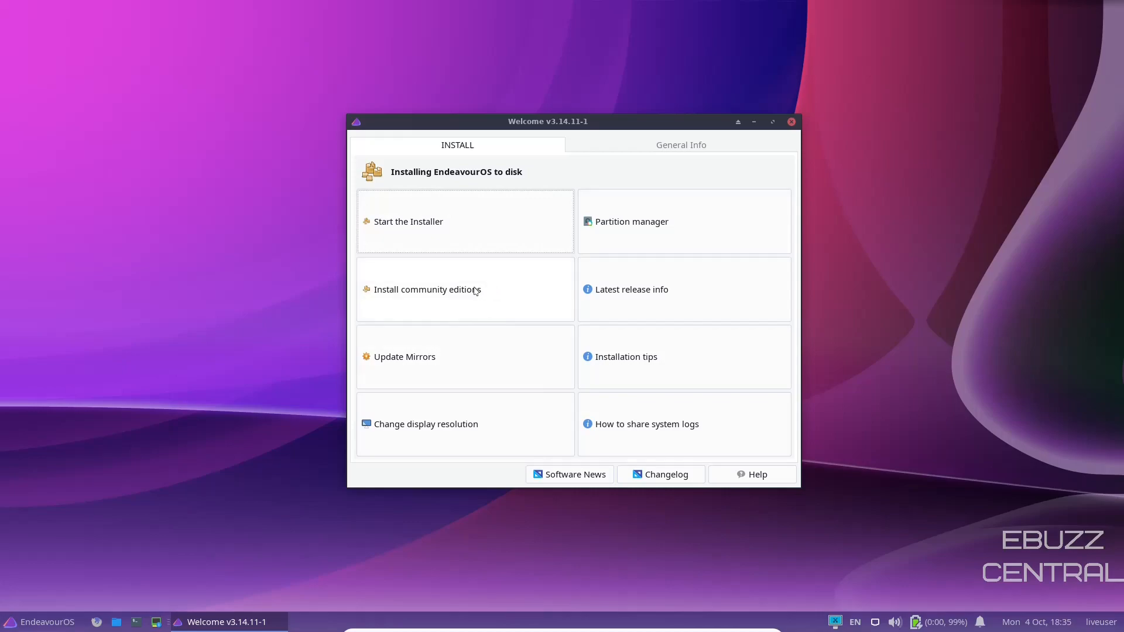
{"action": "mouse_move", "coordinate": [654, 301]}
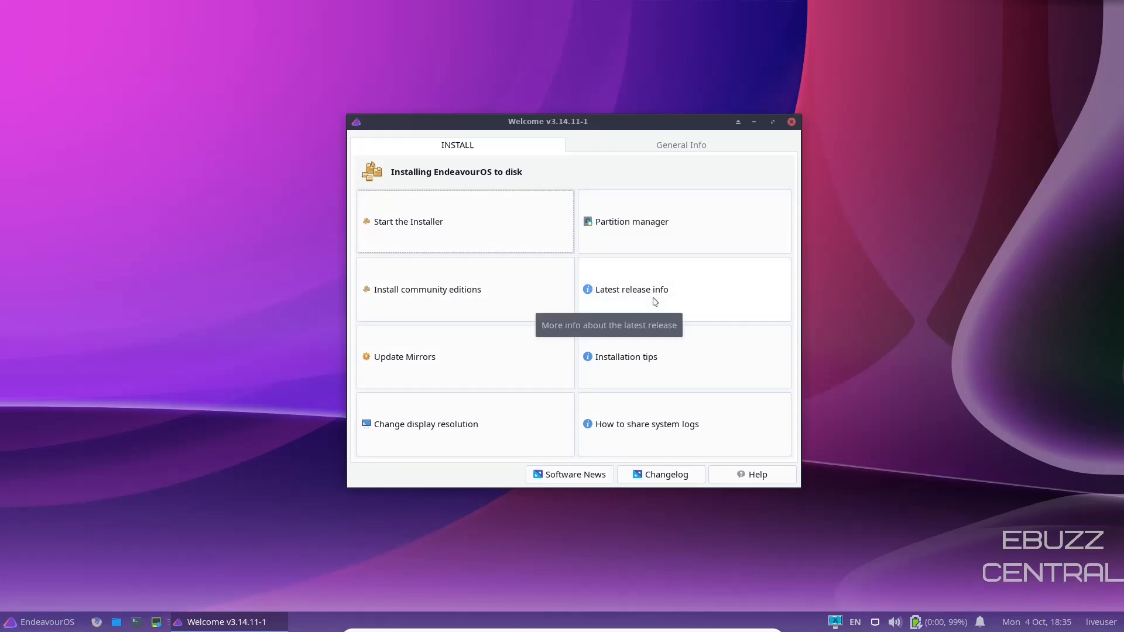
{"action": "mouse_move", "coordinate": [462, 358]}
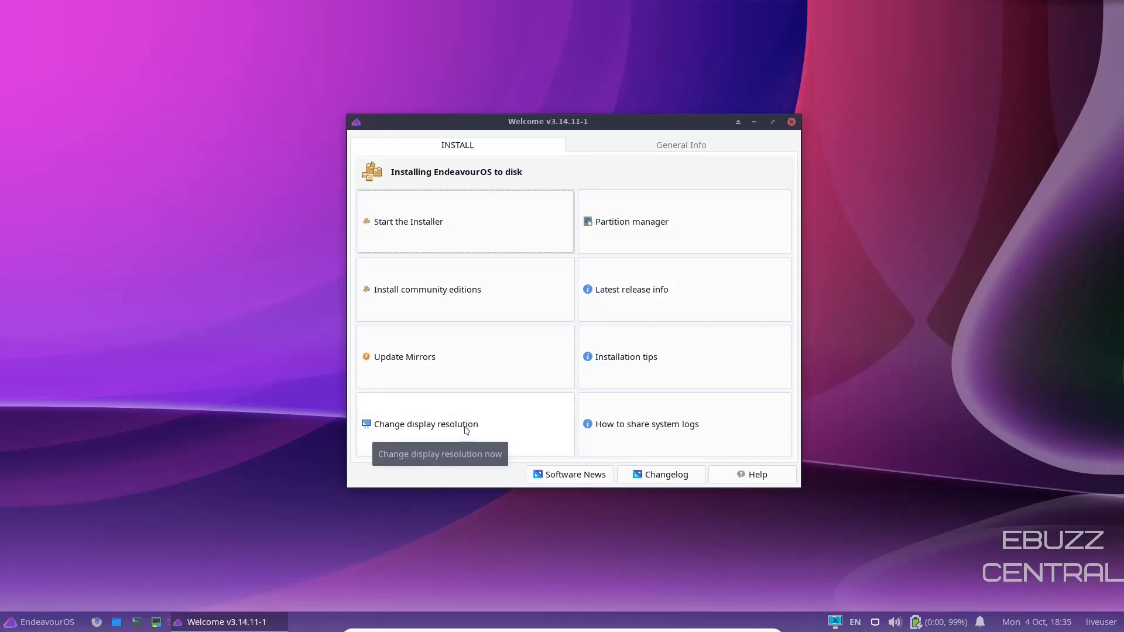
{"action": "mouse_move", "coordinate": [674, 383]}
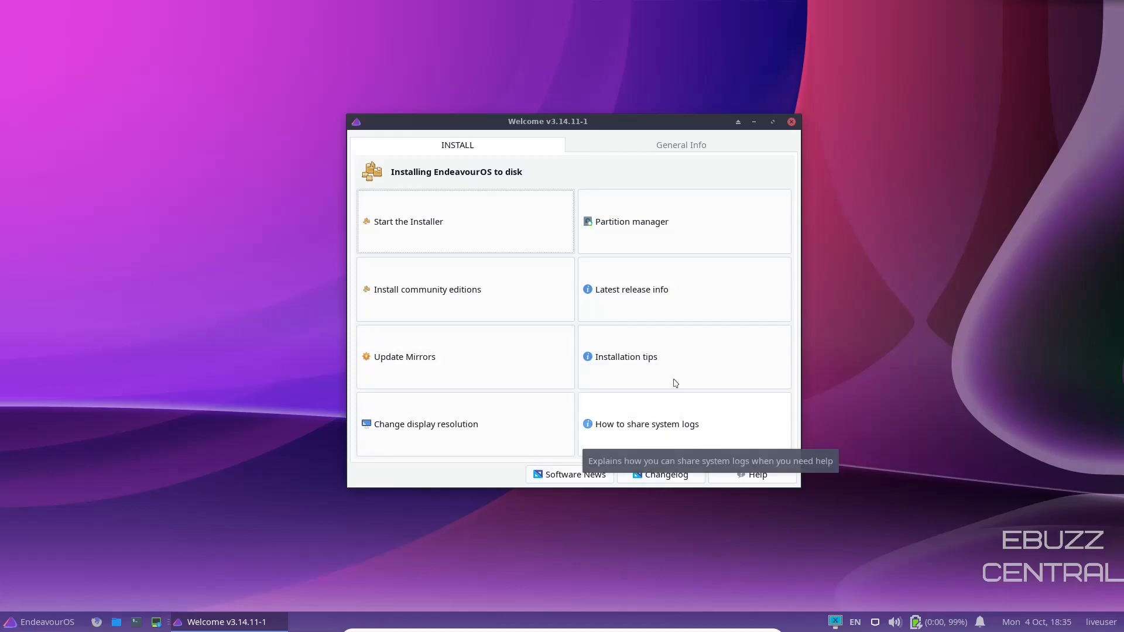
View General Info, close Welcome, relaunch it by searching 'welcome' in Whisker, then close it.
{"action": "left_click", "coordinate": [680, 145]}
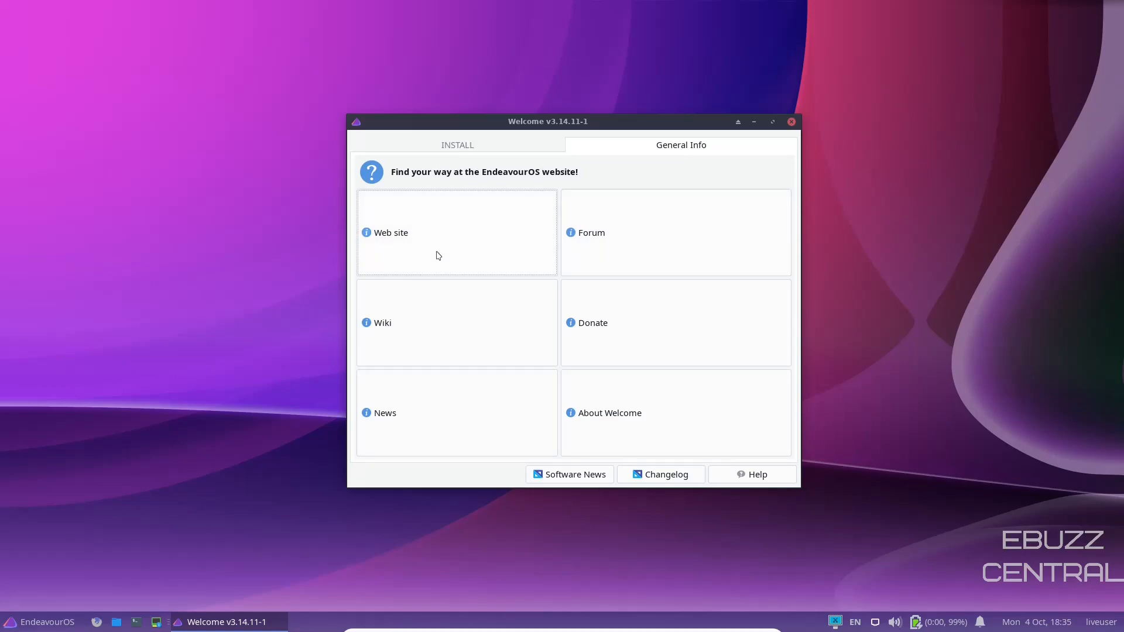
{"action": "mouse_move", "coordinate": [456, 335]}
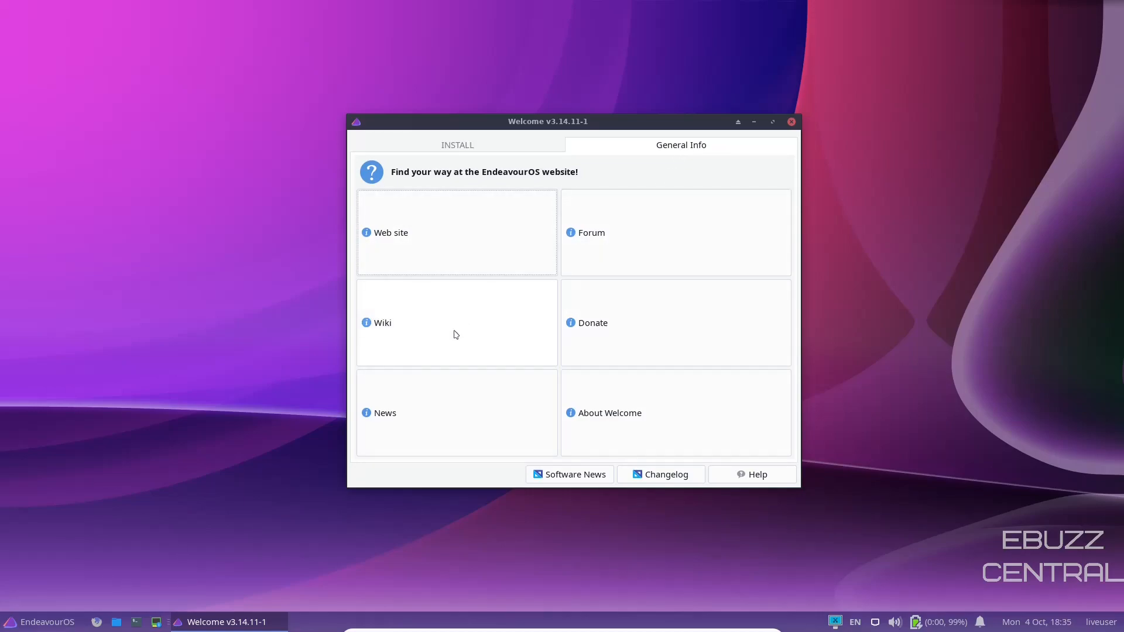
{"action": "mouse_move", "coordinate": [653, 418]}
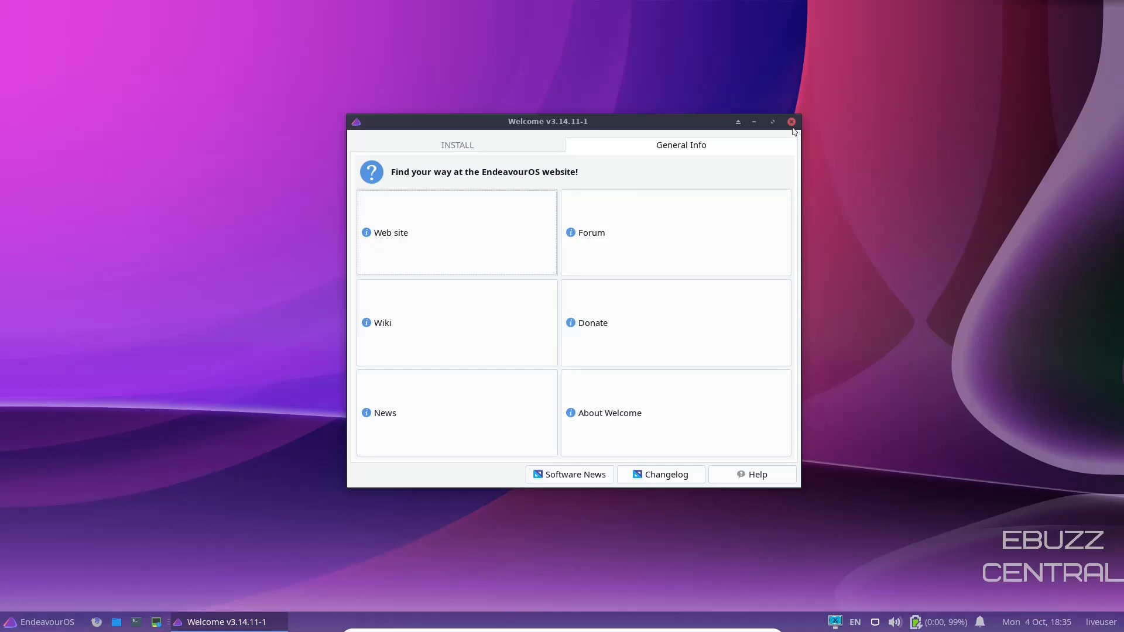
{"action": "left_click", "coordinate": [791, 121]}
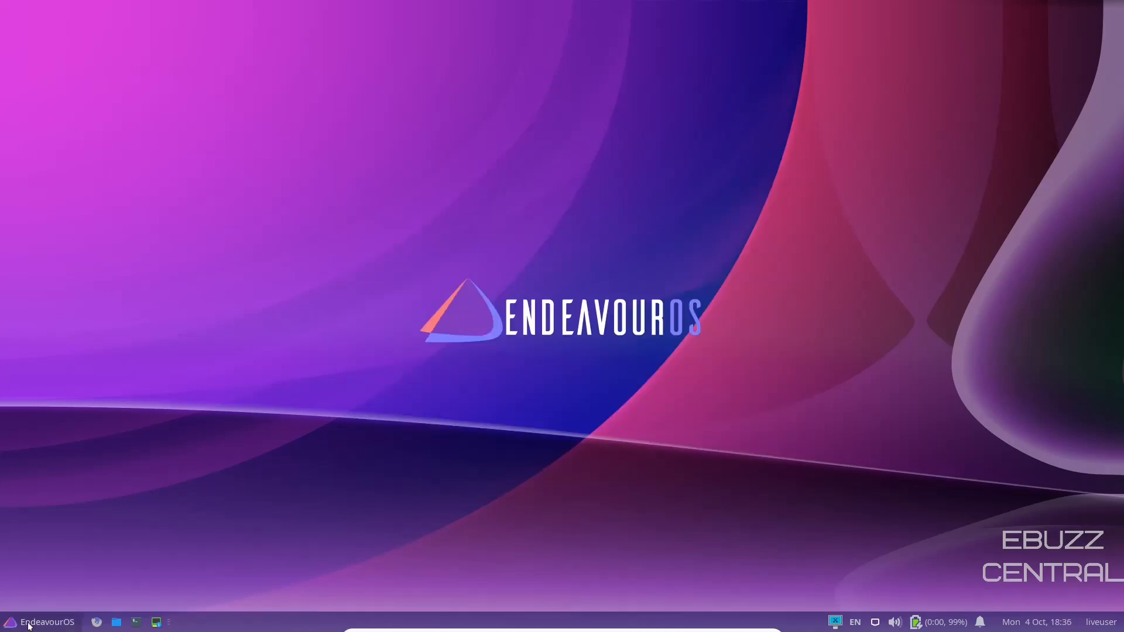
{"action": "left_click", "coordinate": [39, 621]}
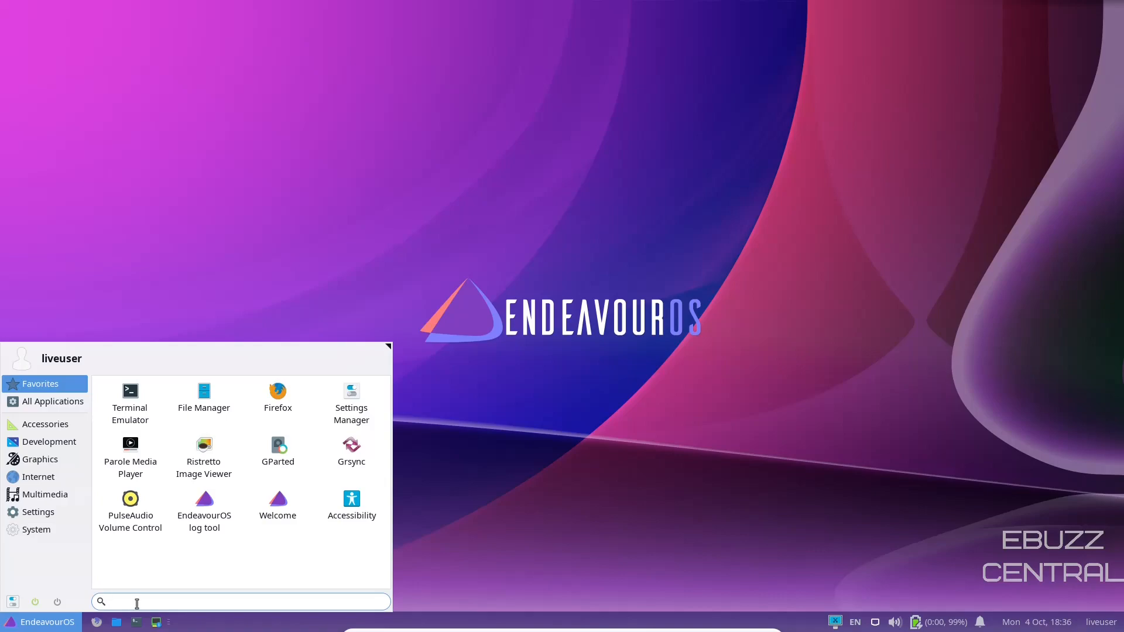
{"action": "type", "text": "welcome"}
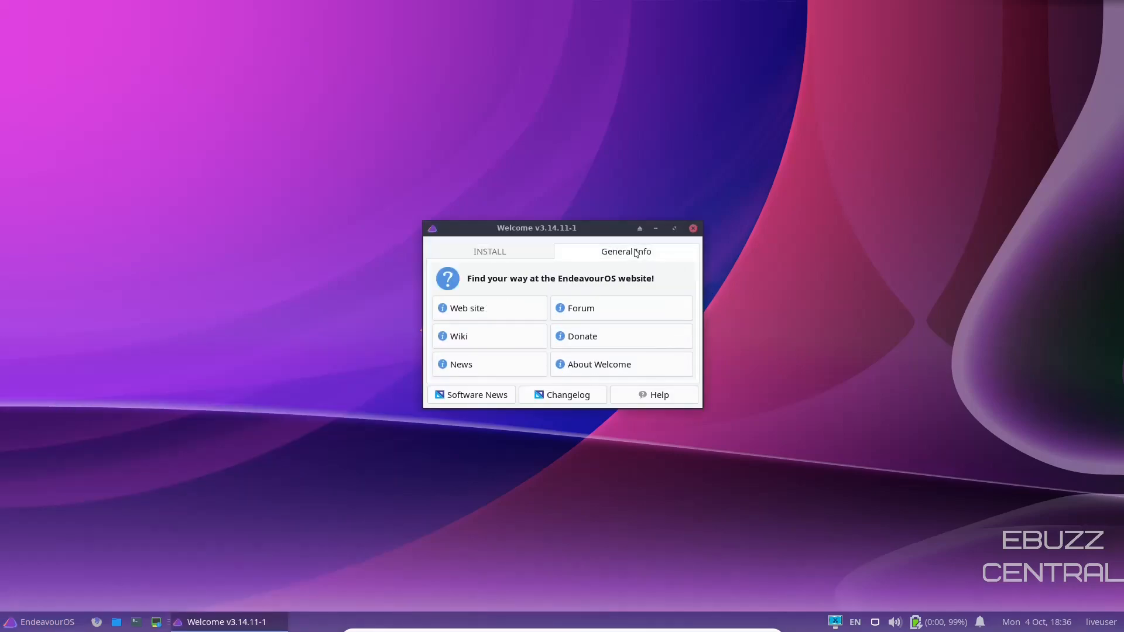
{"action": "mouse_move", "coordinate": [599, 302]}
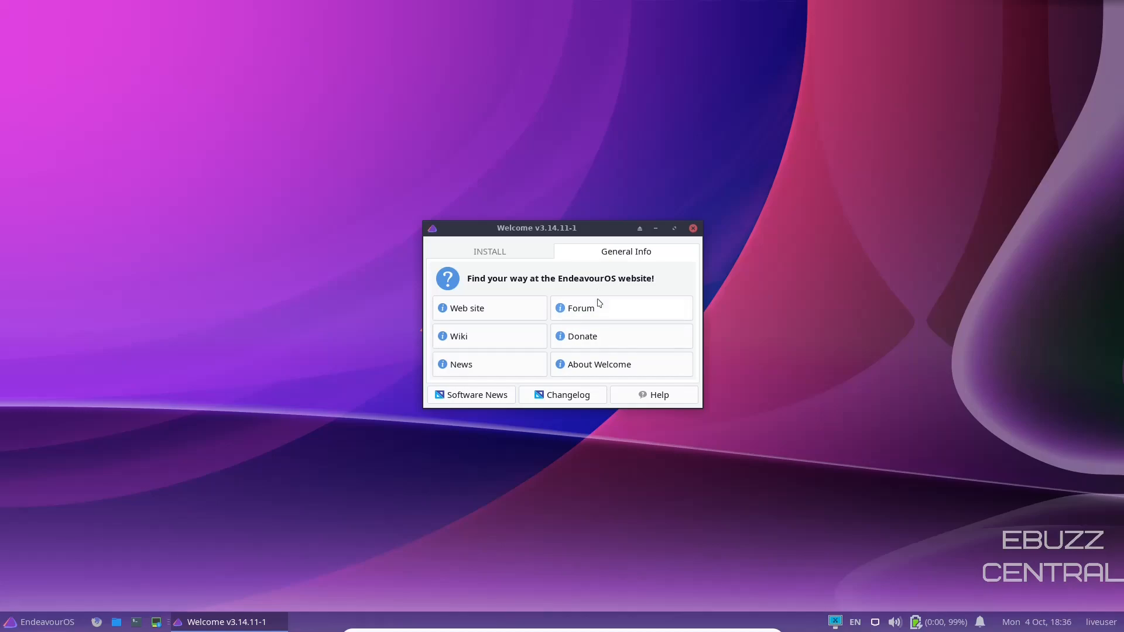
{"action": "mouse_move", "coordinate": [722, 4]}
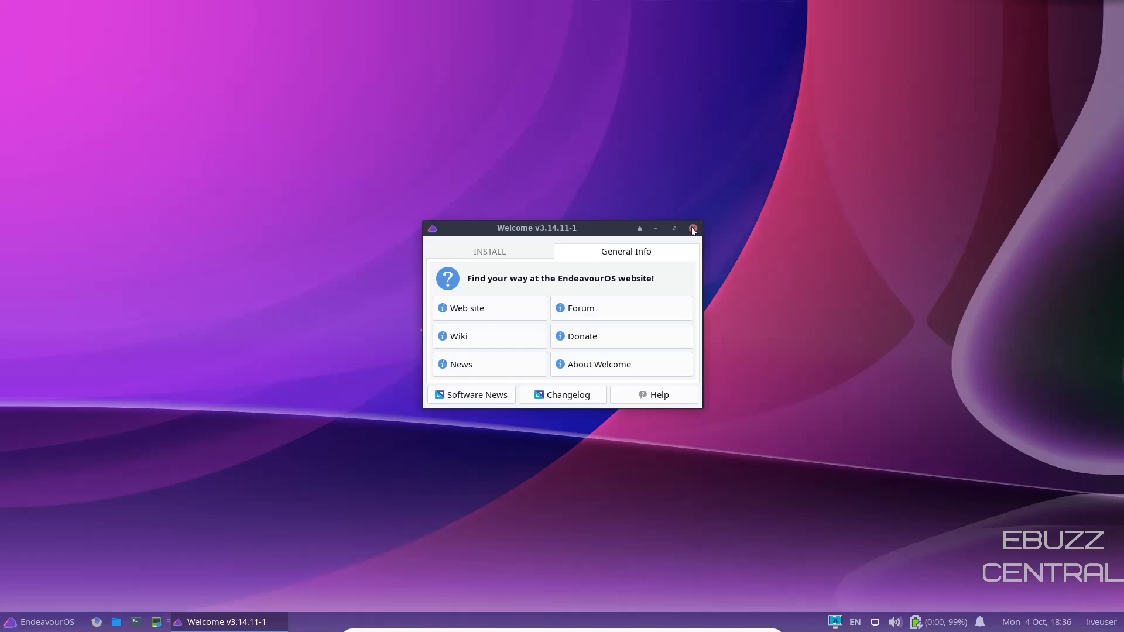
{"action": "left_click", "coordinate": [692, 228]}
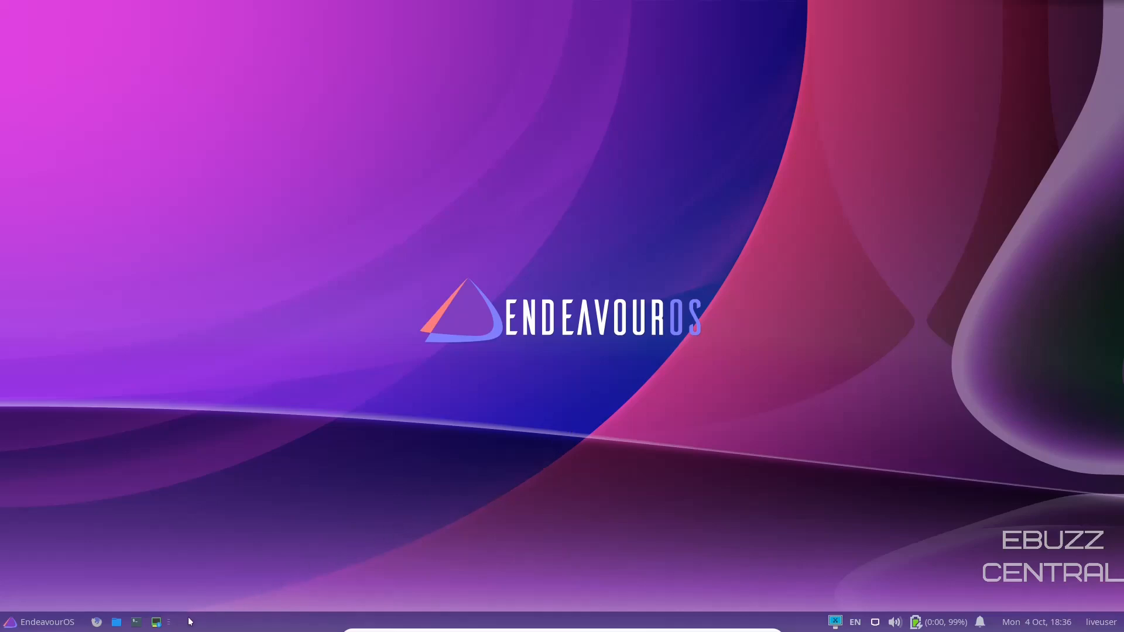
Open Panel Preferences and try Vertical and Deskbar modes before returning to Horizontal.
{"action": "right_click", "coordinate": [189, 622]}
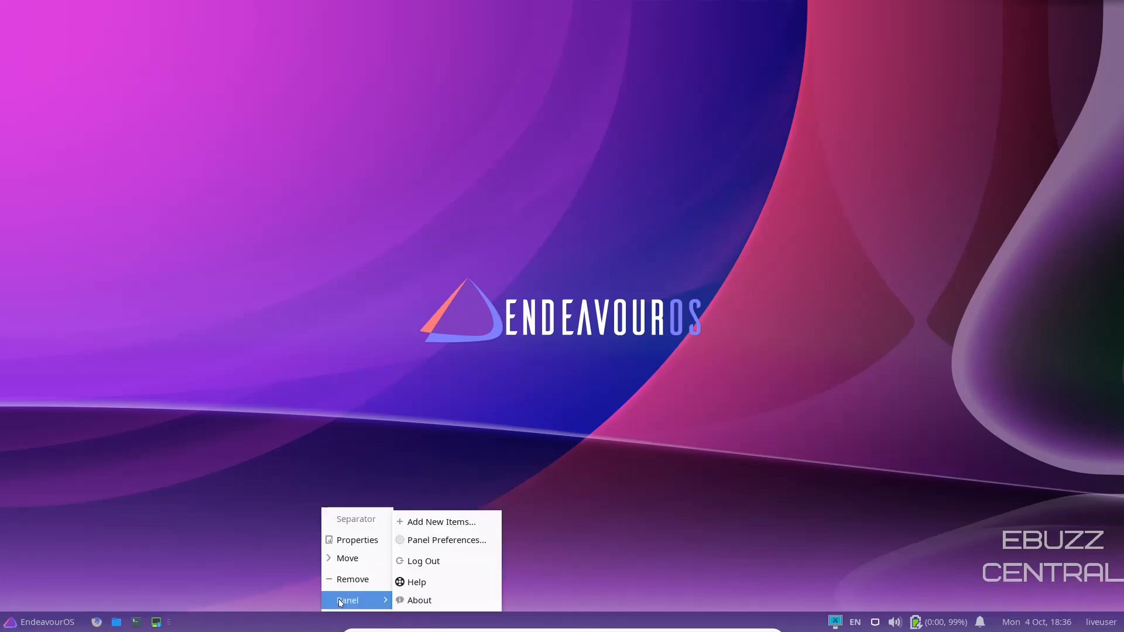
{"action": "left_click", "coordinate": [451, 545]}
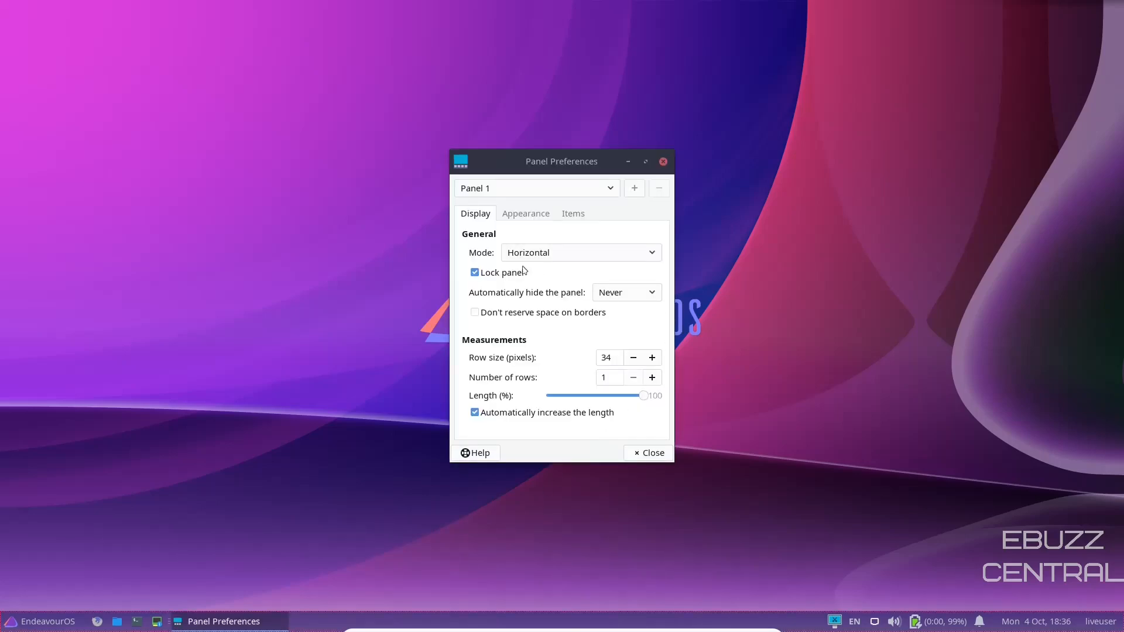
{"action": "left_click", "coordinate": [579, 252]}
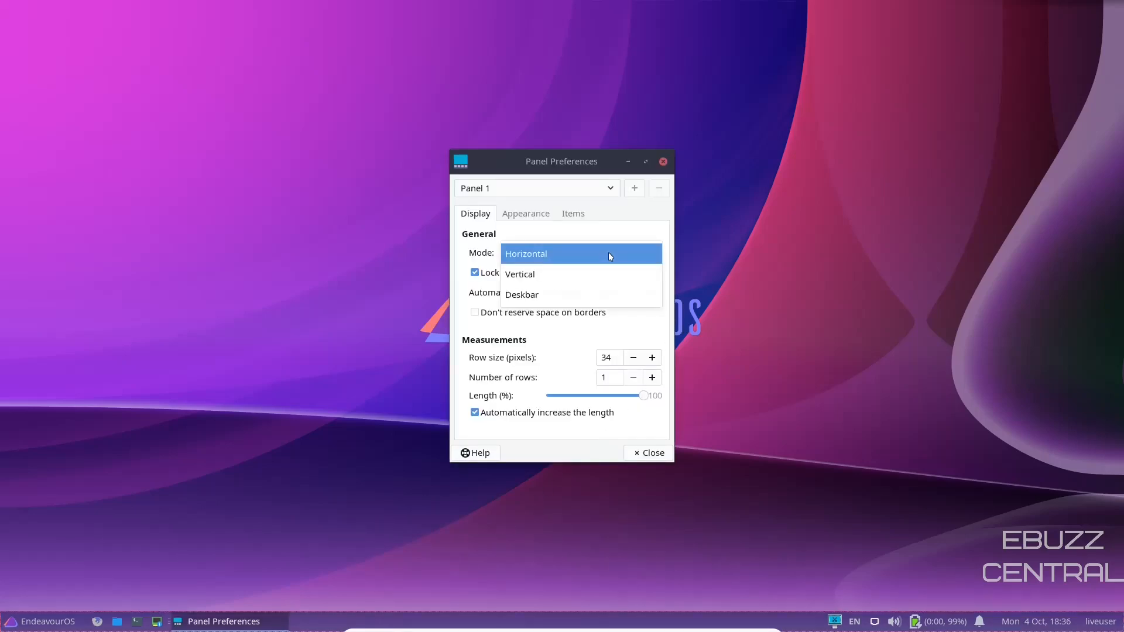
{"action": "left_click", "coordinate": [519, 274]}
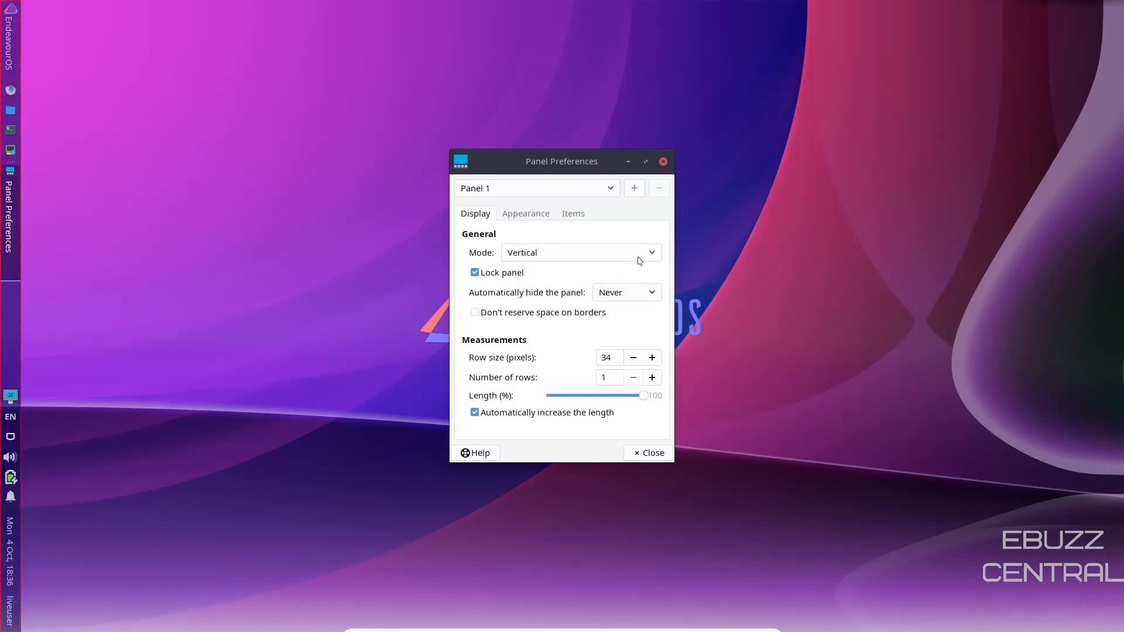
{"action": "left_click", "coordinate": [578, 252]}
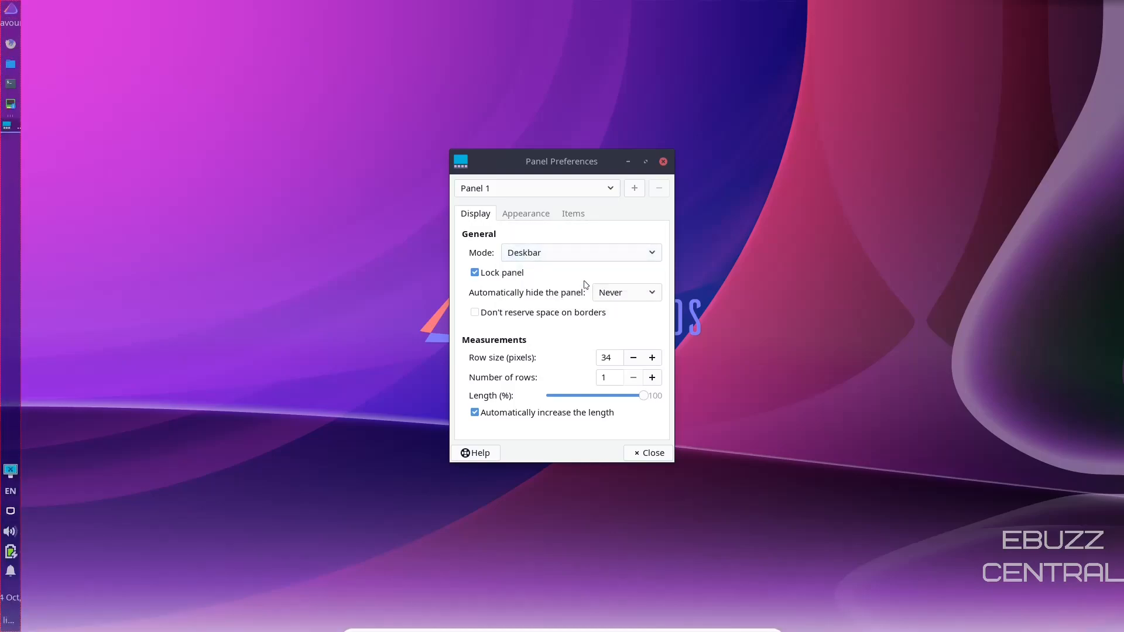
{"action": "left_click", "coordinate": [579, 252]}
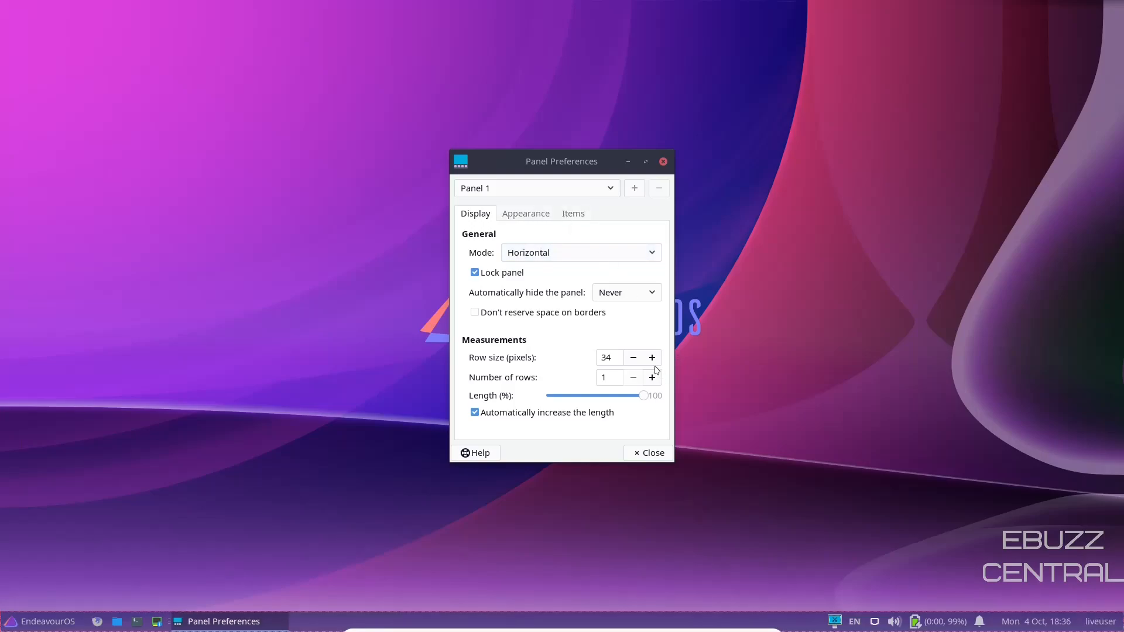
Raise the panel row size to 43 pixels.
{"action": "left_click", "coordinate": [650, 357]}
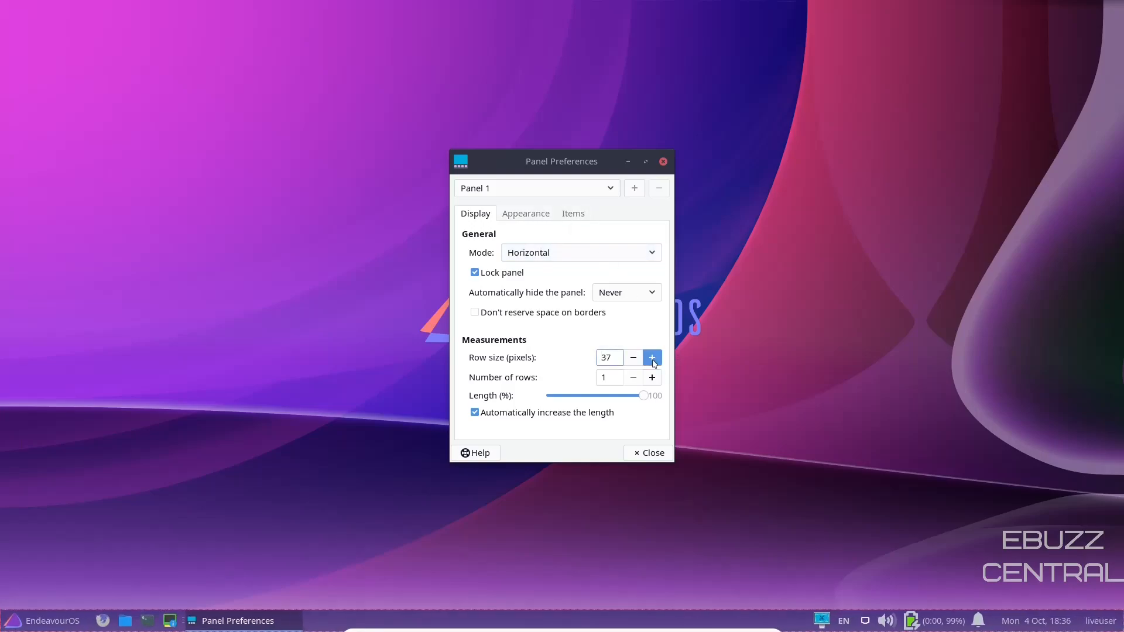
{"action": "left_click", "coordinate": [651, 357]}
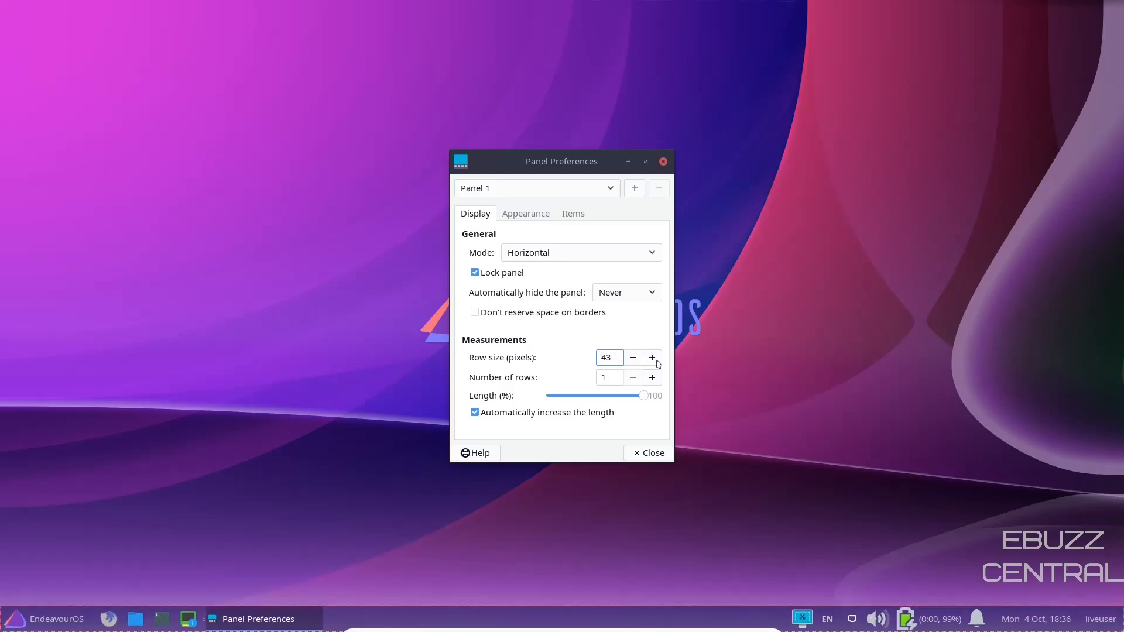
{"action": "left_click", "coordinate": [525, 213]}
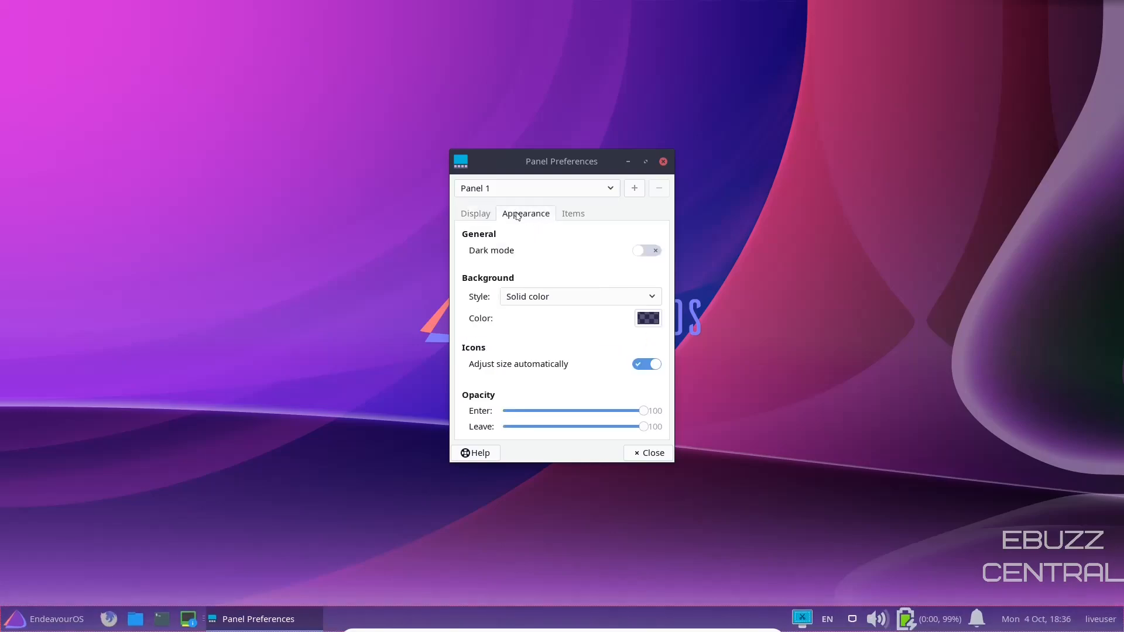
Turn on the panel's dark mode, review the Items list, and close Panel Preferences.
{"action": "left_click", "coordinate": [645, 250]}
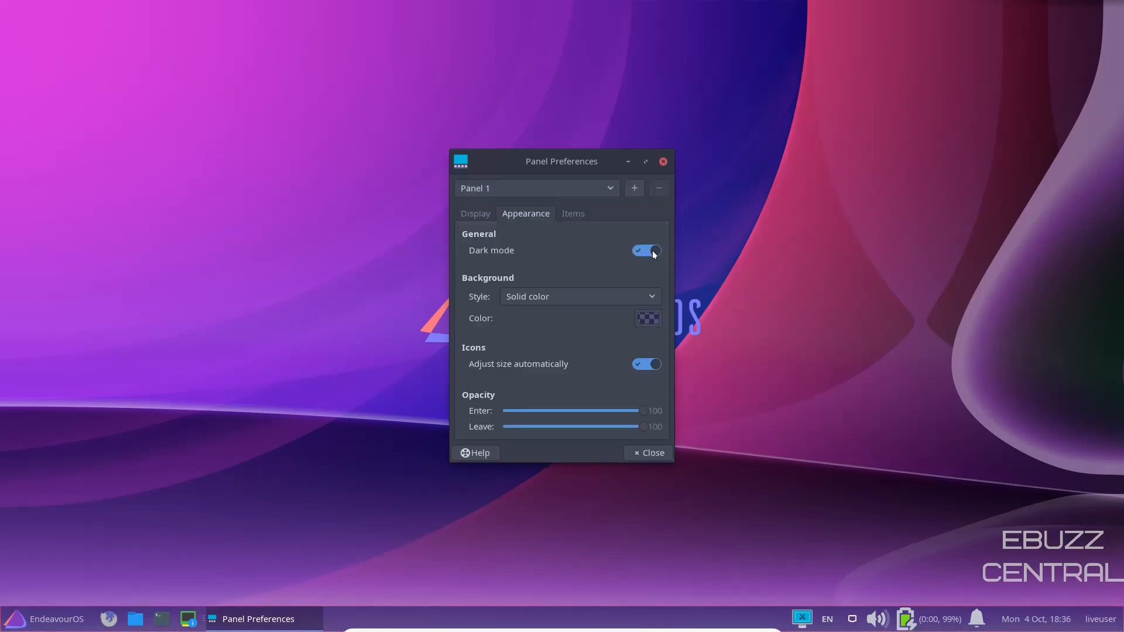
{"action": "mouse_move", "coordinate": [4, 522]}
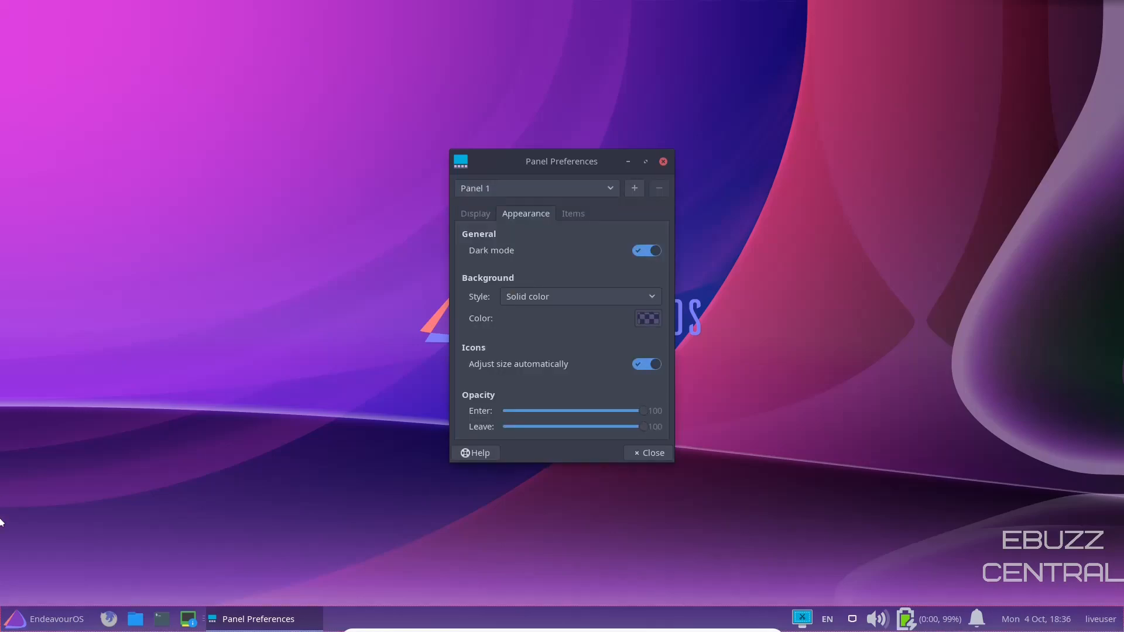
{"action": "left_click", "coordinate": [47, 618]}
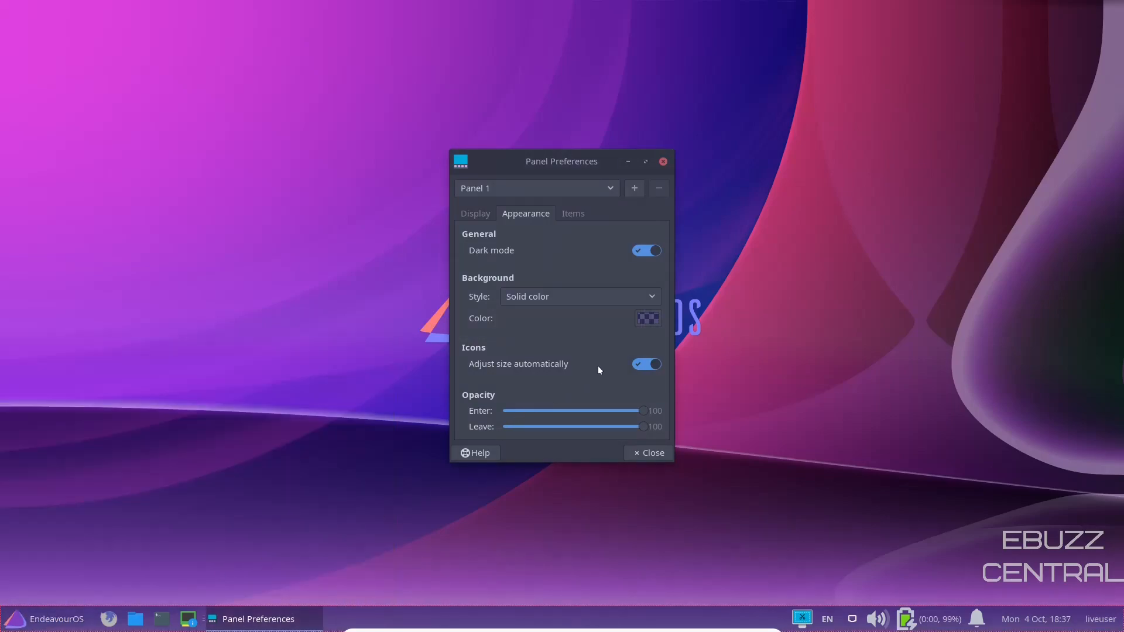
{"action": "mouse_move", "coordinate": [640, 372]}
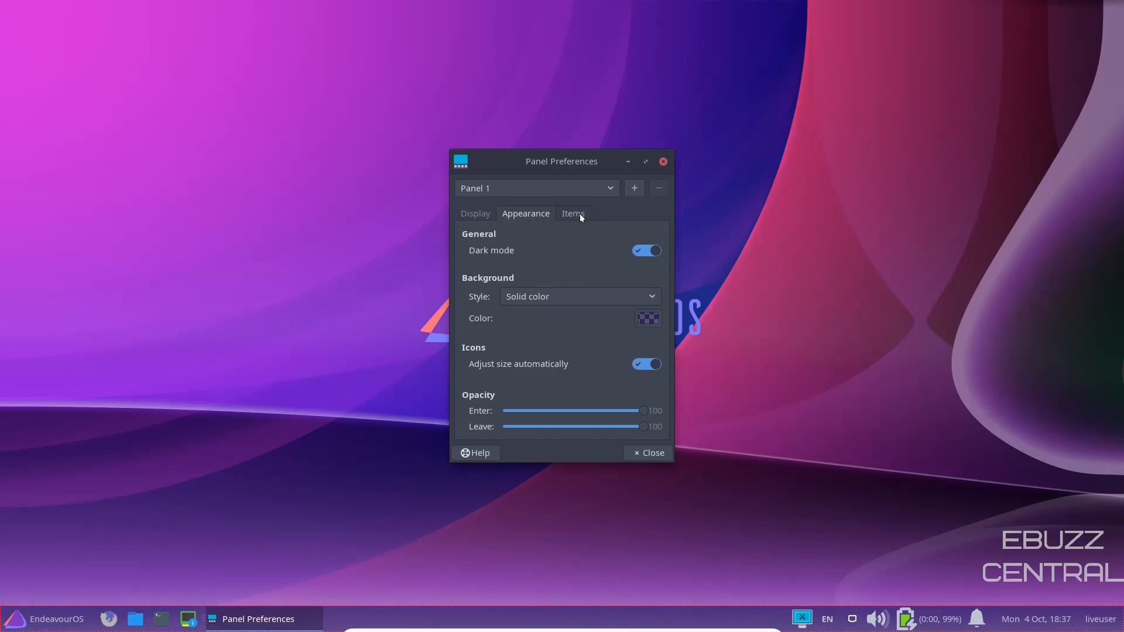
{"action": "left_click", "coordinate": [572, 213]}
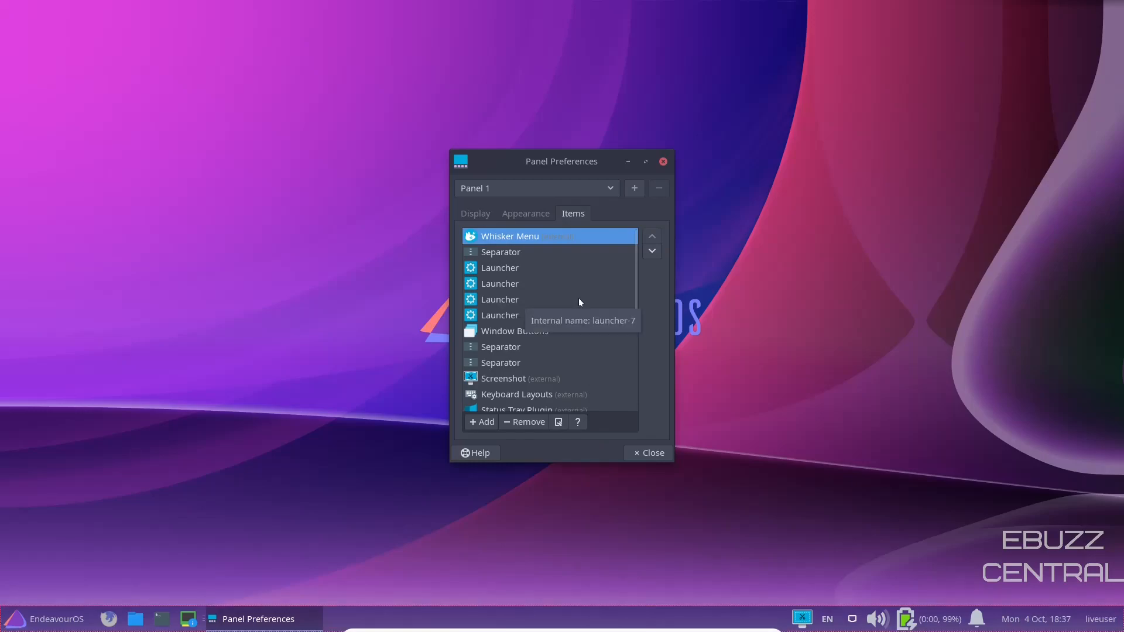
{"action": "mouse_move", "coordinate": [664, 171]}
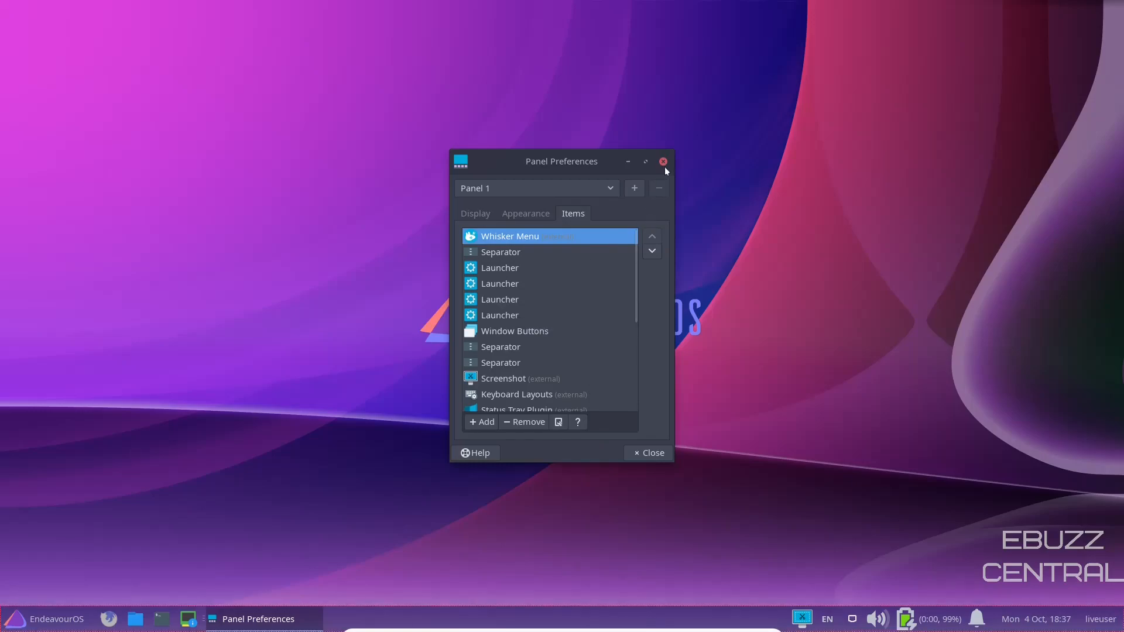
{"action": "left_click", "coordinate": [661, 161]}
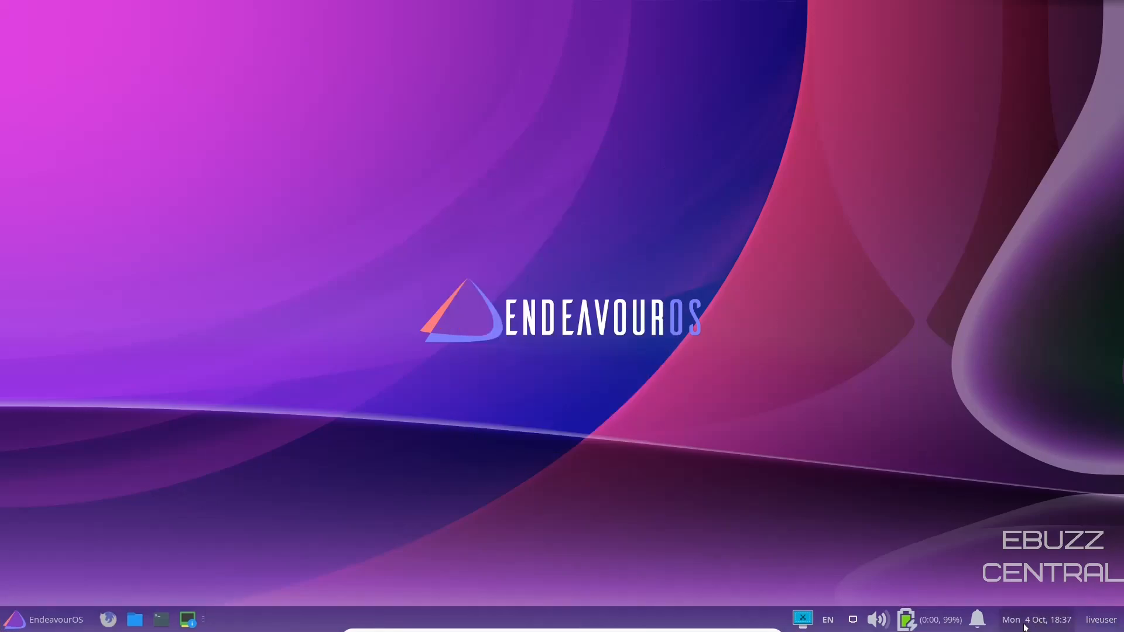
{"action": "mouse_move", "coordinate": [976, 619]}
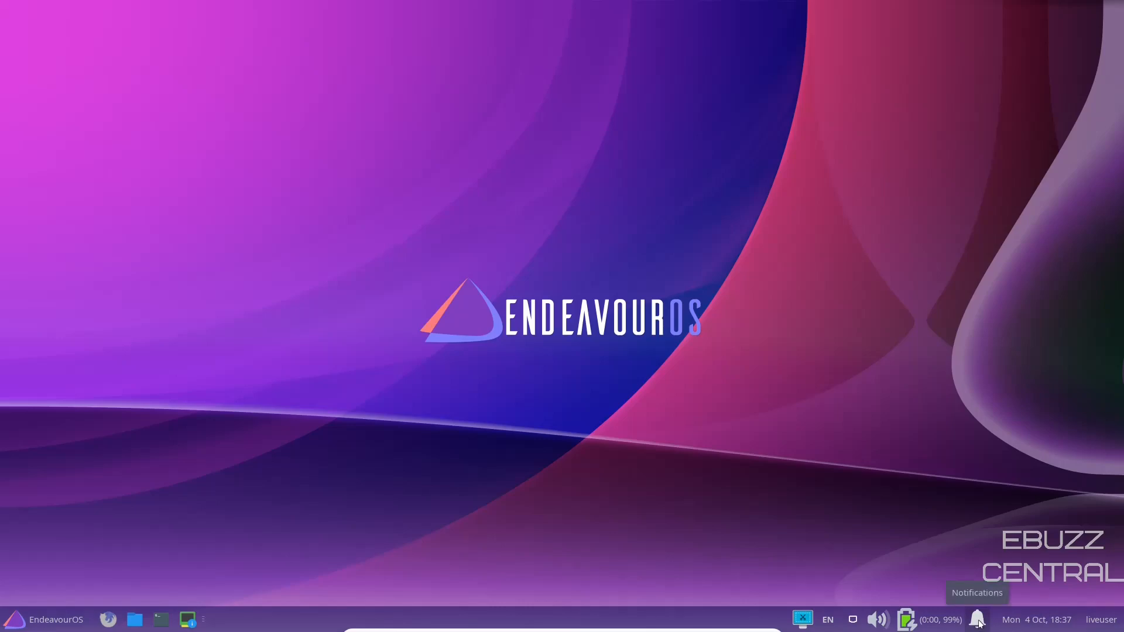
{"action": "mouse_move", "coordinate": [930, 618]}
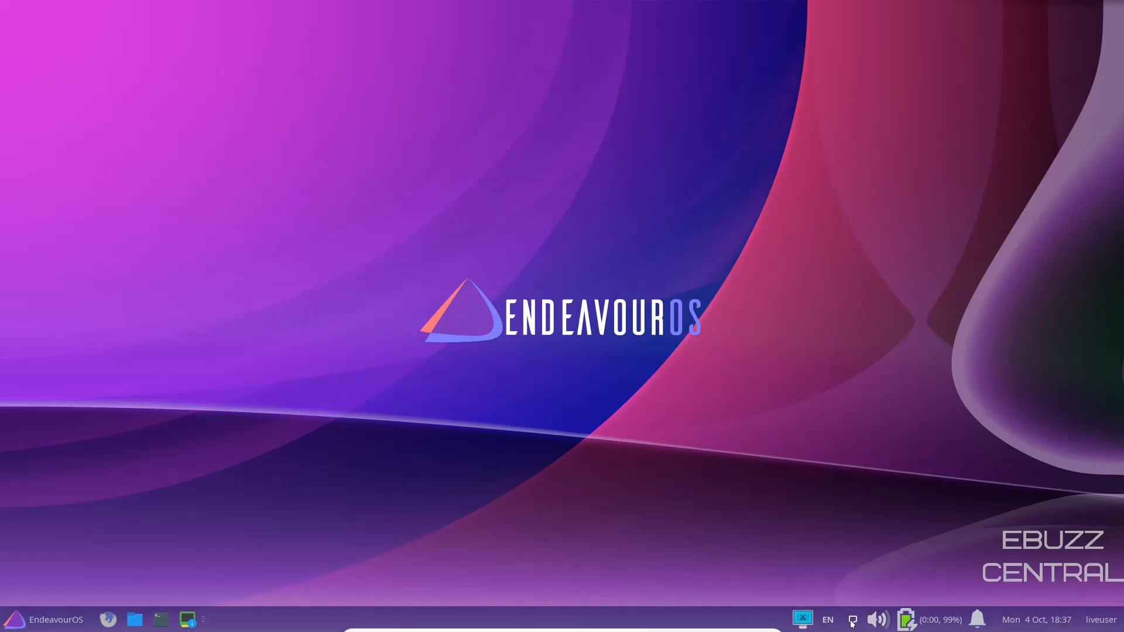
{"action": "mouse_move", "coordinate": [801, 619]}
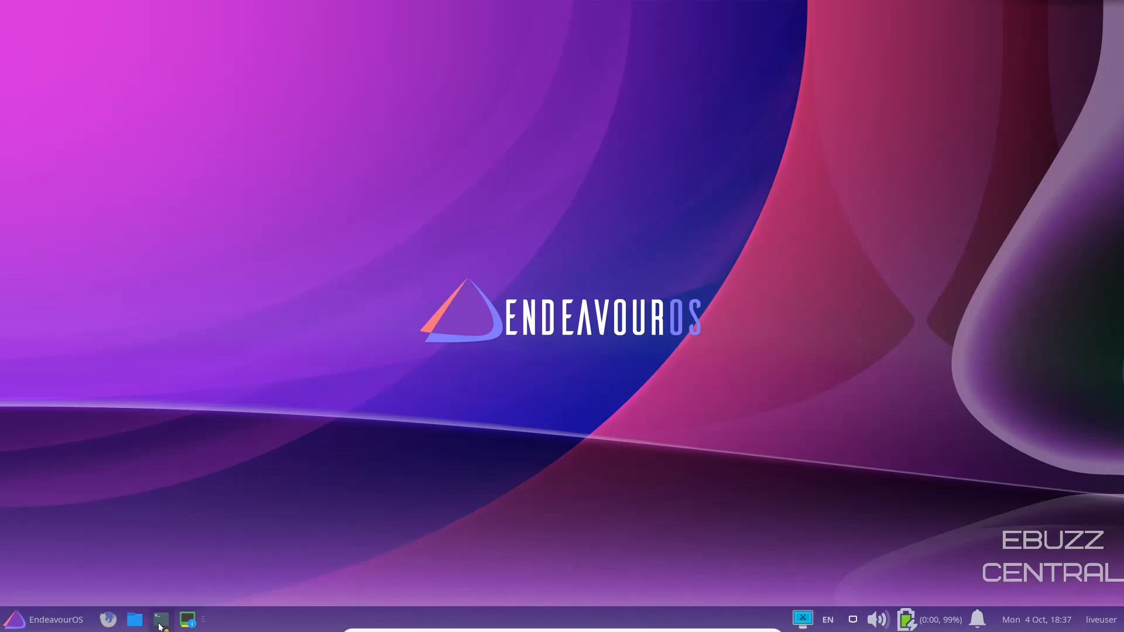
Open a terminal, run htop and top to monitor processes, then close it.
{"action": "left_click", "coordinate": [160, 619]}
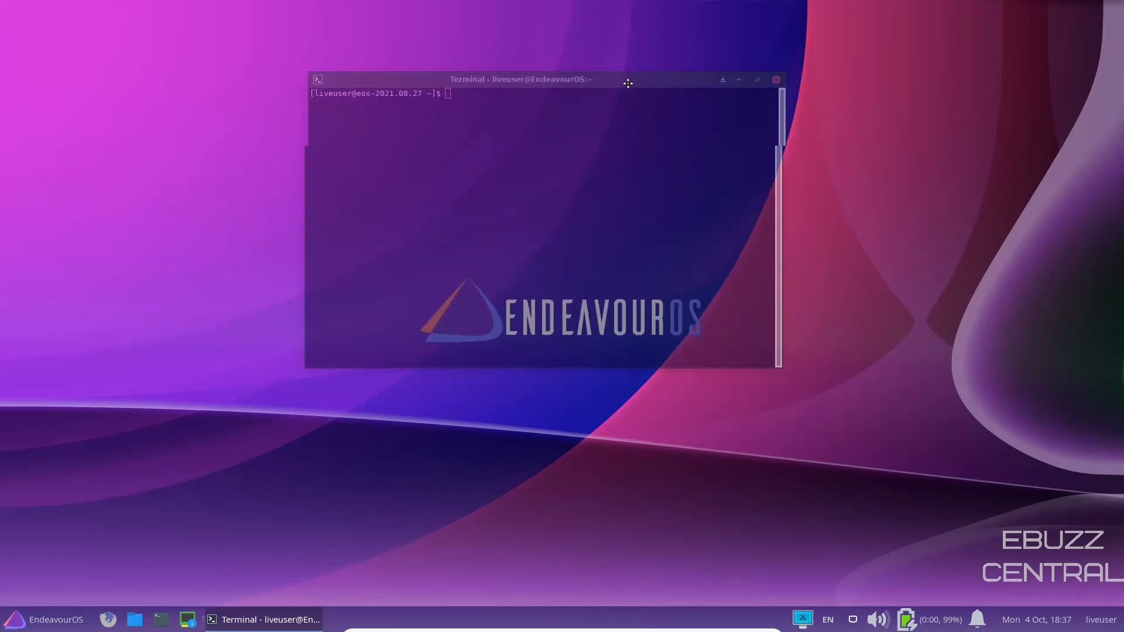
{"action": "type", "text": "htop"}
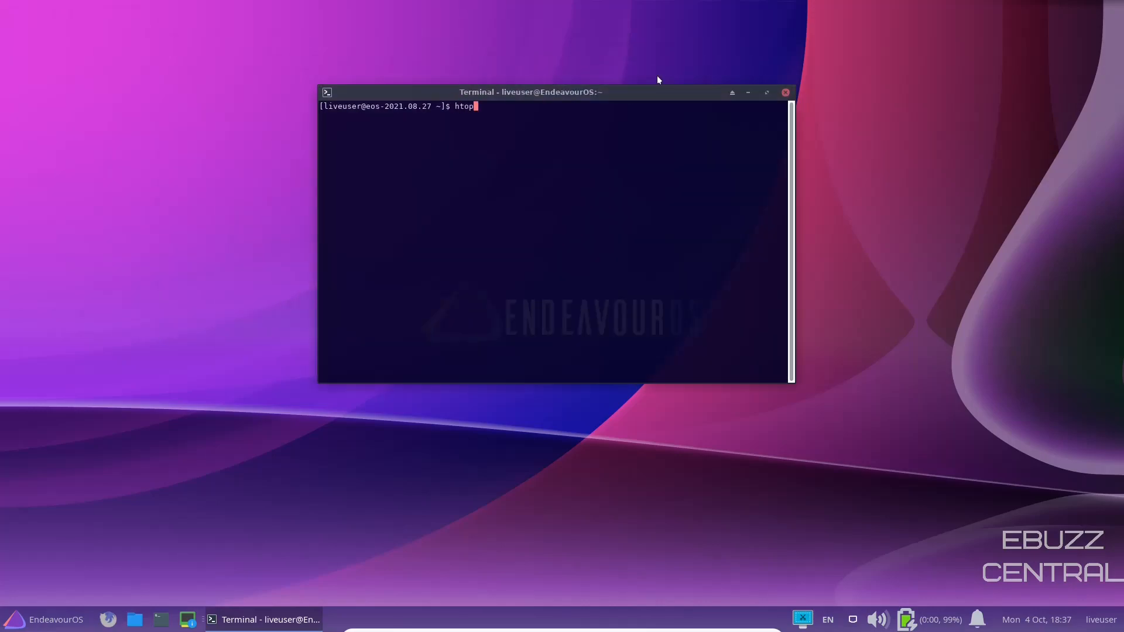
{"action": "type", "text": "top"}
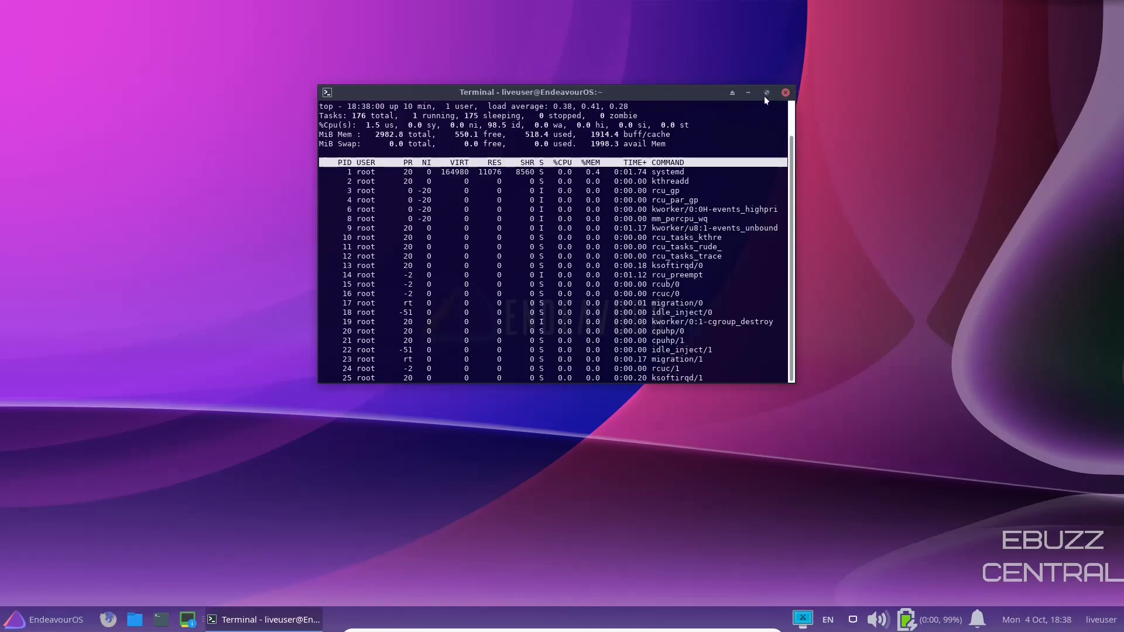
{"action": "left_click", "coordinate": [765, 93]}
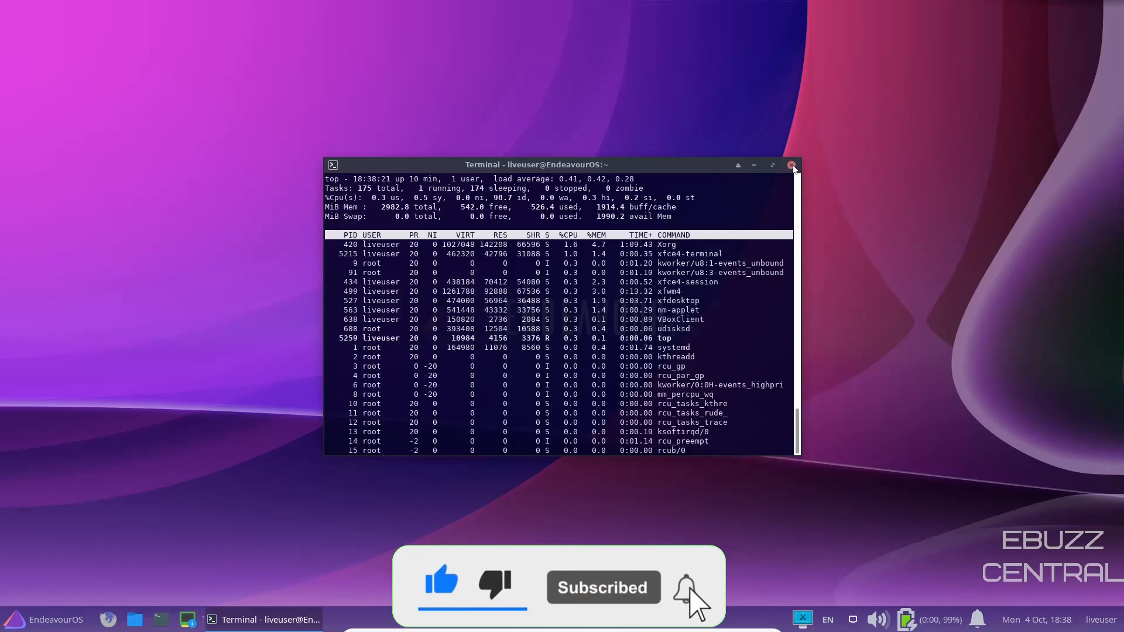
{"action": "left_click", "coordinate": [792, 165]}
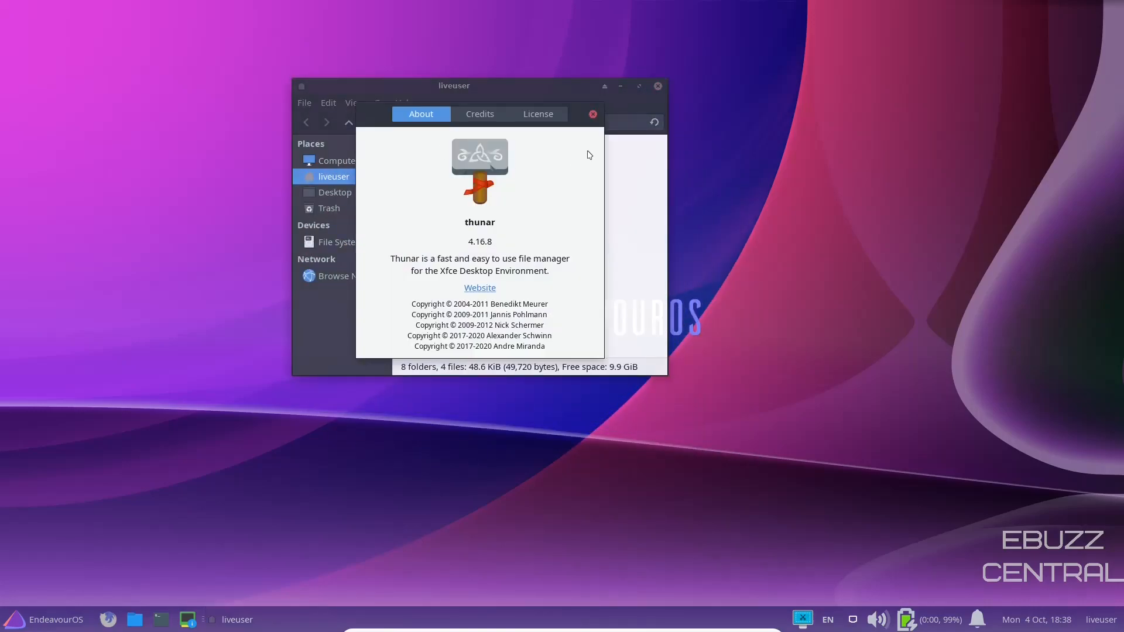
{"action": "mouse_move", "coordinate": [588, 199]}
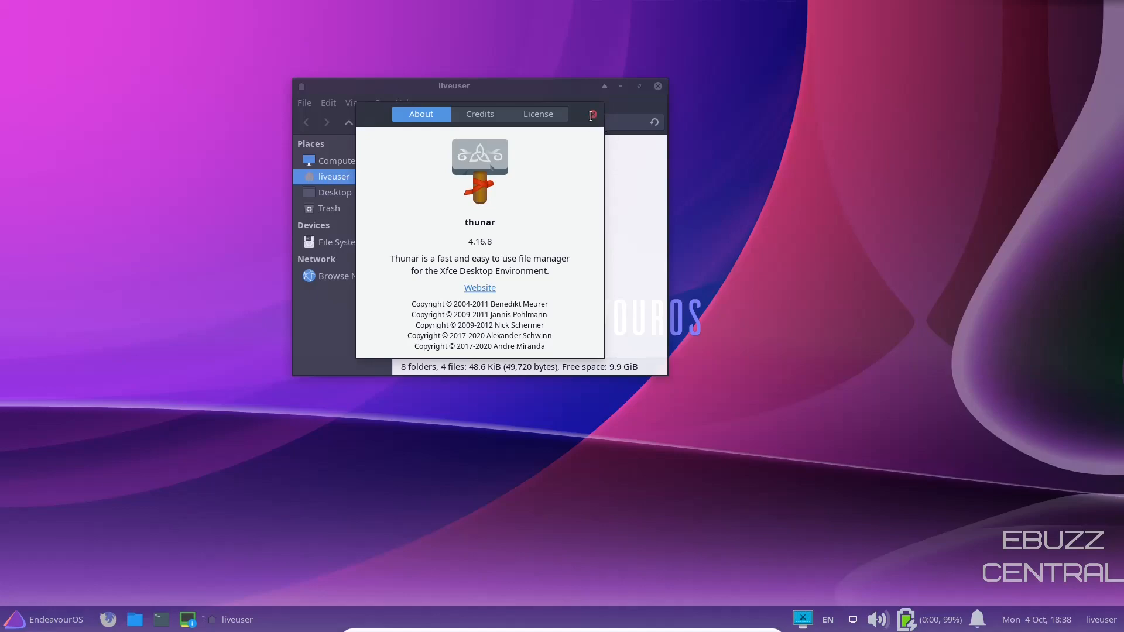
Dismiss Thunar's About dialog, open LICENSE in the text editor, then close the editor and Thunar.
{"action": "left_click", "coordinate": [591, 115]}
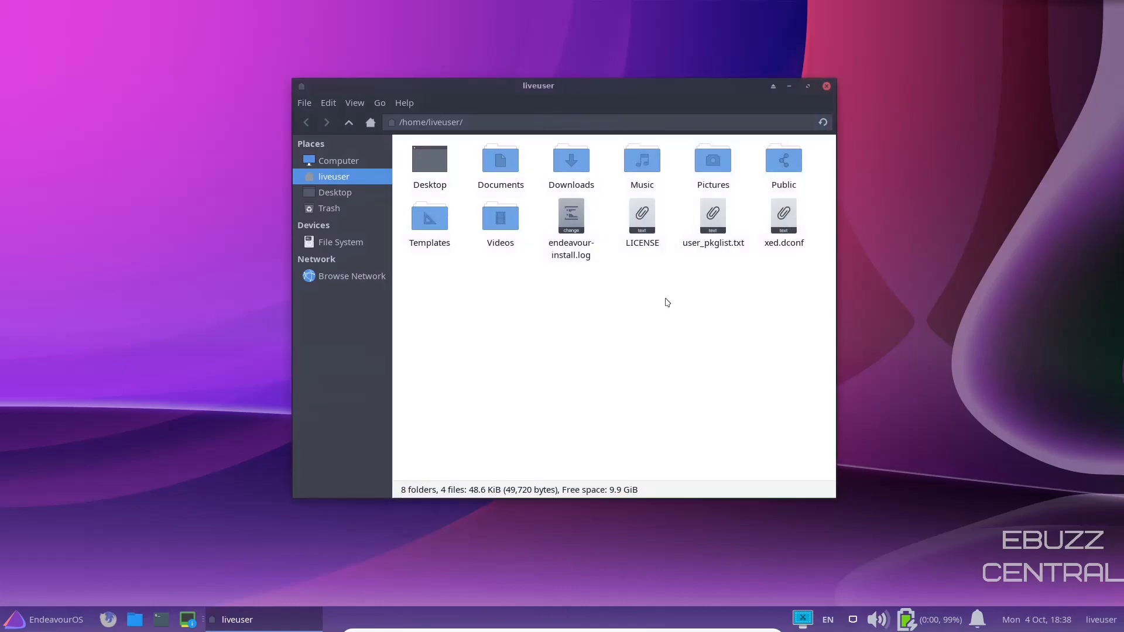
{"action": "mouse_move", "coordinate": [305, 266]}
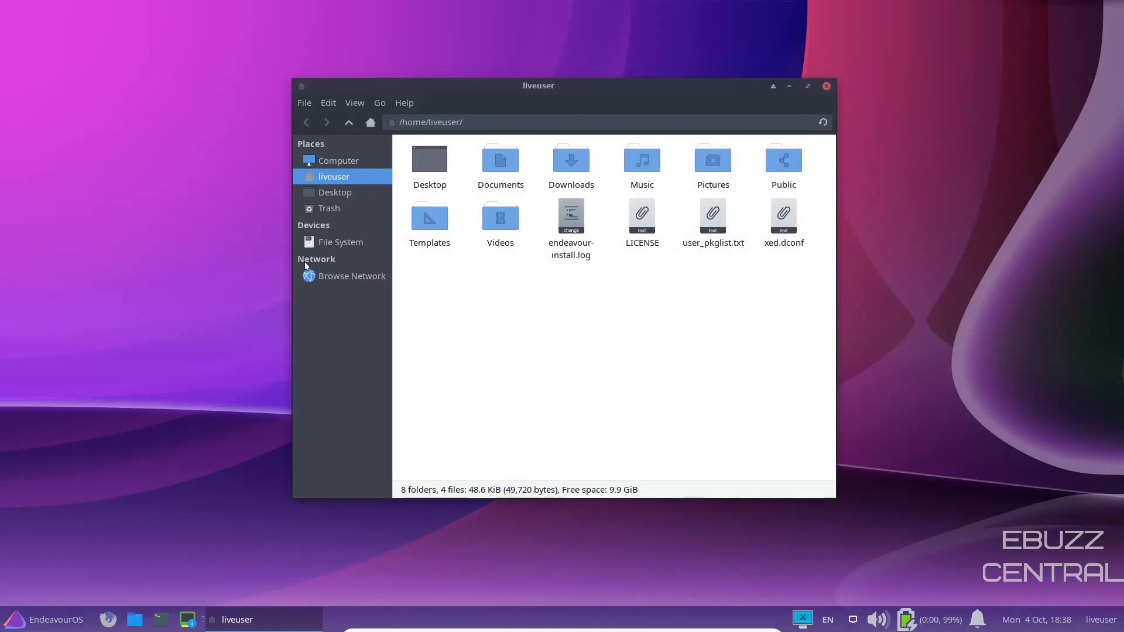
{"action": "mouse_move", "coordinate": [632, 288]}
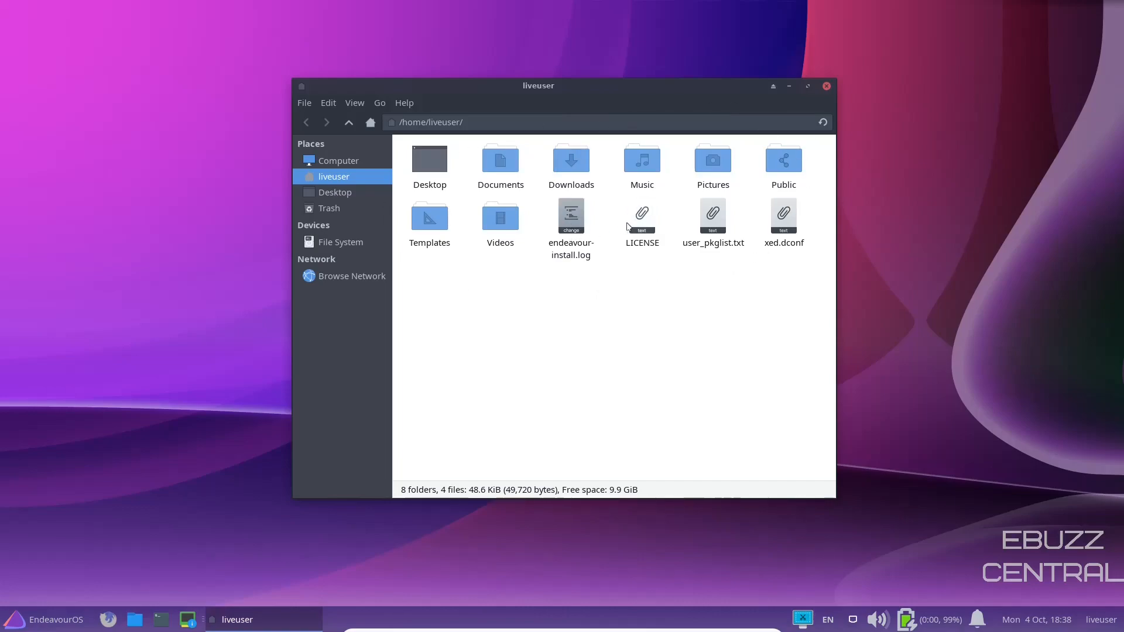
{"action": "left_click", "coordinate": [641, 217]}
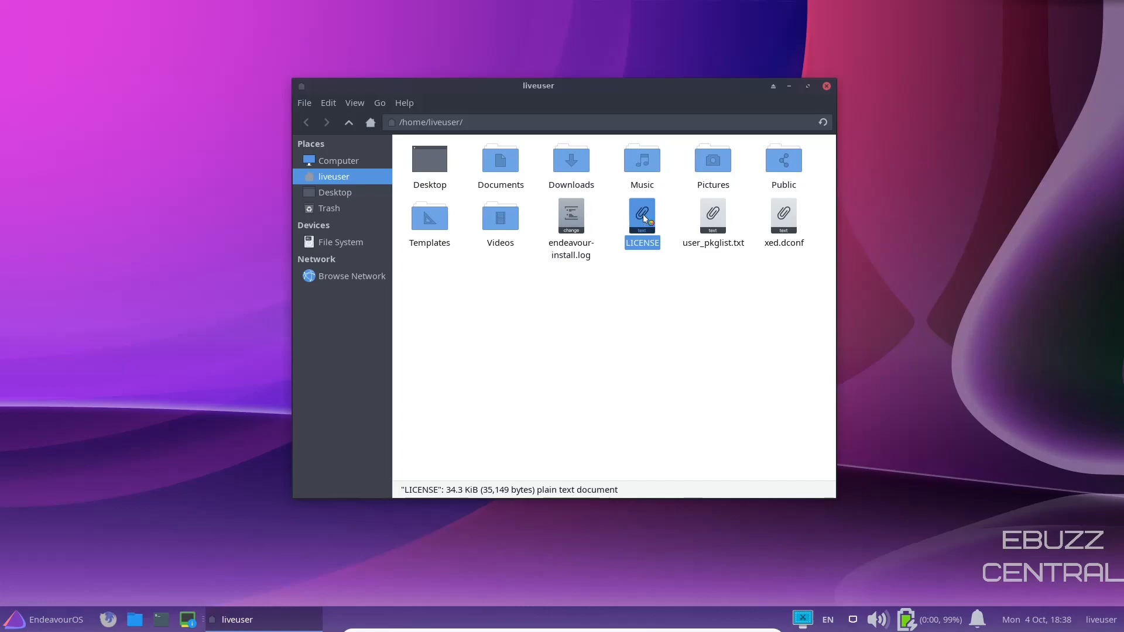
{"action": "double_click", "coordinate": [641, 216]}
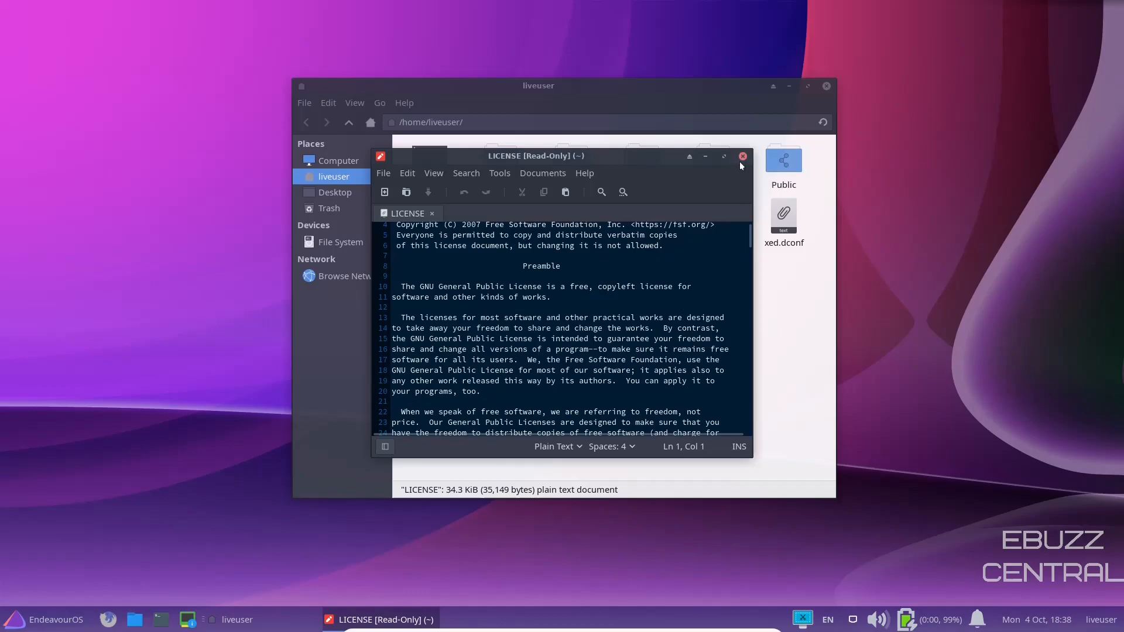
{"action": "left_click", "coordinate": [741, 156]}
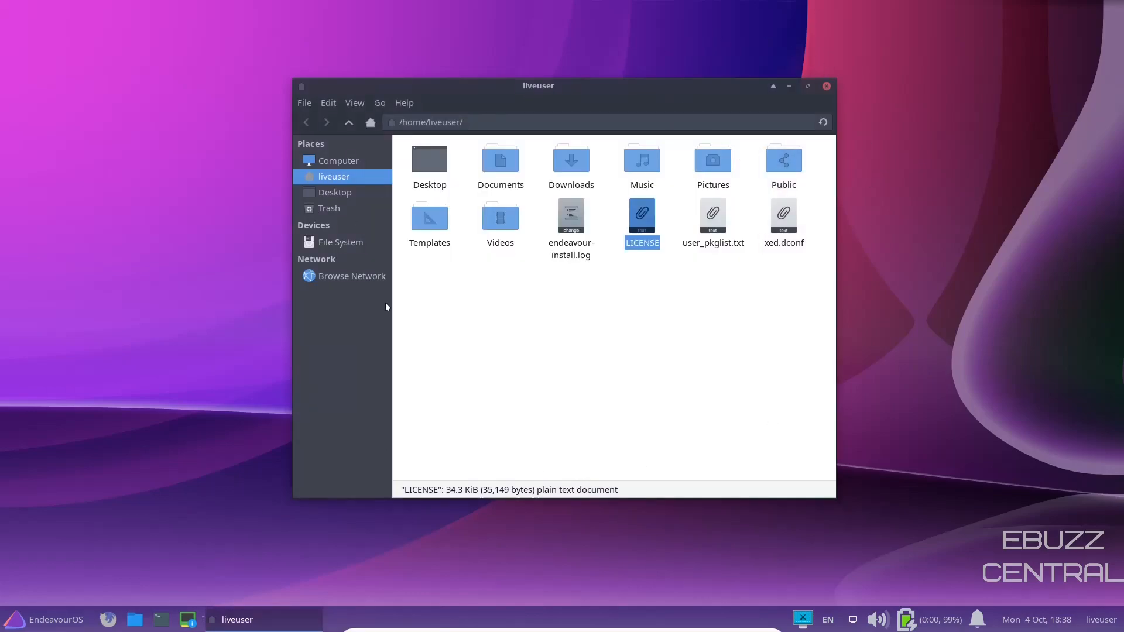
{"action": "left_click", "coordinate": [824, 86]}
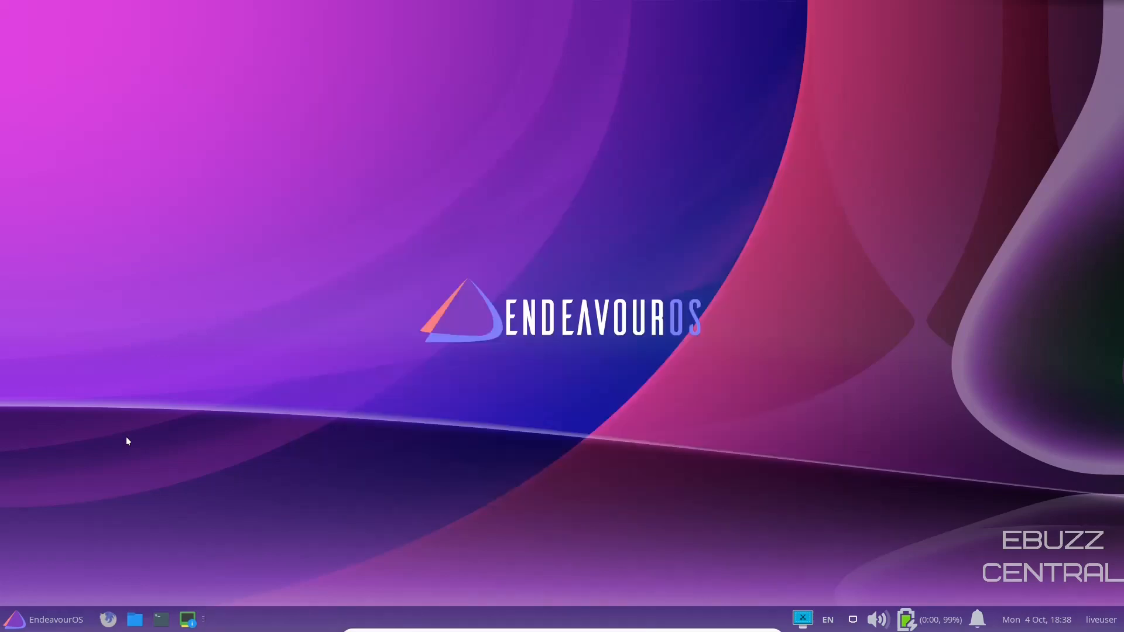
{"action": "mouse_move", "coordinate": [108, 619]}
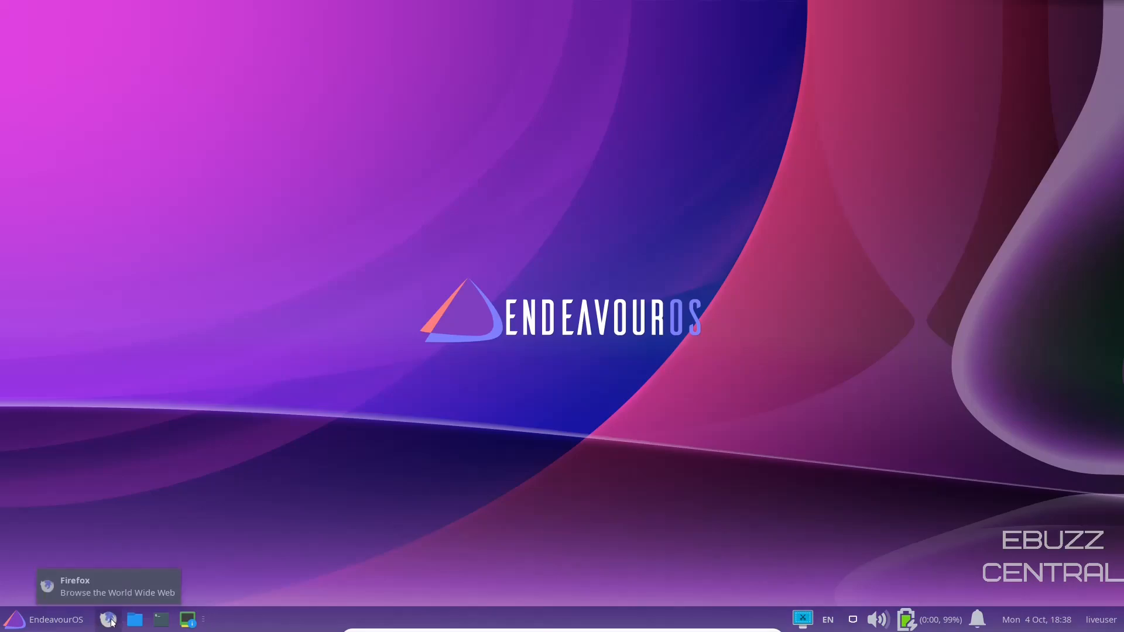
Open the EndeavourOS Whisker menu and show All Applications.
{"action": "left_click", "coordinate": [47, 619]}
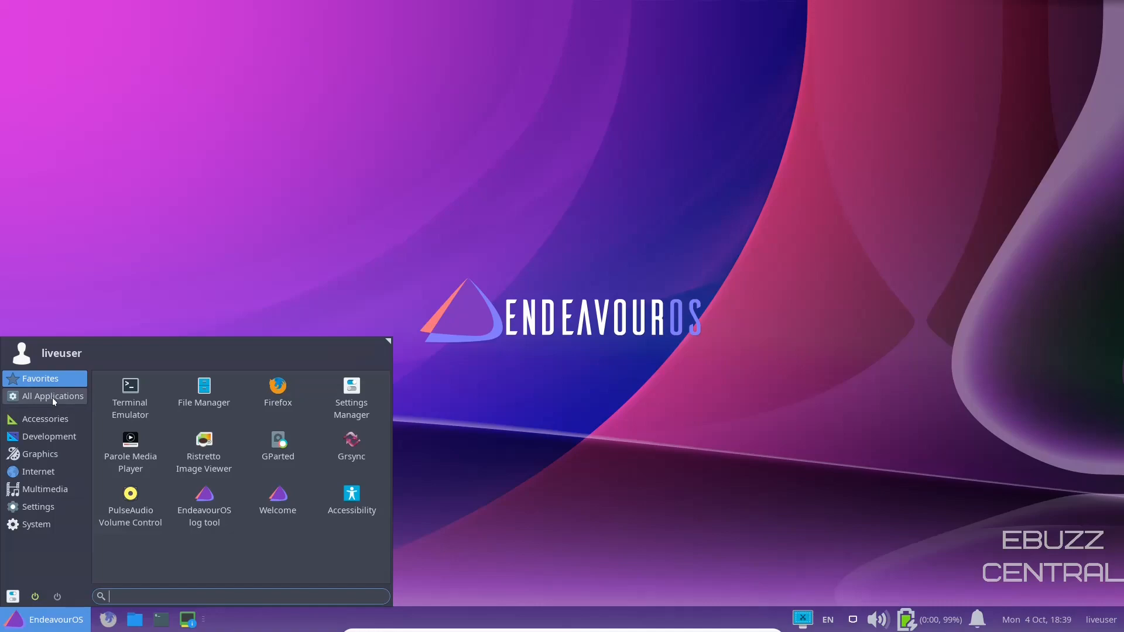
{"action": "left_click", "coordinate": [46, 418]}
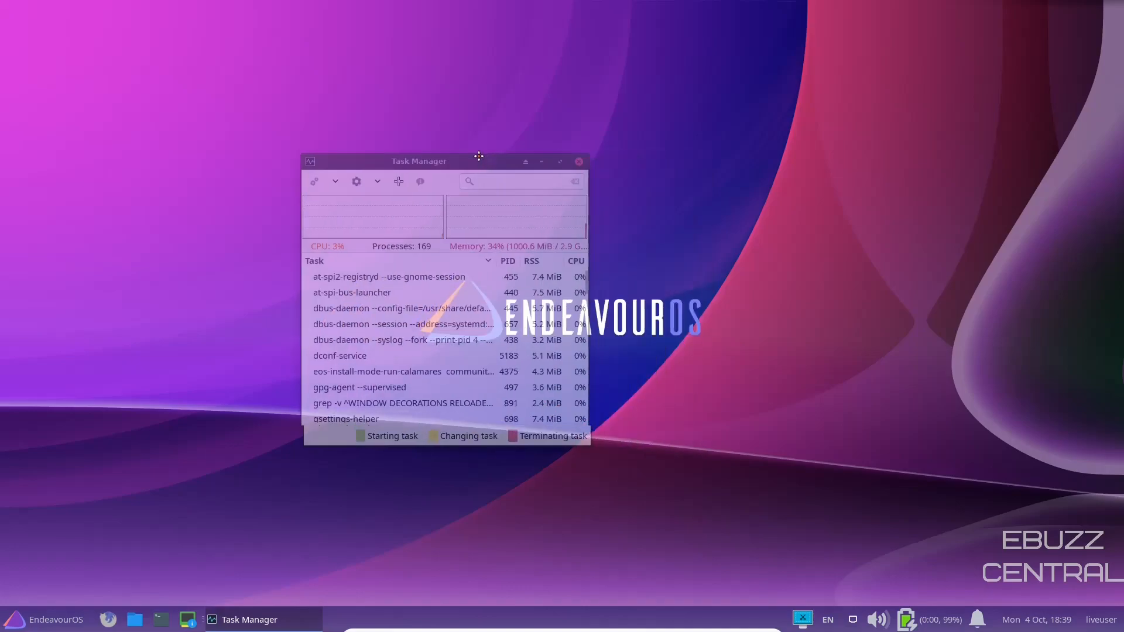
Reposition and enlarge the Task Manager to view the full process list, then close it.
{"action": "left_click_drag", "start_coordinate": [418, 160], "coordinate": [368, 90]}
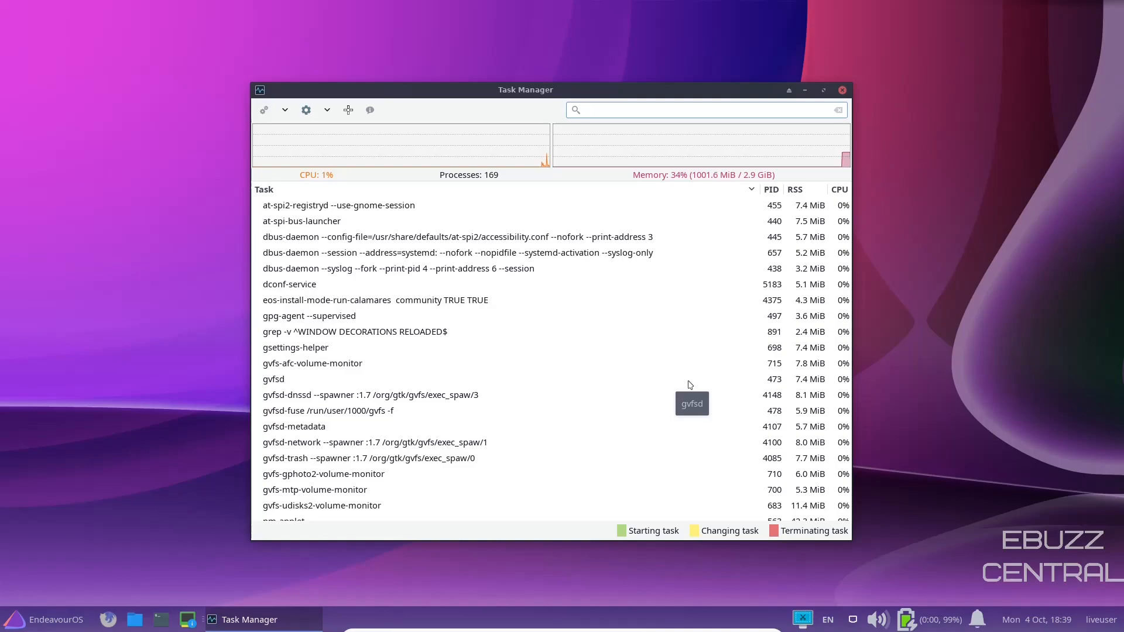
{"action": "left_click", "coordinate": [705, 109]}
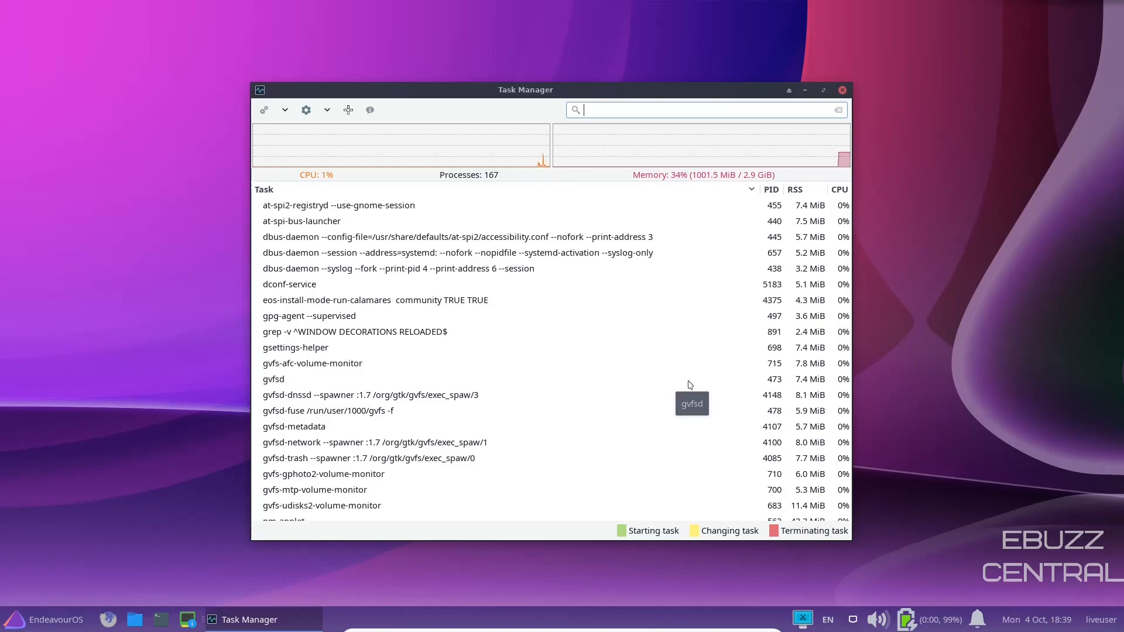
{"action": "mouse_move", "coordinate": [869, 260]}
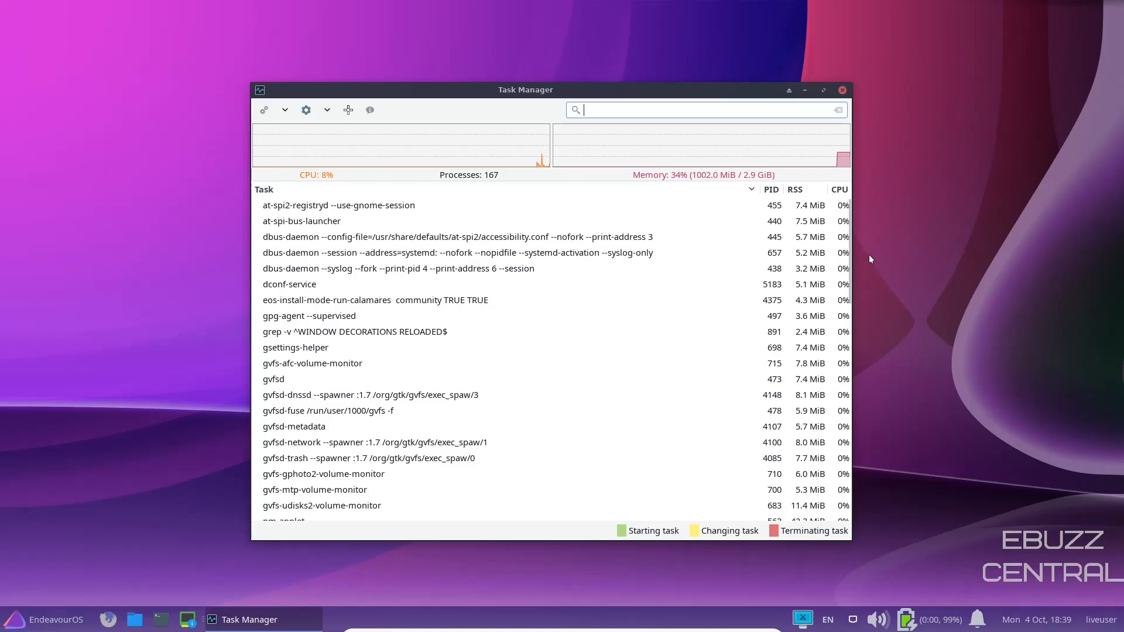
{"action": "mouse_move", "coordinate": [842, 89]}
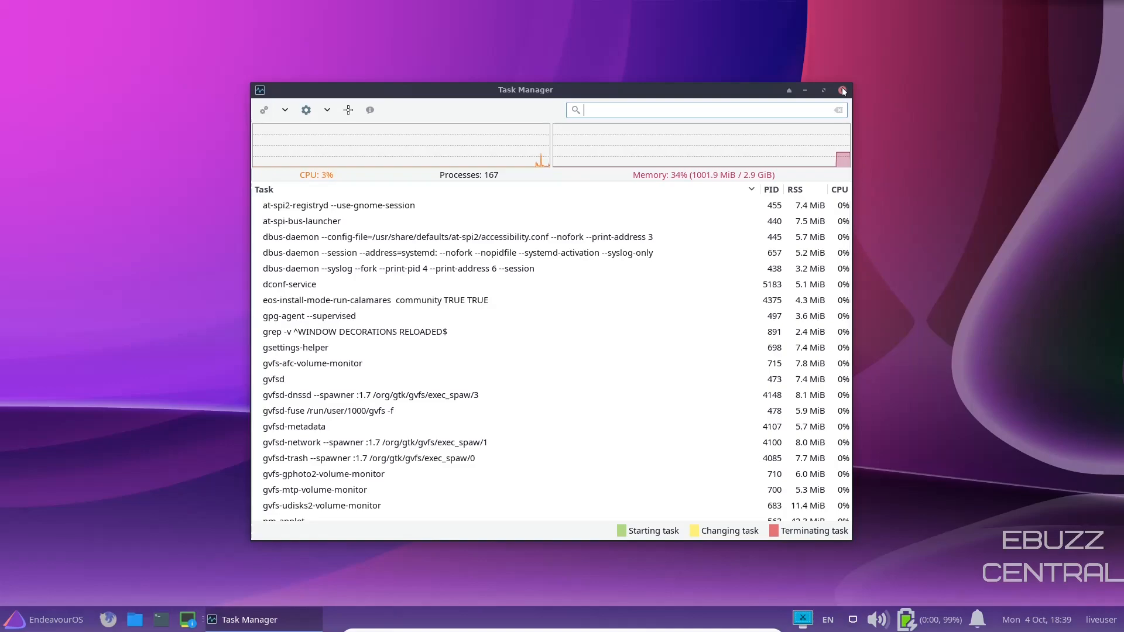
{"action": "left_click", "coordinate": [843, 90]}
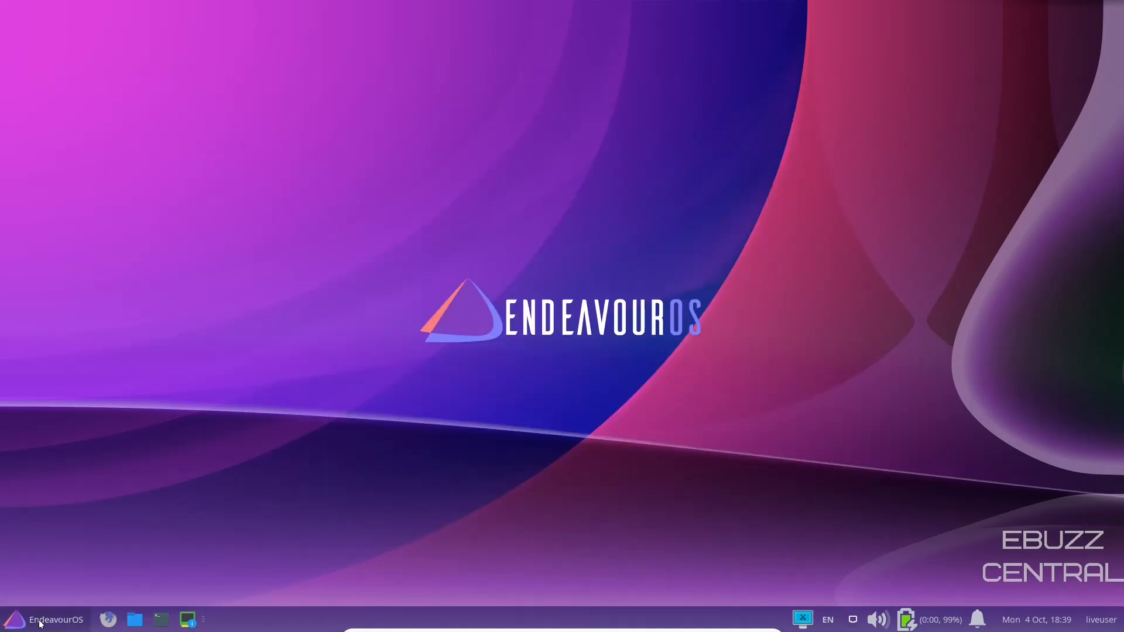
Open the Whisker menu and browse the Development and Graphics categories, ending on Settings.
{"action": "left_click", "coordinate": [45, 619]}
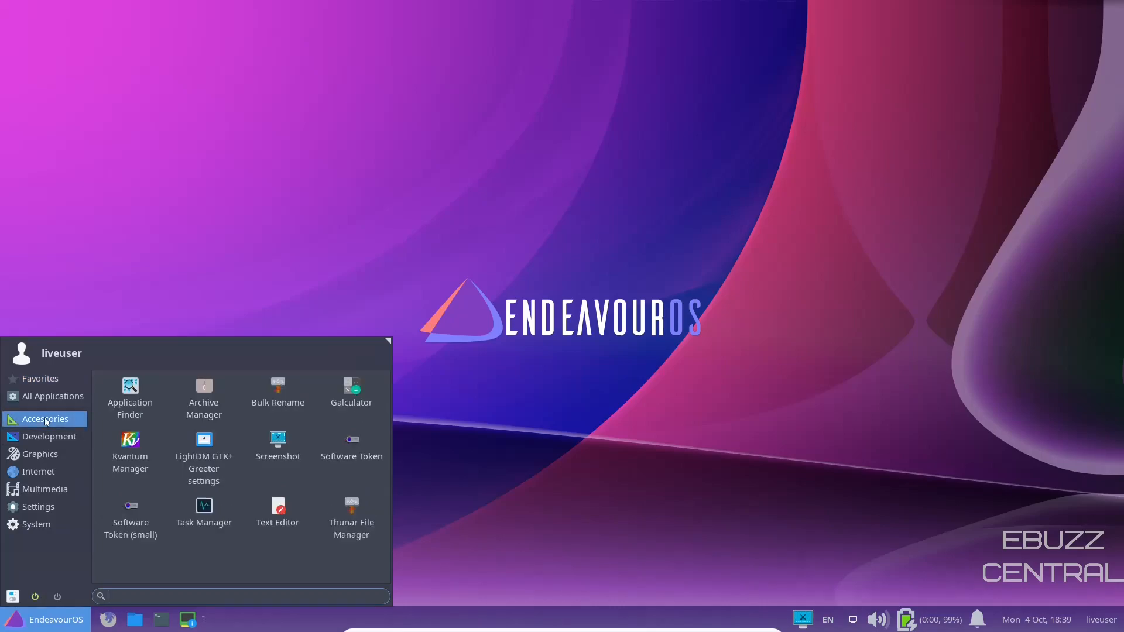
{"action": "mouse_move", "coordinate": [48, 435]}
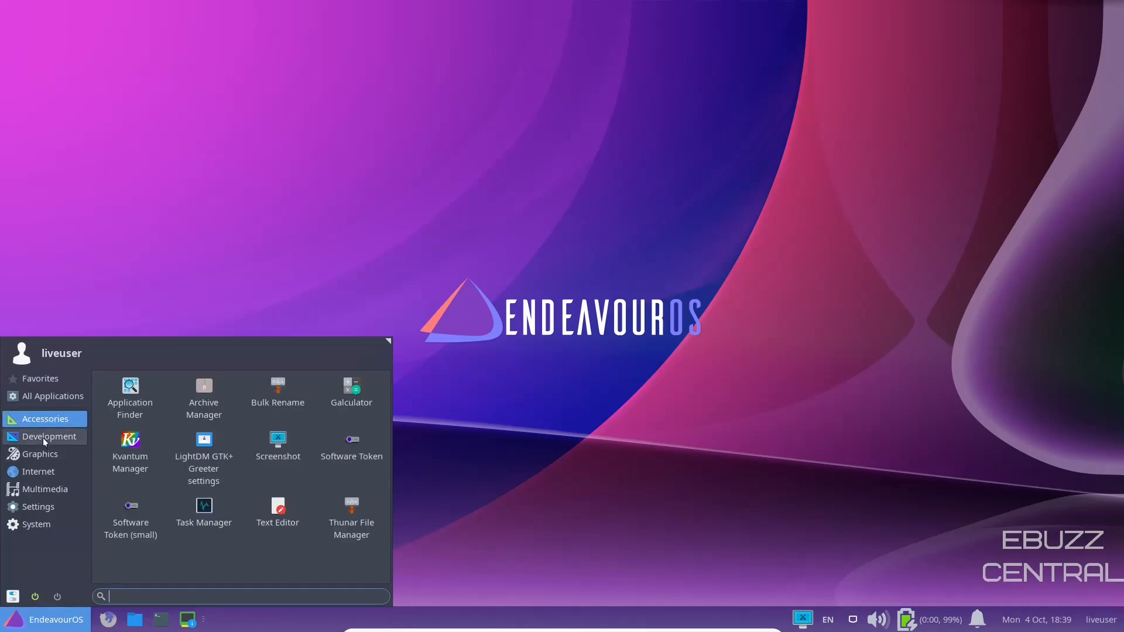
{"action": "left_click", "coordinate": [48, 436]}
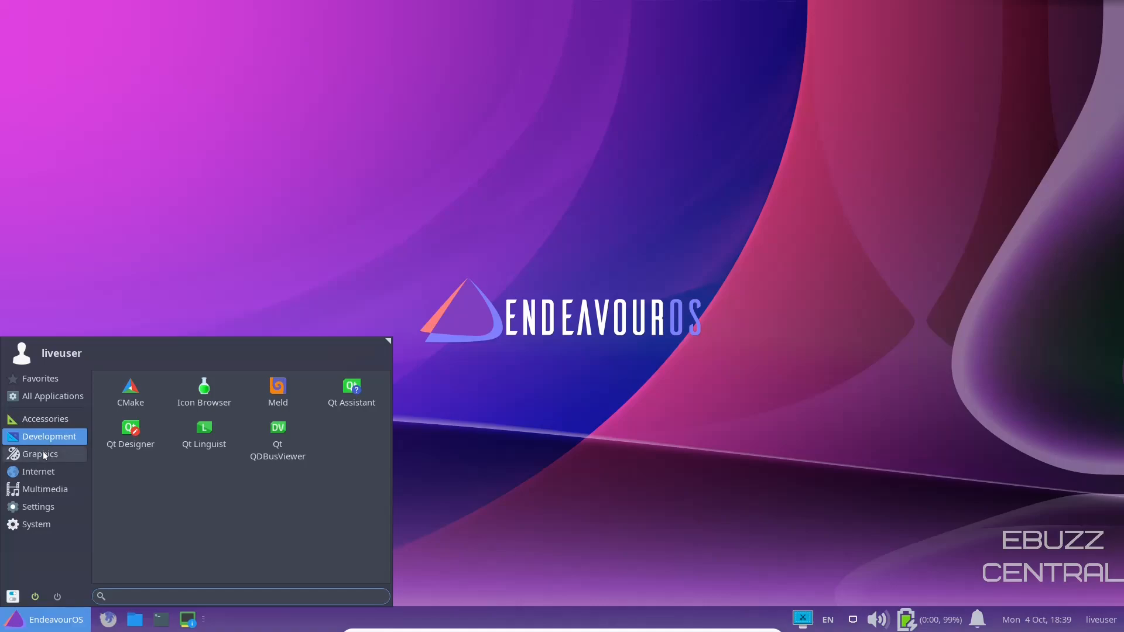
{"action": "left_click", "coordinate": [39, 454]}
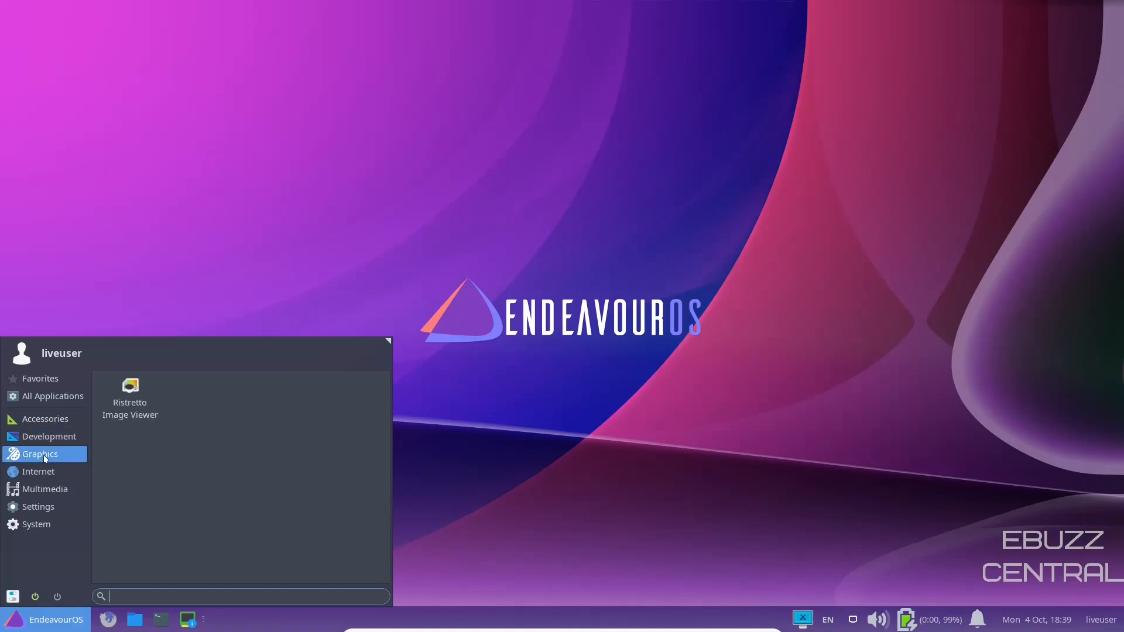
{"action": "left_click", "coordinate": [38, 470]}
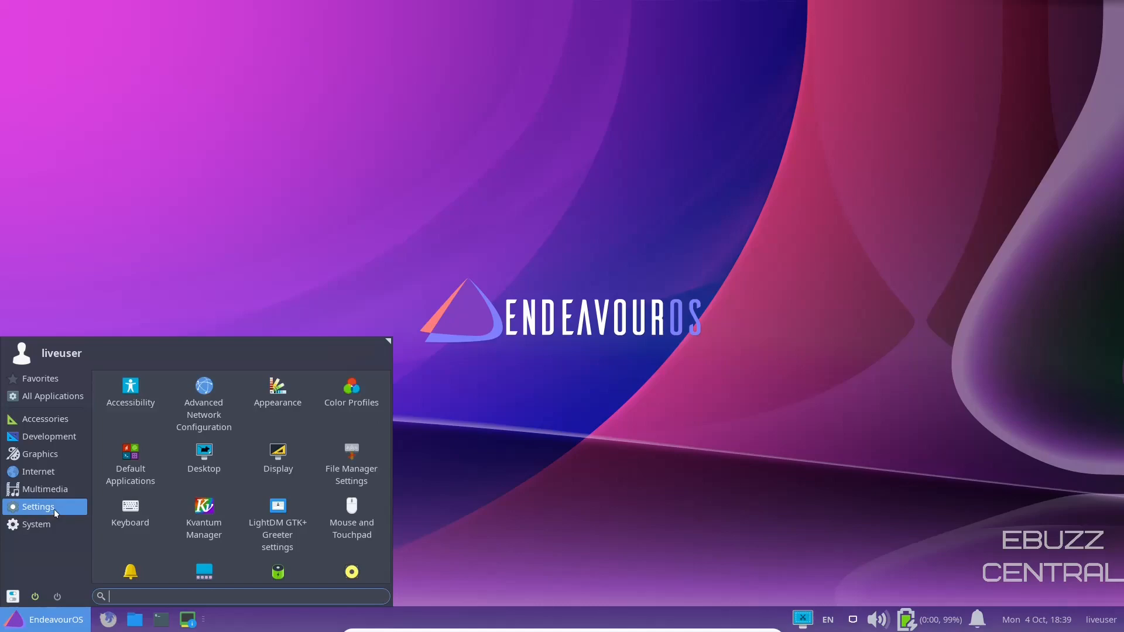
{"action": "mouse_move", "coordinate": [203, 405]}
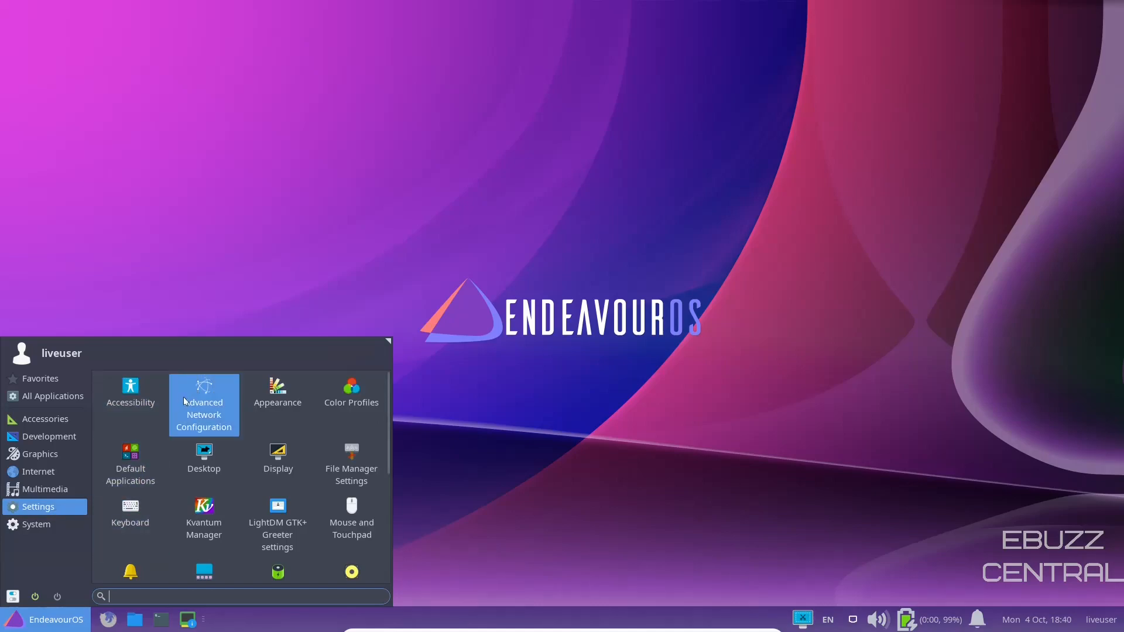
{"action": "mouse_move", "coordinate": [277, 390]}
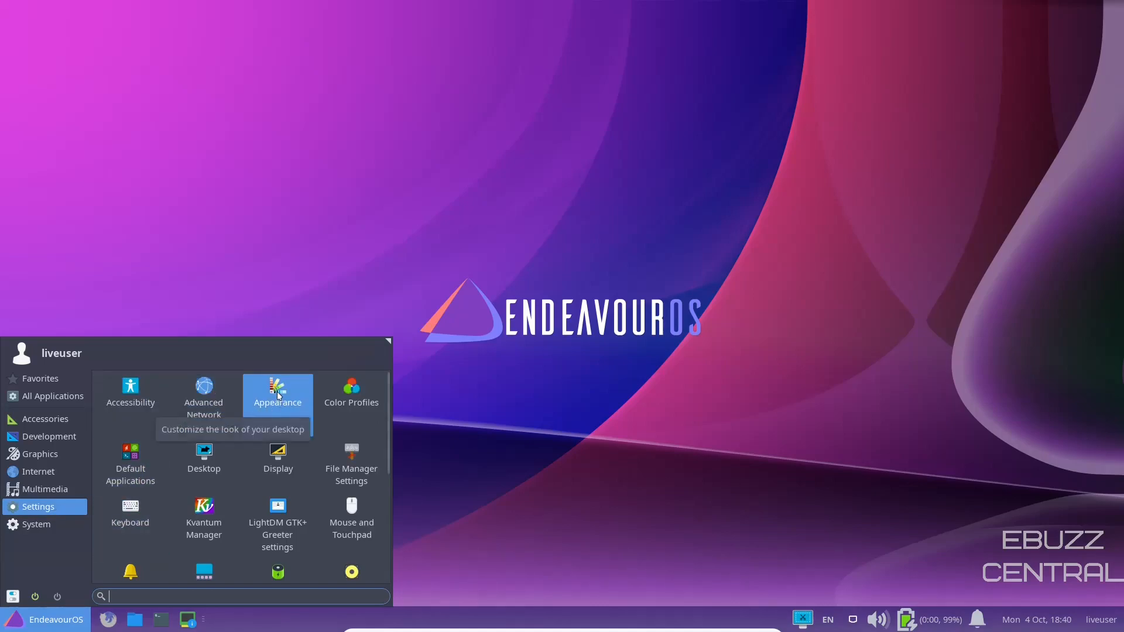
Open Xfce Appearance and set the style theme to Arc-Dark.
{"action": "left_click", "coordinate": [278, 391]}
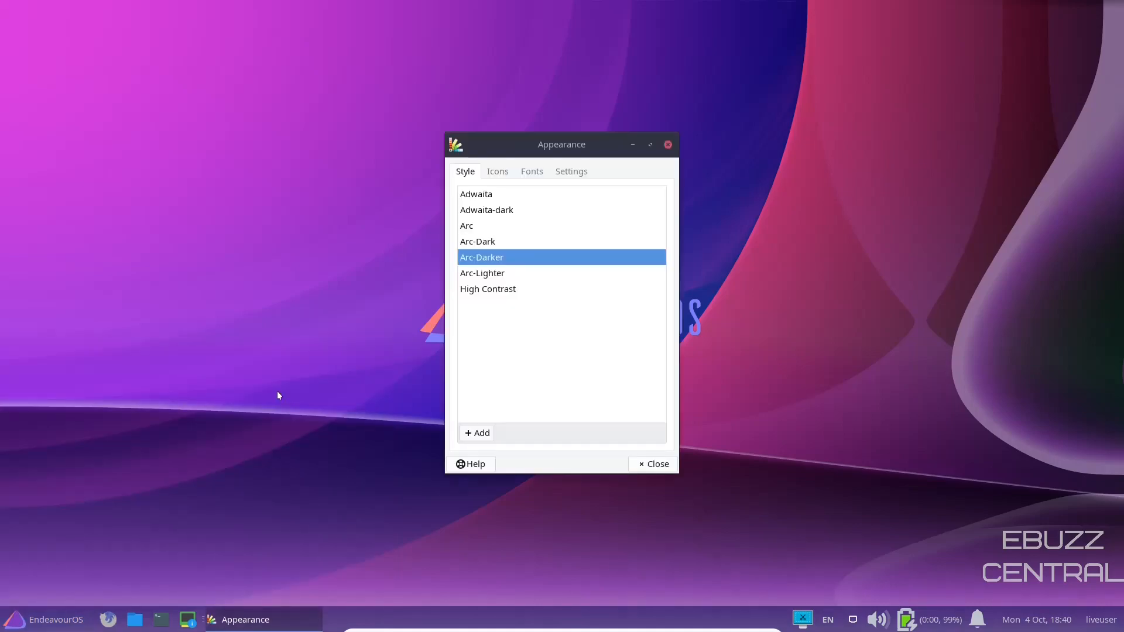
{"action": "mouse_move", "coordinate": [571, 393]}
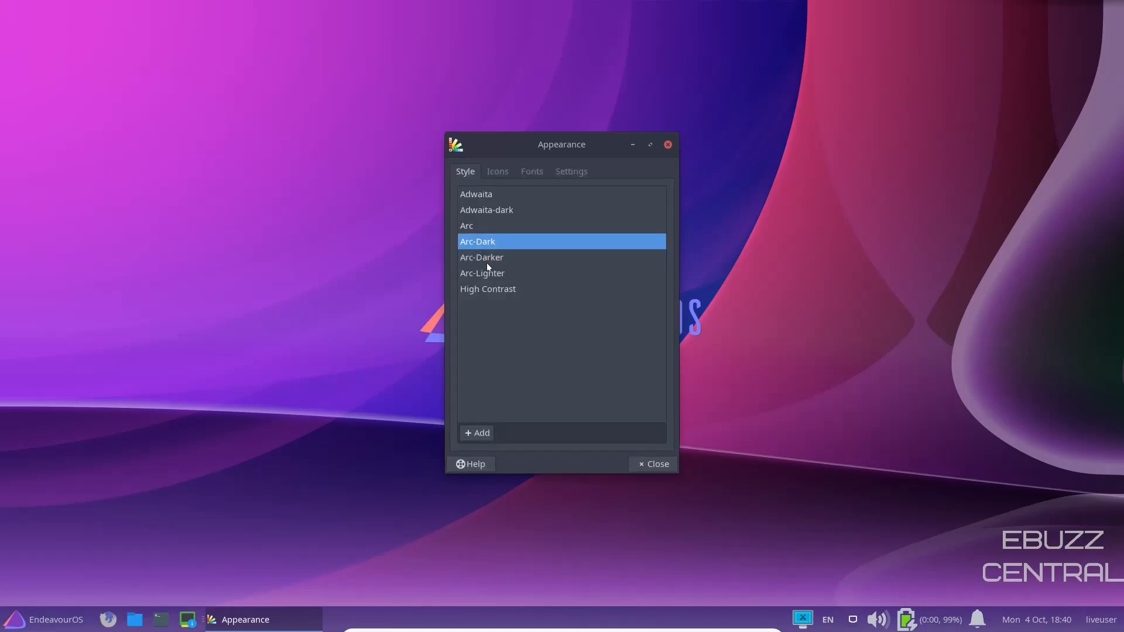
{"action": "left_click", "coordinate": [482, 257]}
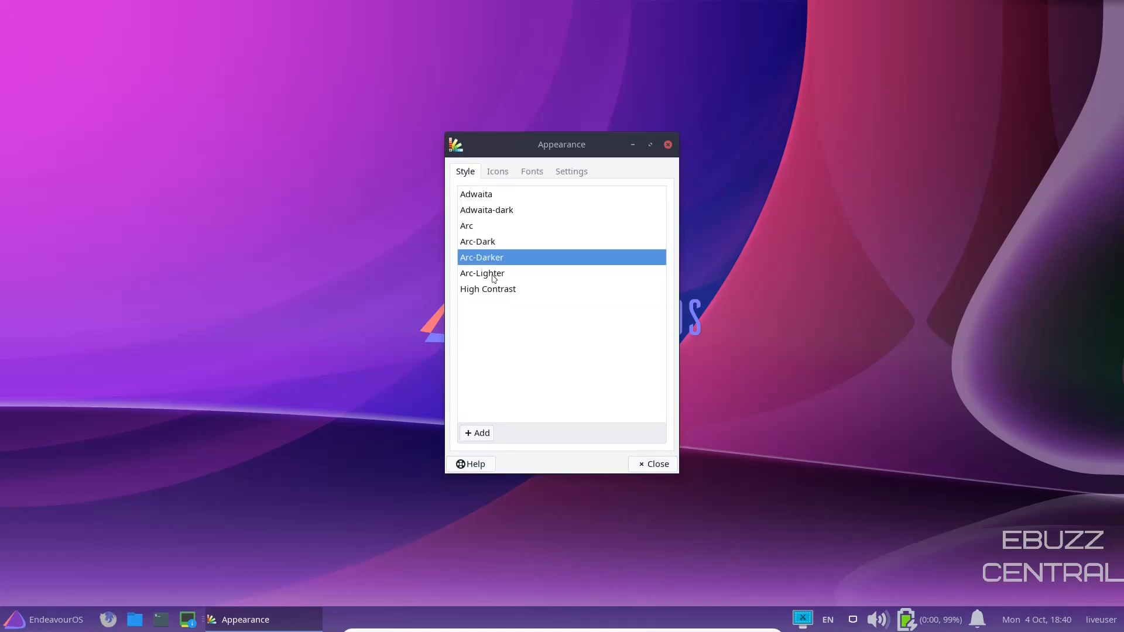
{"action": "left_click", "coordinate": [477, 242]}
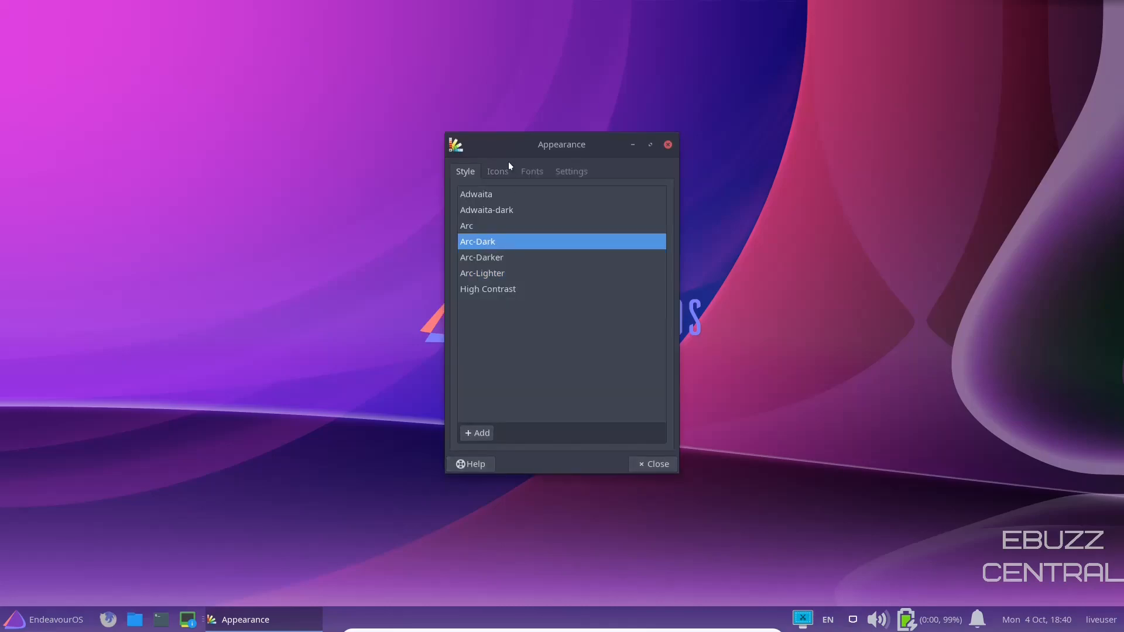
Check the icon themes, raise the custom font DPI to 100, and close Appearance.
{"action": "left_click", "coordinate": [497, 170]}
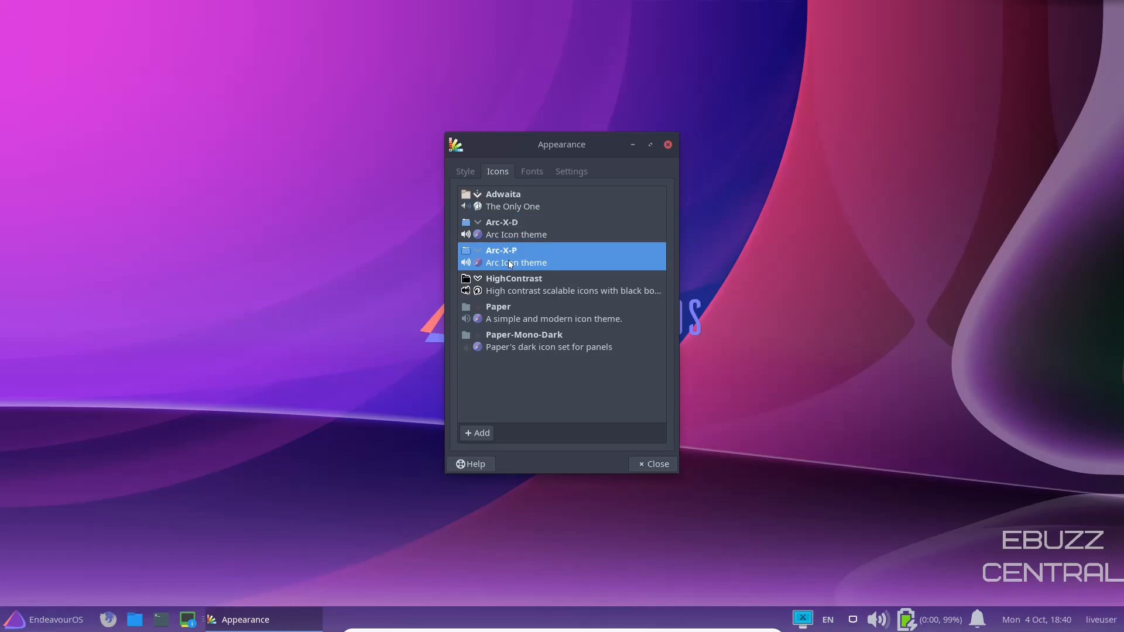
{"action": "mouse_move", "coordinate": [497, 243]}
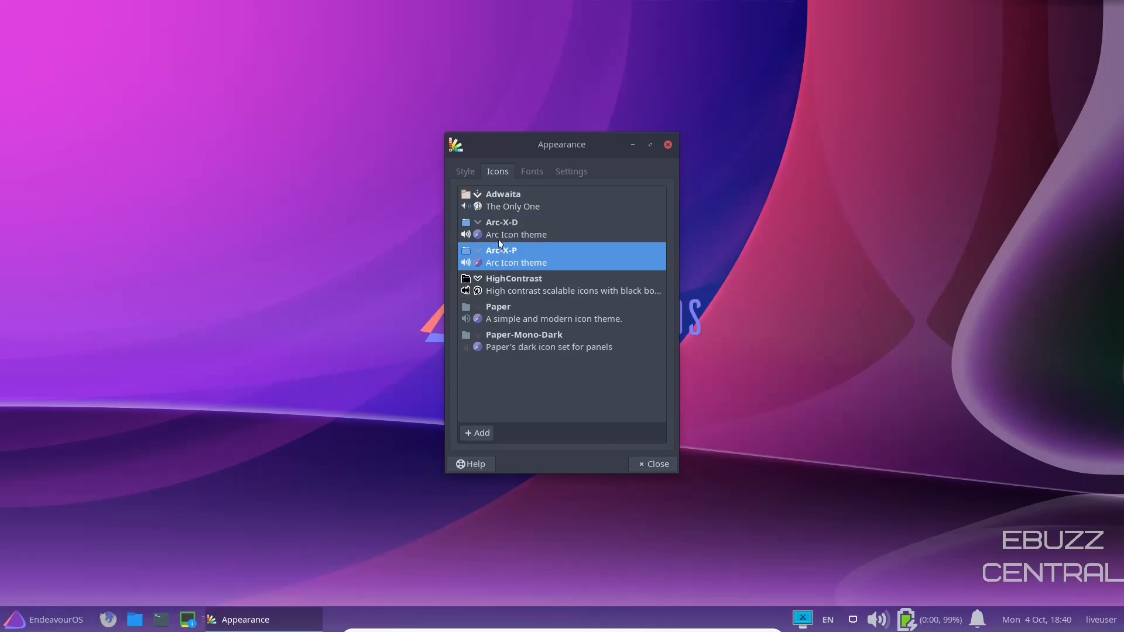
{"action": "left_click", "coordinate": [531, 170]}
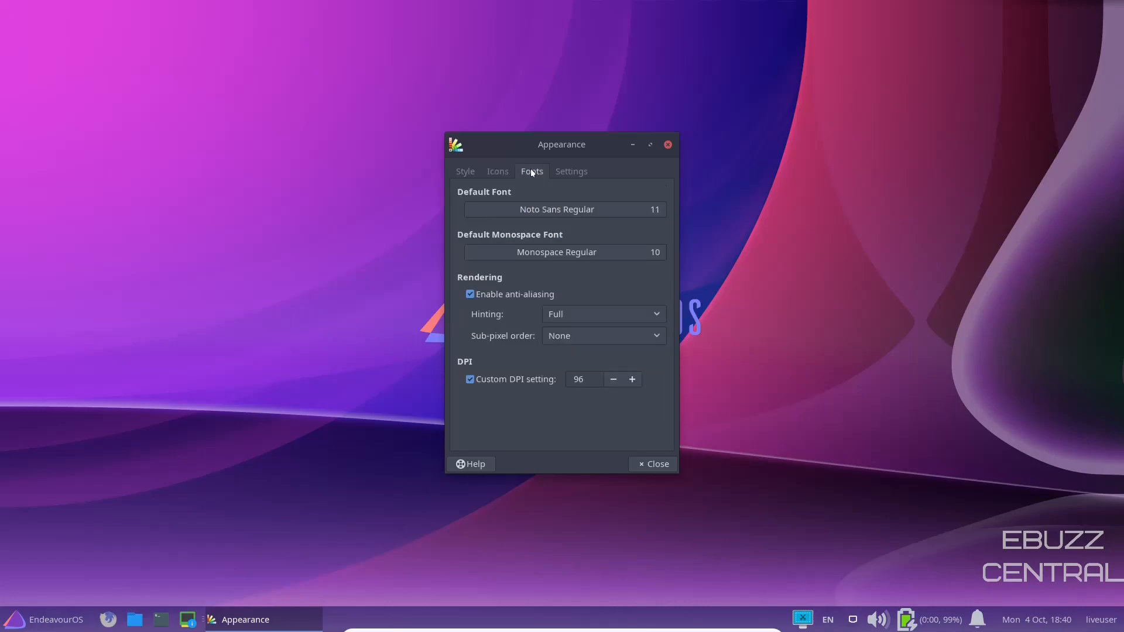
{"action": "mouse_move", "coordinate": [521, 268]}
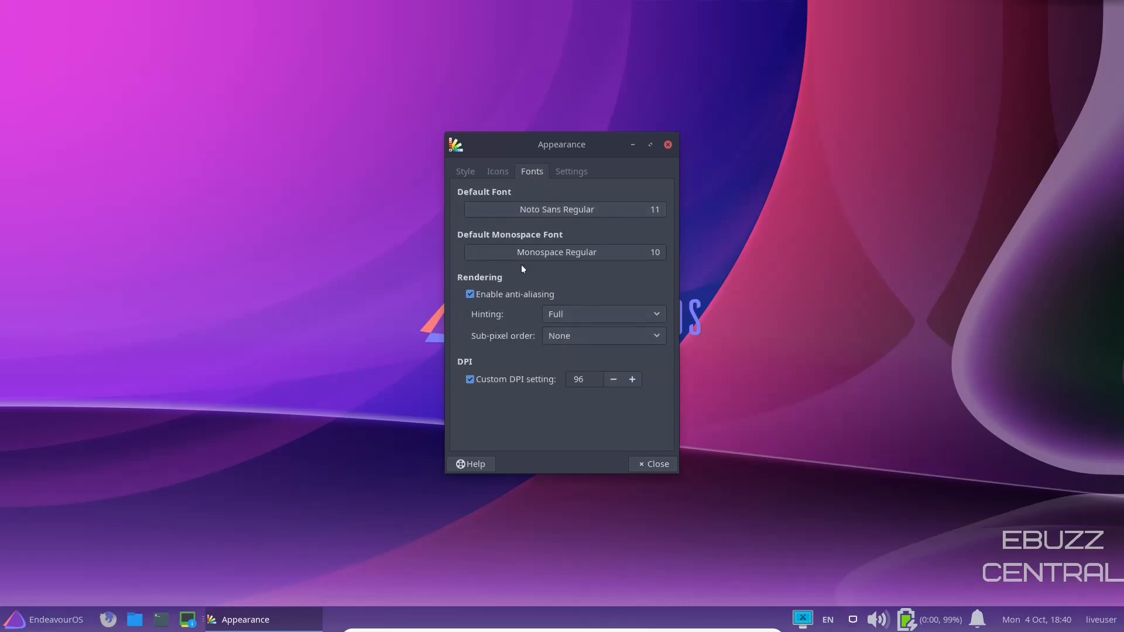
{"action": "left_click", "coordinate": [631, 379]}
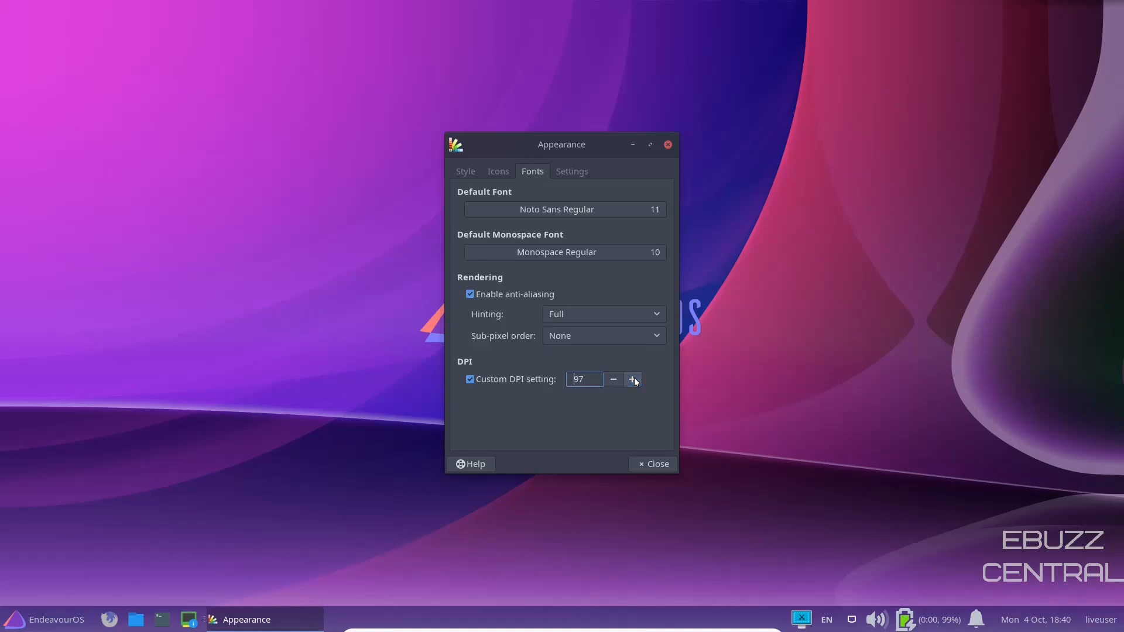
{"action": "left_click", "coordinate": [632, 379]}
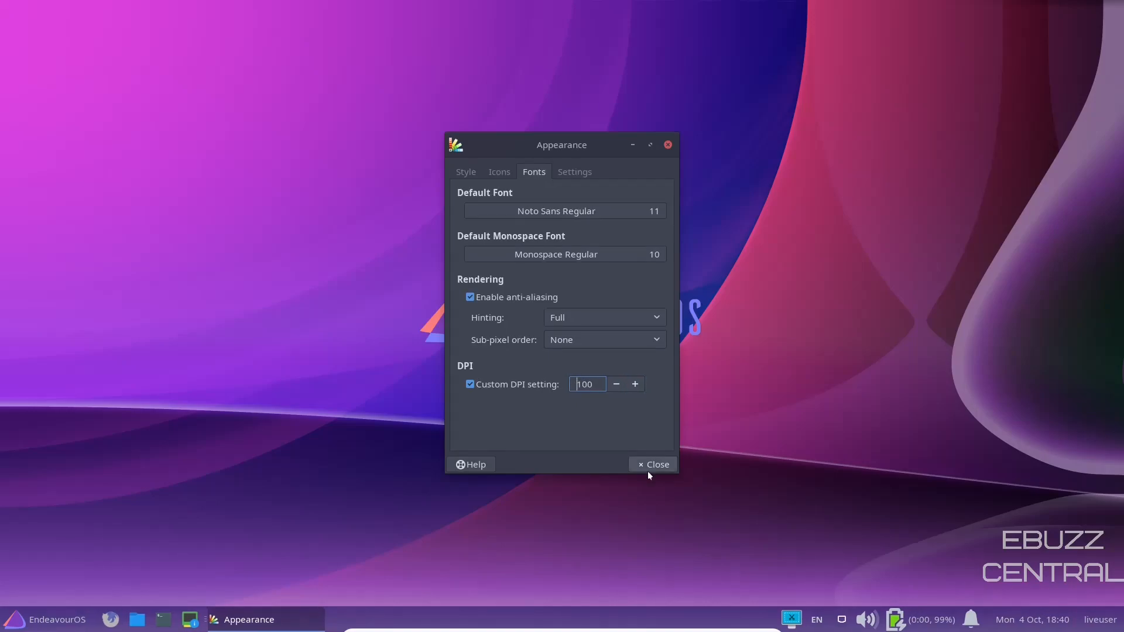
{"action": "left_click", "coordinate": [651, 464]}
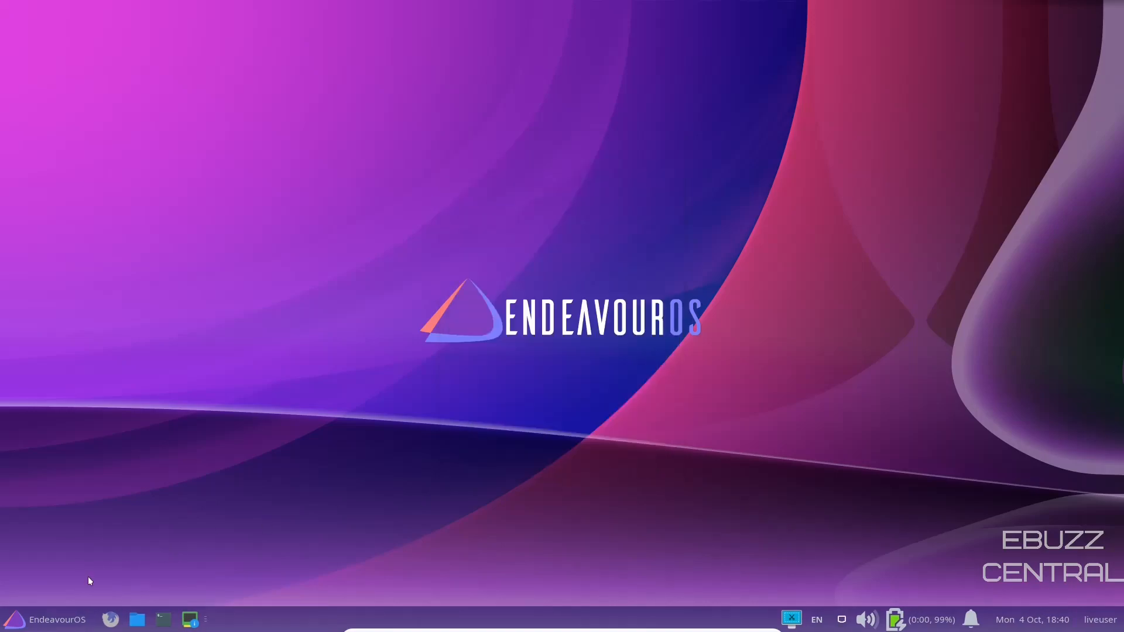
Reopen the Whisker menu, browse the System category, and search for 'abou'.
{"action": "left_click", "coordinate": [47, 619]}
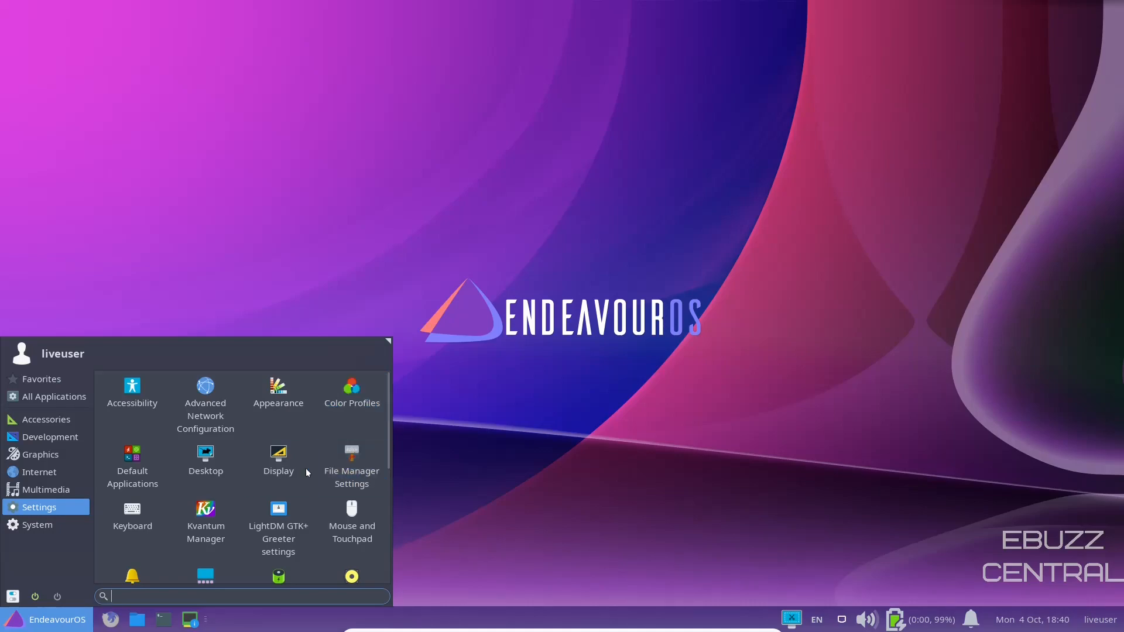
{"action": "mouse_move", "coordinate": [131, 460]}
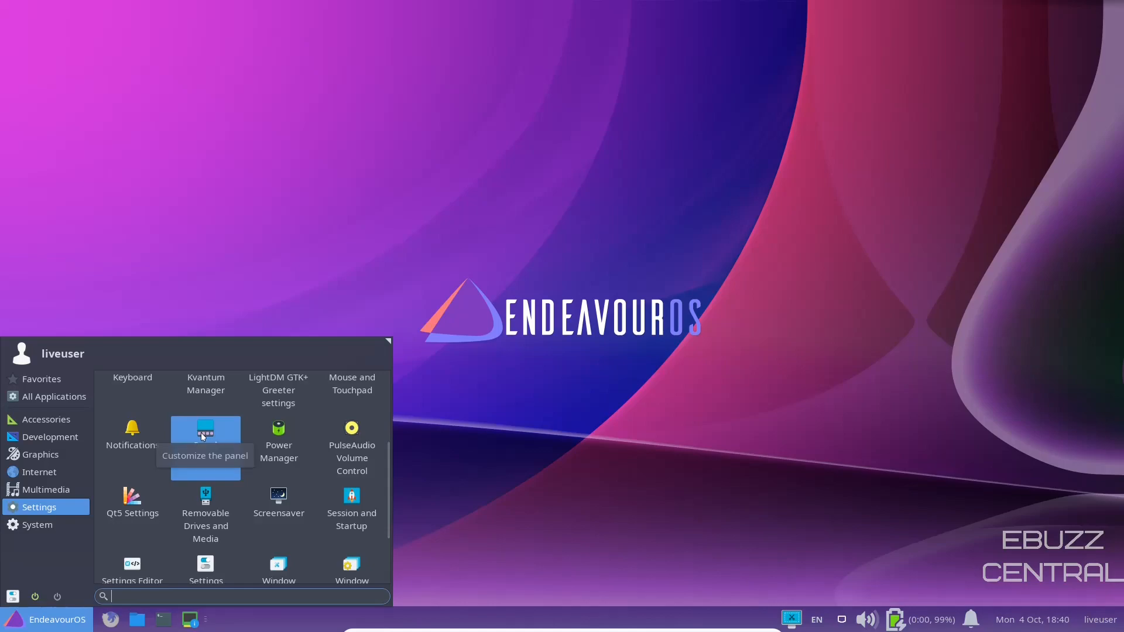
{"action": "scroll", "scroll_direction": "down", "scroll_amount": 3}
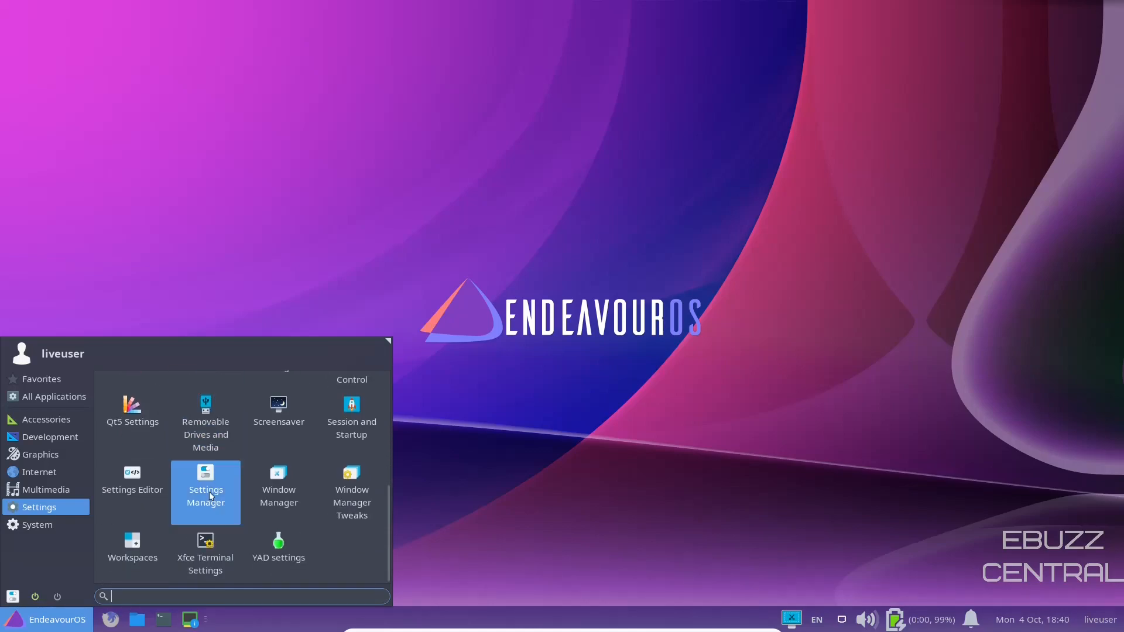
{"action": "left_click", "coordinate": [37, 524]}
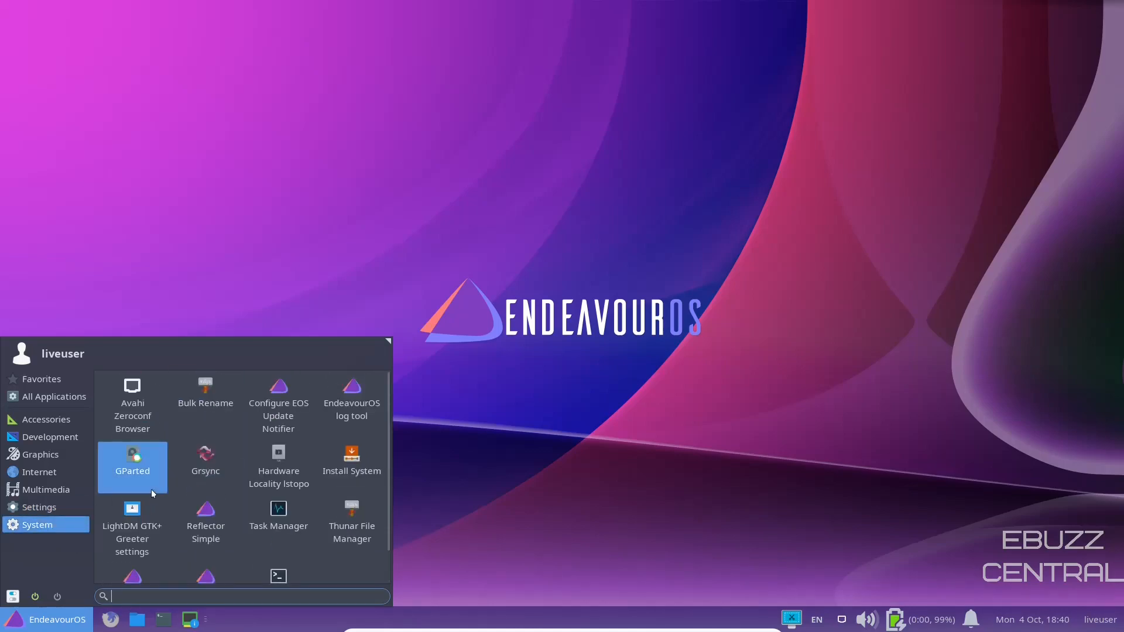
{"action": "scroll", "scroll_direction": "down", "scroll_amount": 3}
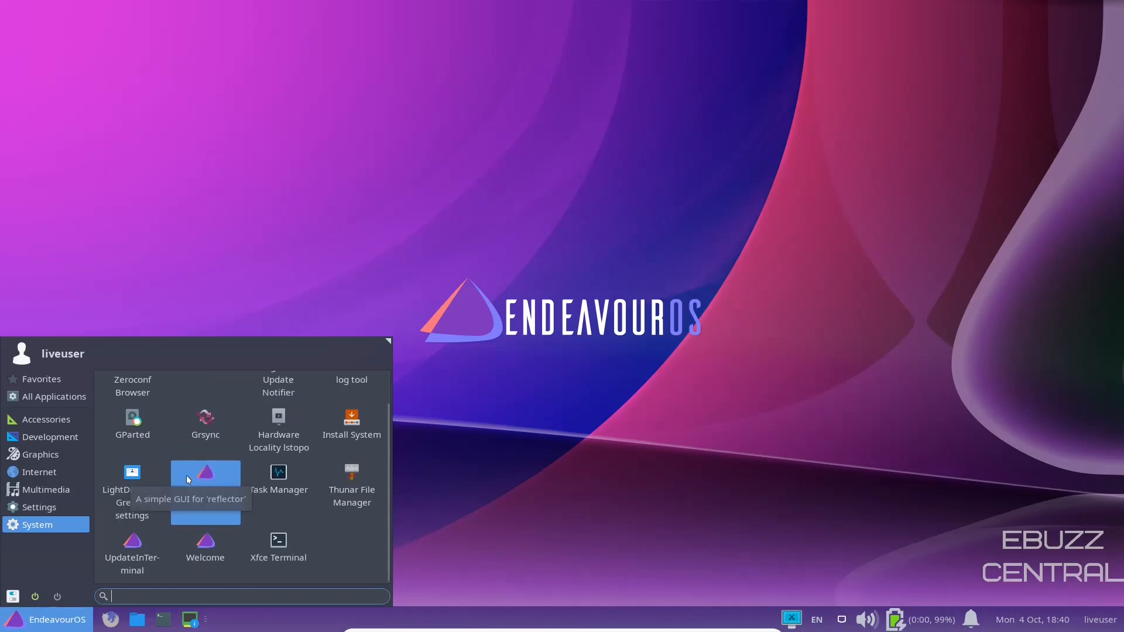
{"action": "mouse_move", "coordinate": [610, 479]}
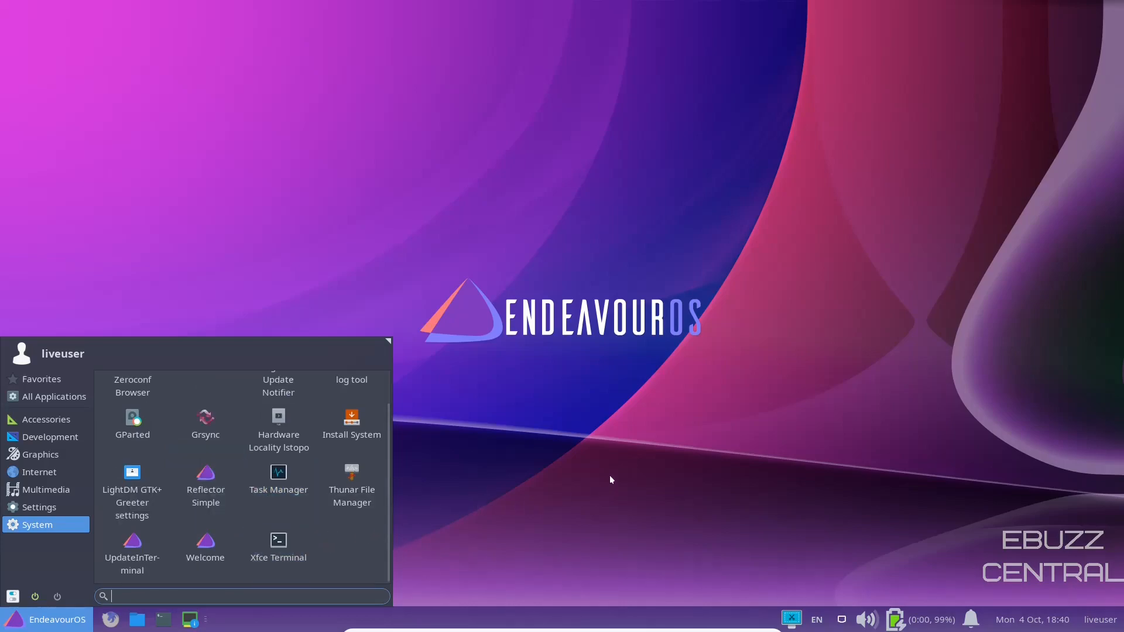
{"action": "type", "text": "abou"}
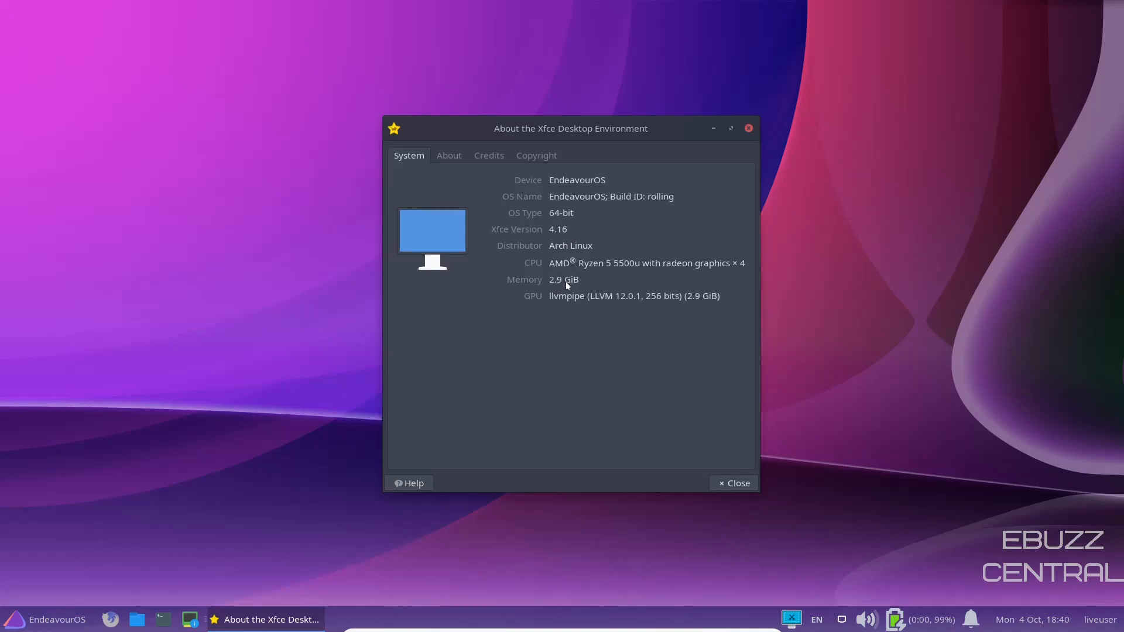
{"action": "mouse_move", "coordinate": [564, 253]}
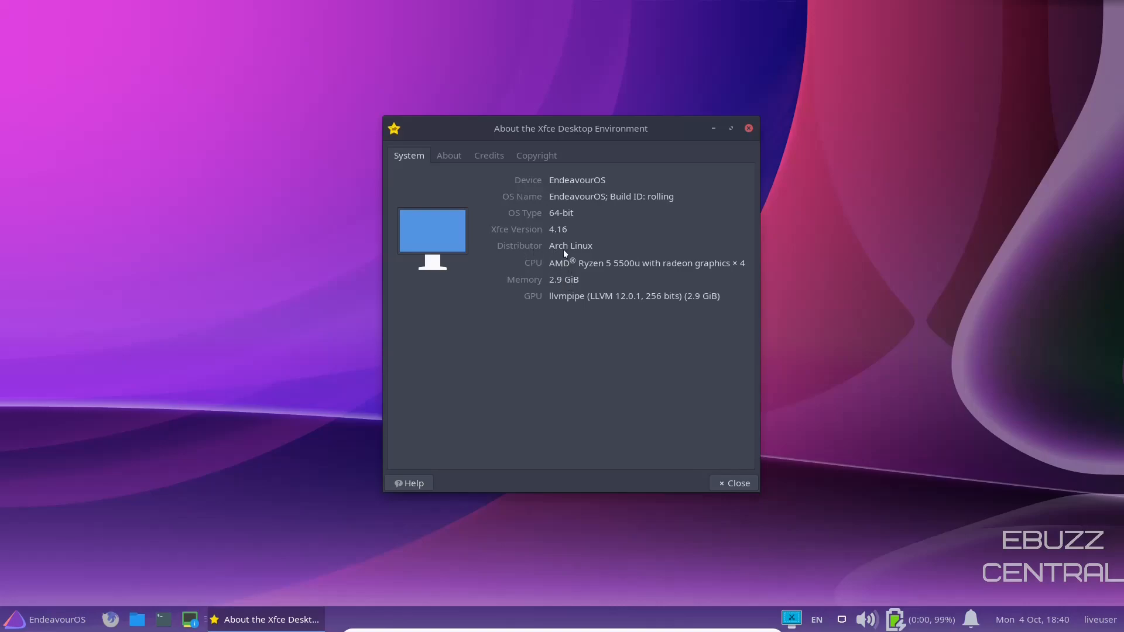
View the About and Copyright tabs of About Xfce, then close the dialog.
{"action": "left_click", "coordinate": [448, 156]}
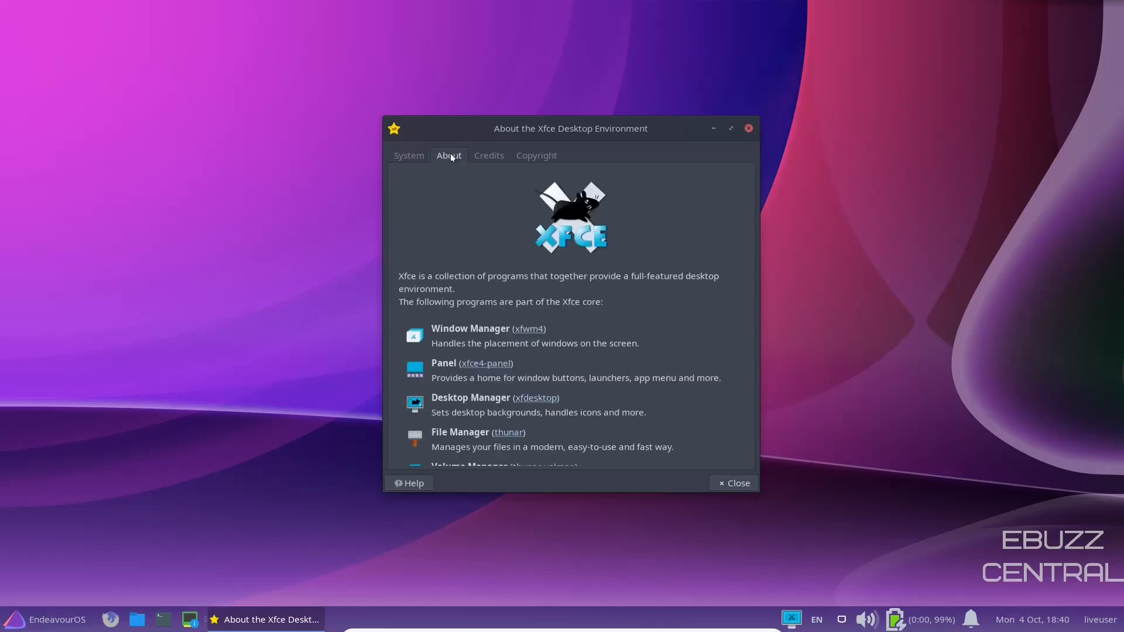
{"action": "left_click", "coordinate": [535, 155]}
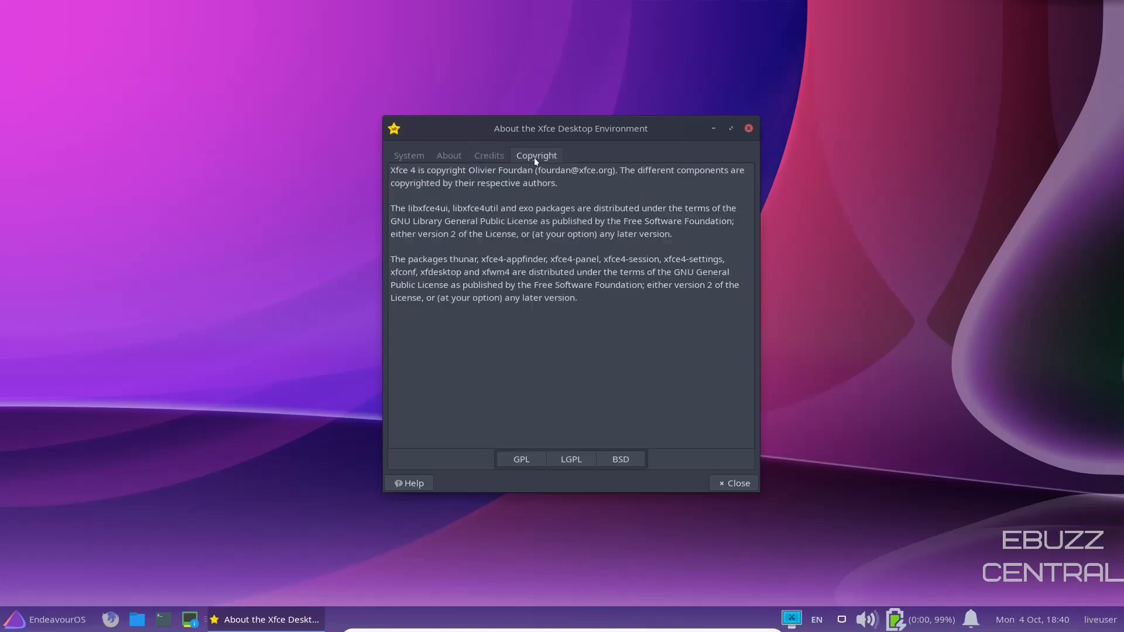
{"action": "left_click", "coordinate": [733, 482]}
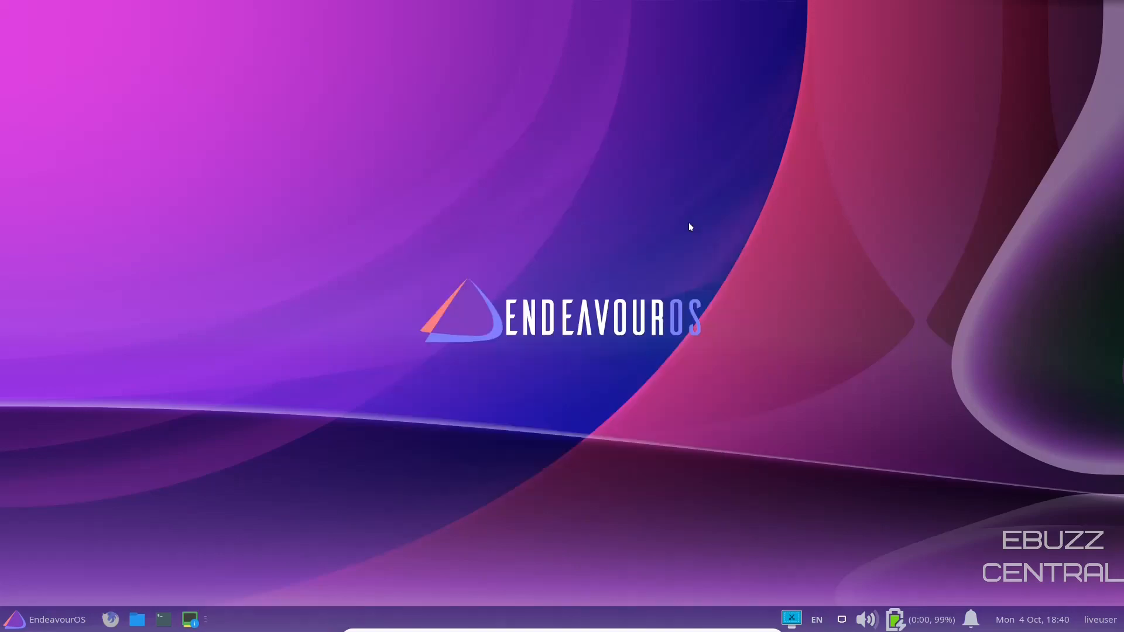